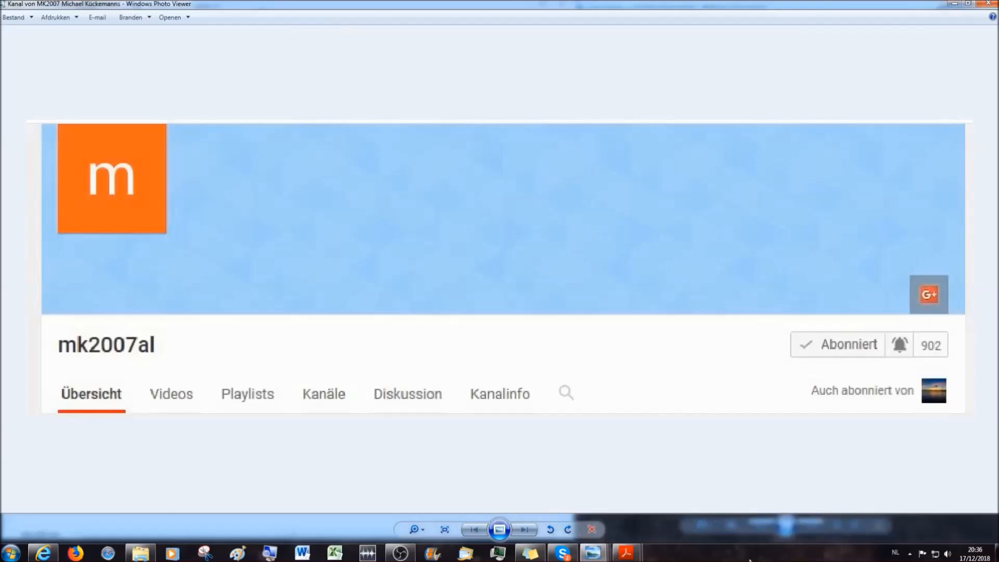
{"action": "mouse_move", "coordinate": [744, 560]}
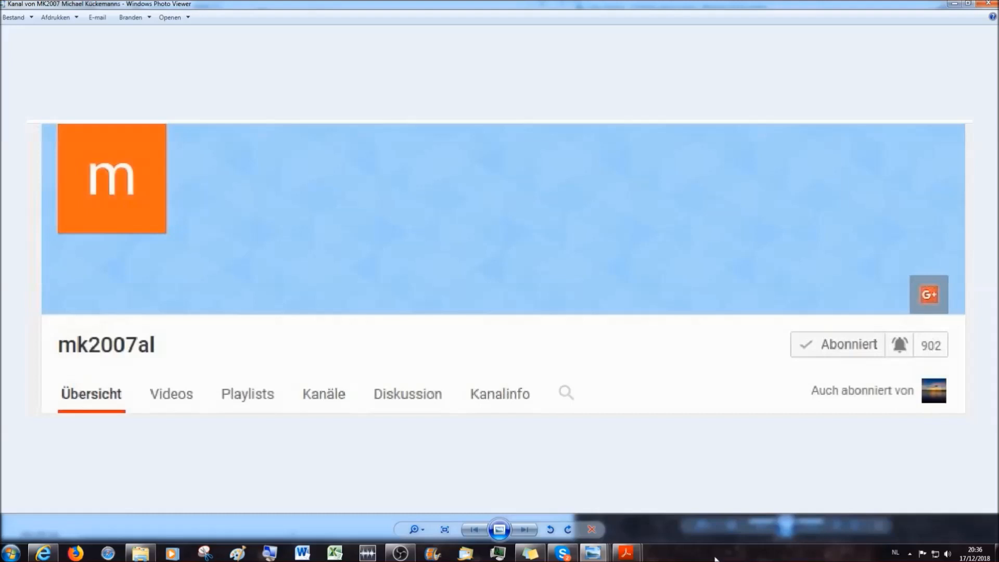
{"action": "mouse_move", "coordinate": [696, 558]}
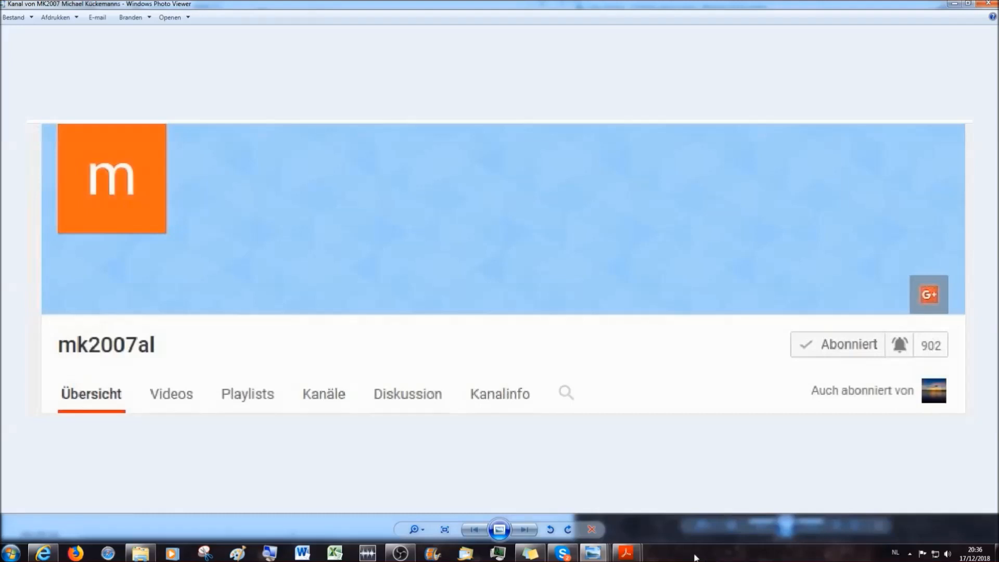
{"action": "mouse_move", "coordinate": [694, 559]}
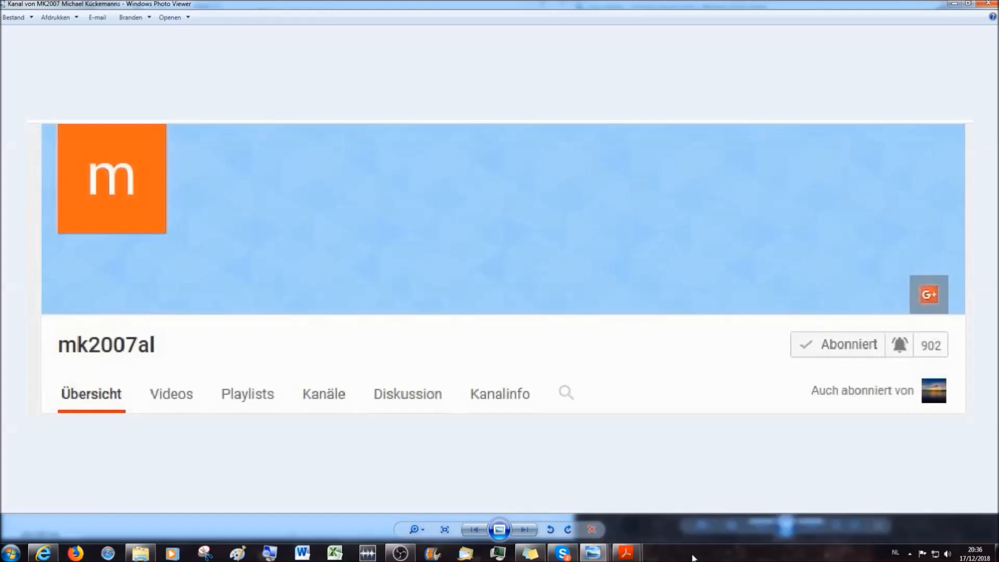
{"action": "mouse_move", "coordinate": [657, 556]}
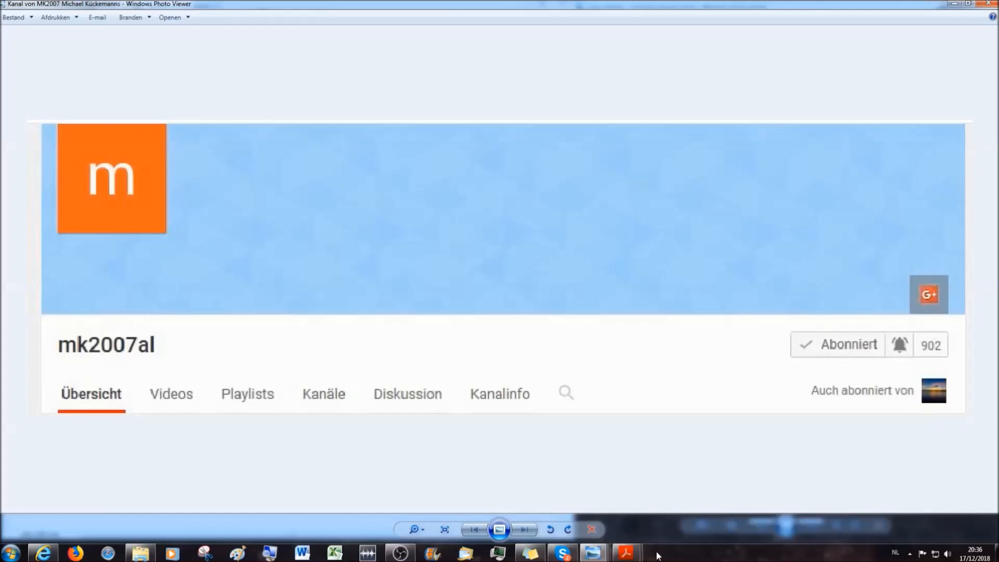
{"action": "mouse_move", "coordinate": [594, 552]}
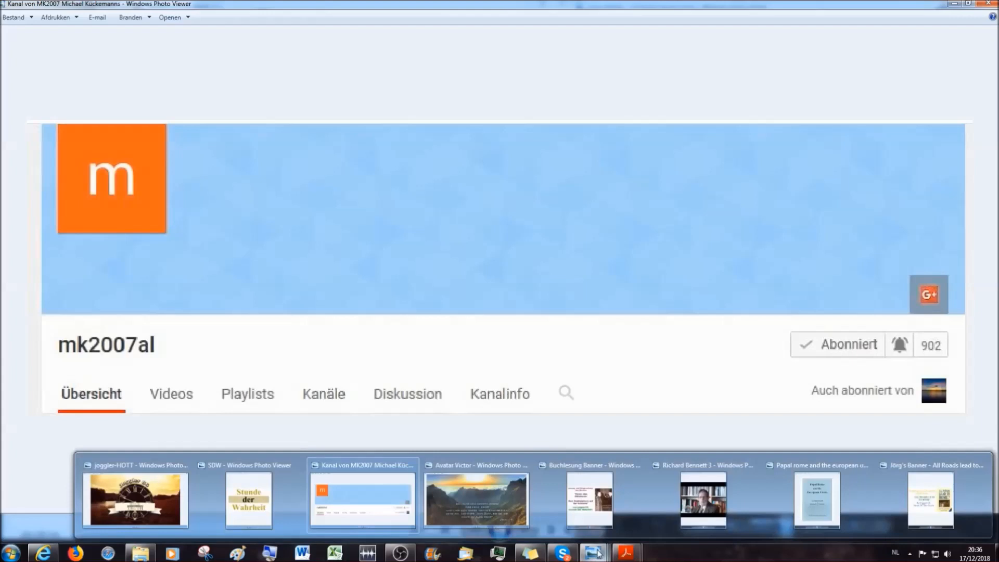
{"action": "mouse_move", "coordinate": [475, 500]}
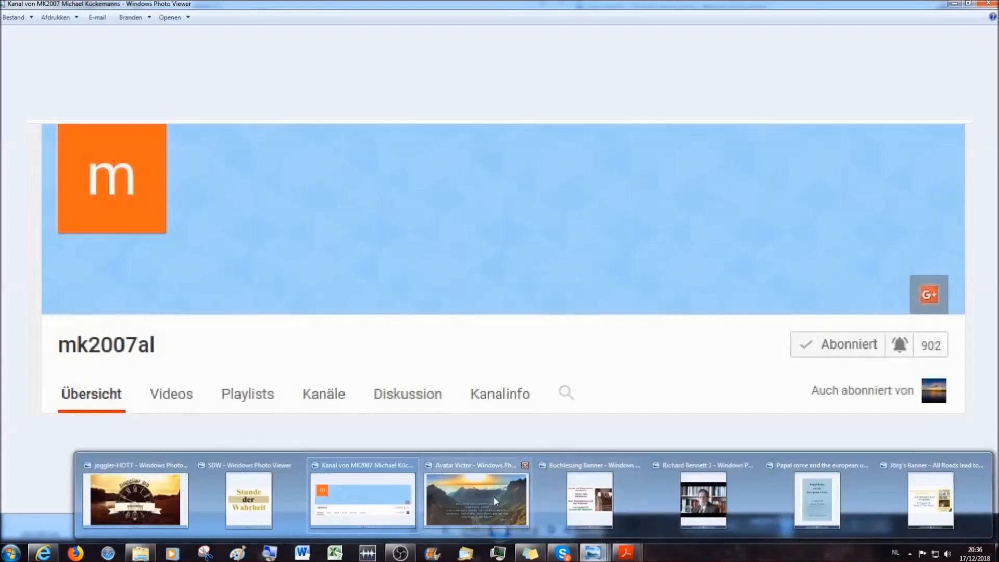
Step: Focus the highlighted Päpstliche Aussagen zu Europa passage in the German papacy PDF
{"action": "left_click", "coordinate": [475, 500]}
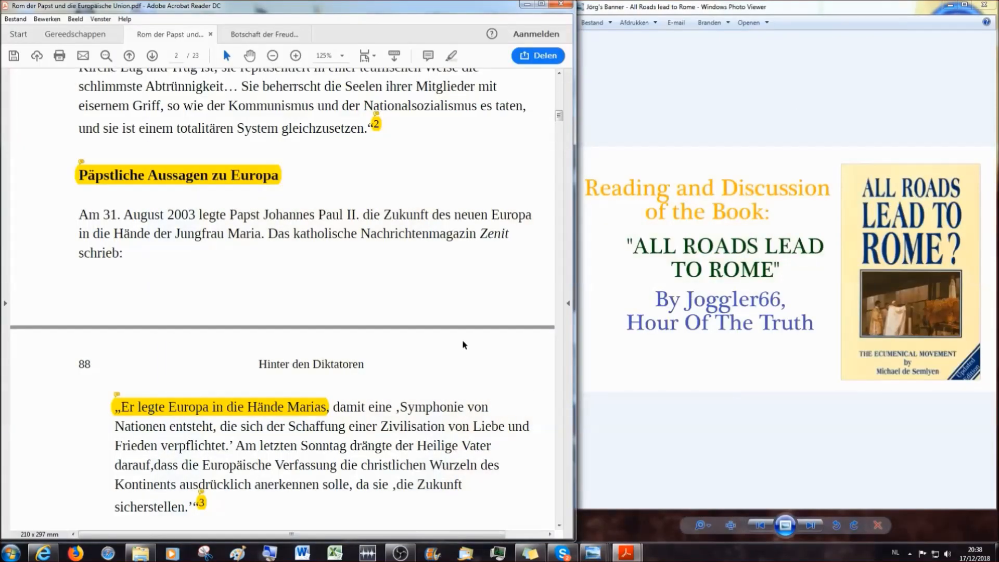
{"action": "mouse_move", "coordinate": [751, 251]}
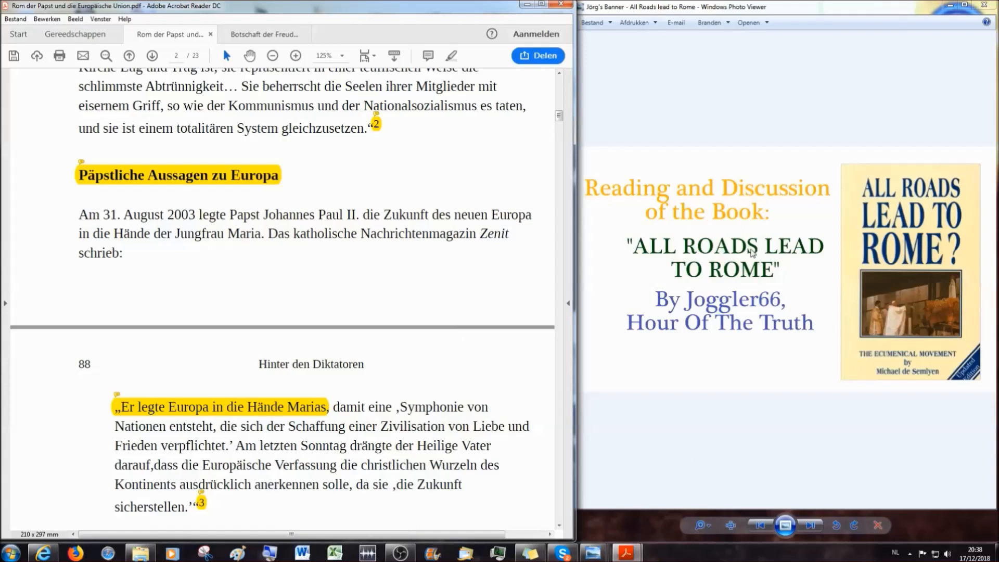
{"action": "mouse_move", "coordinate": [714, 132]}
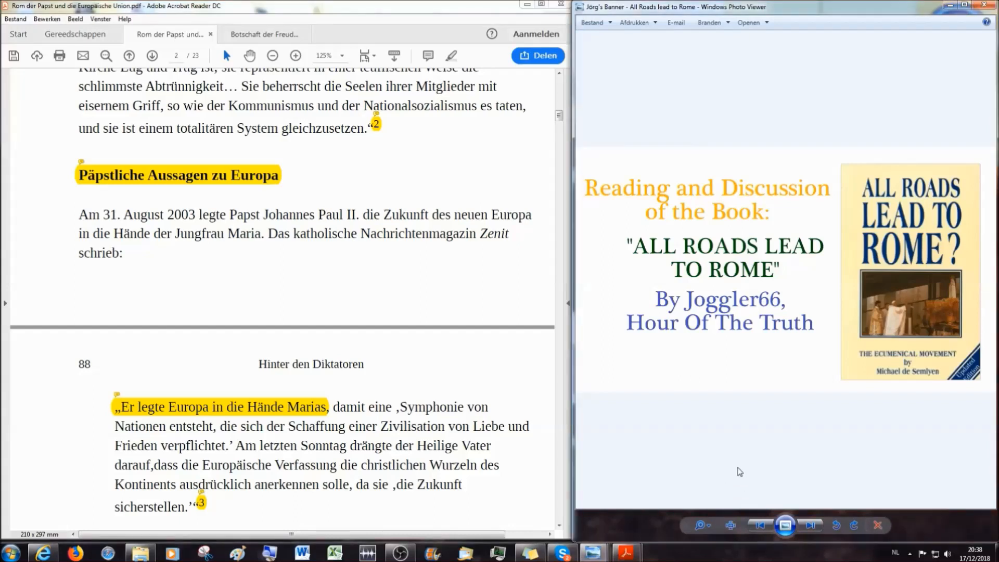
{"action": "mouse_move", "coordinate": [754, 78]}
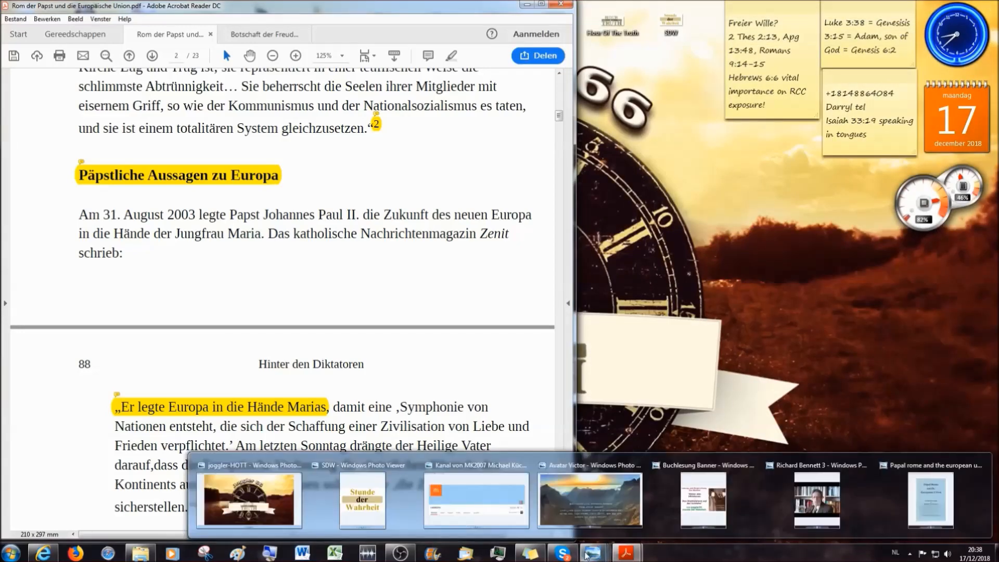
Step: Show the Hinter den Diktatoren book-reading banner beside the Acrobat window
{"action": "left_click", "coordinate": [703, 499]}
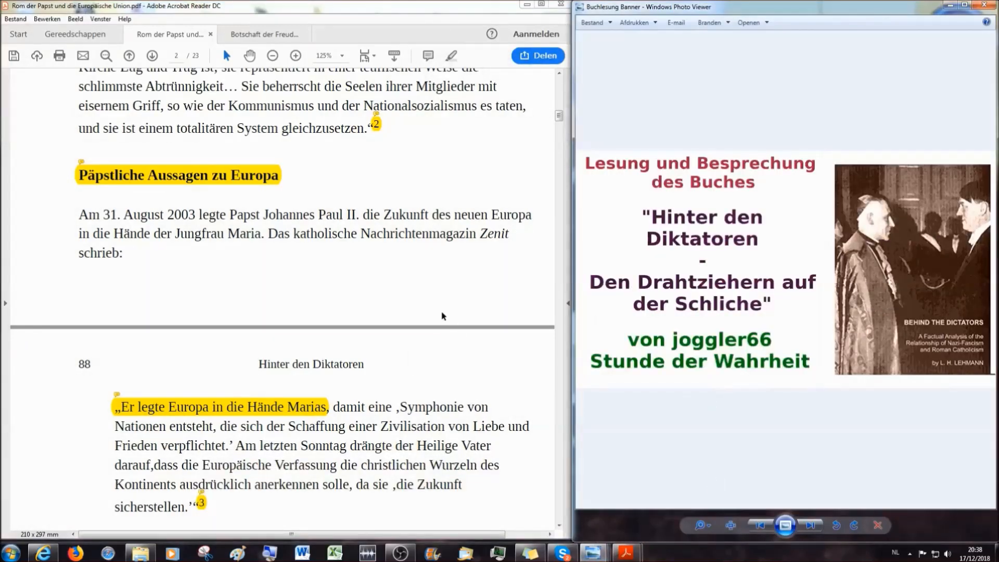
{"action": "mouse_move", "coordinate": [446, 301]}
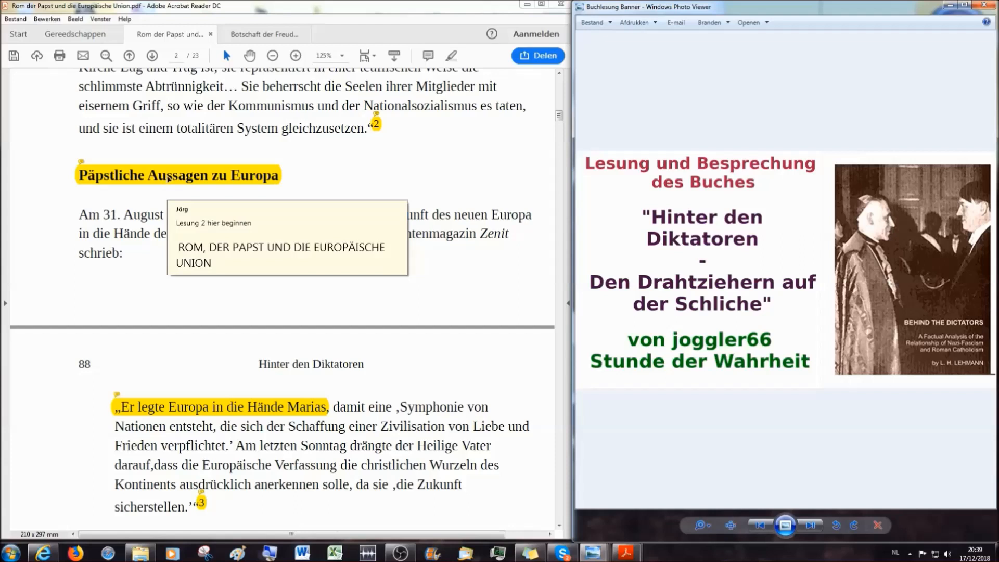
{"action": "mouse_move", "coordinate": [181, 239]}
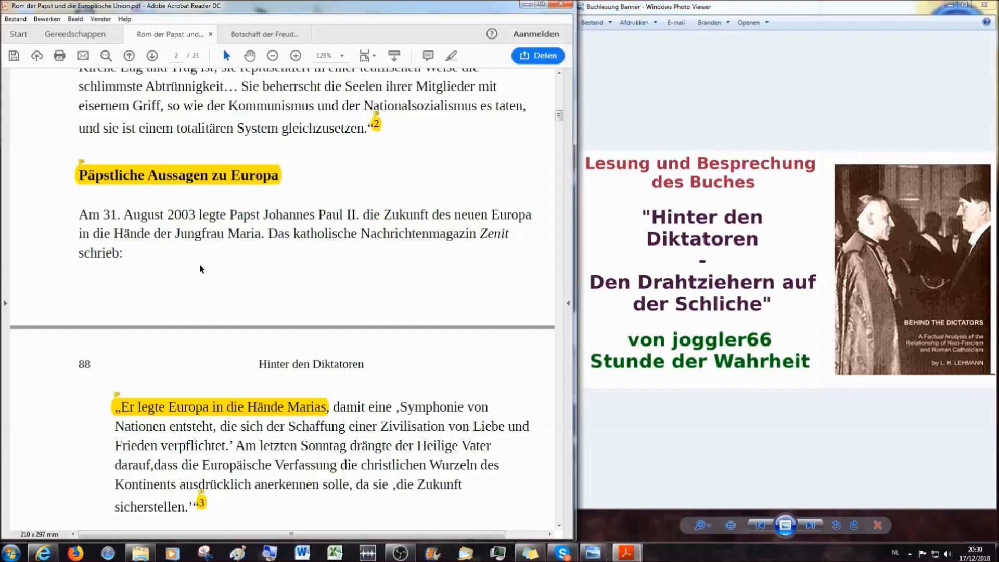
{"action": "scroll", "scroll_direction": "down", "scroll_amount": 3}
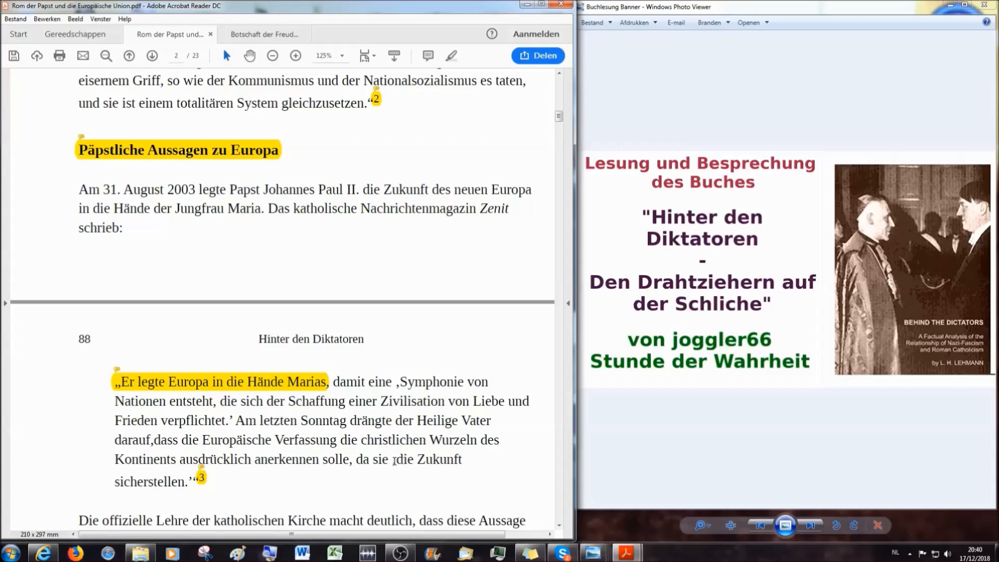
{"action": "mouse_move", "coordinate": [439, 497]}
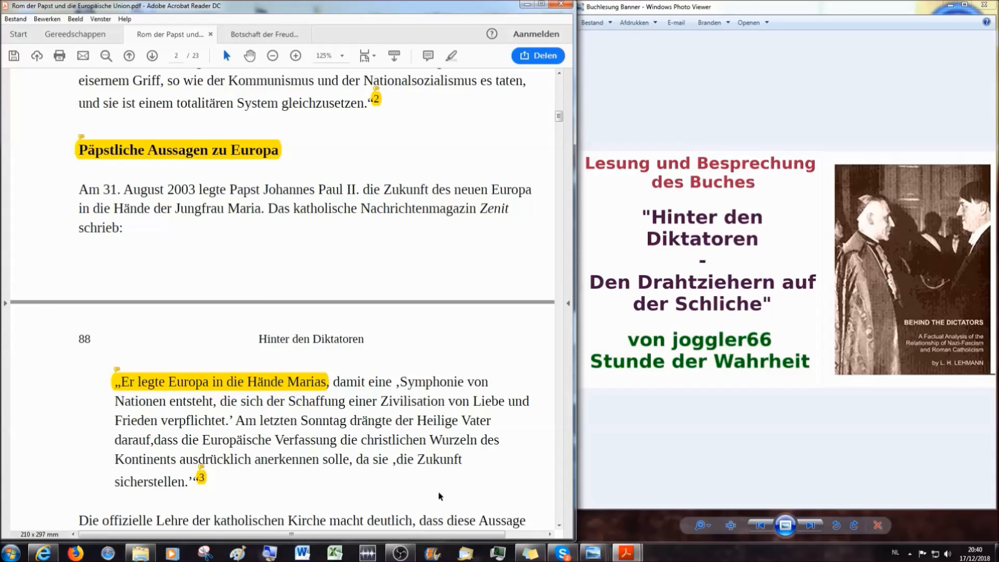
{"action": "mouse_move", "coordinate": [258, 501]}
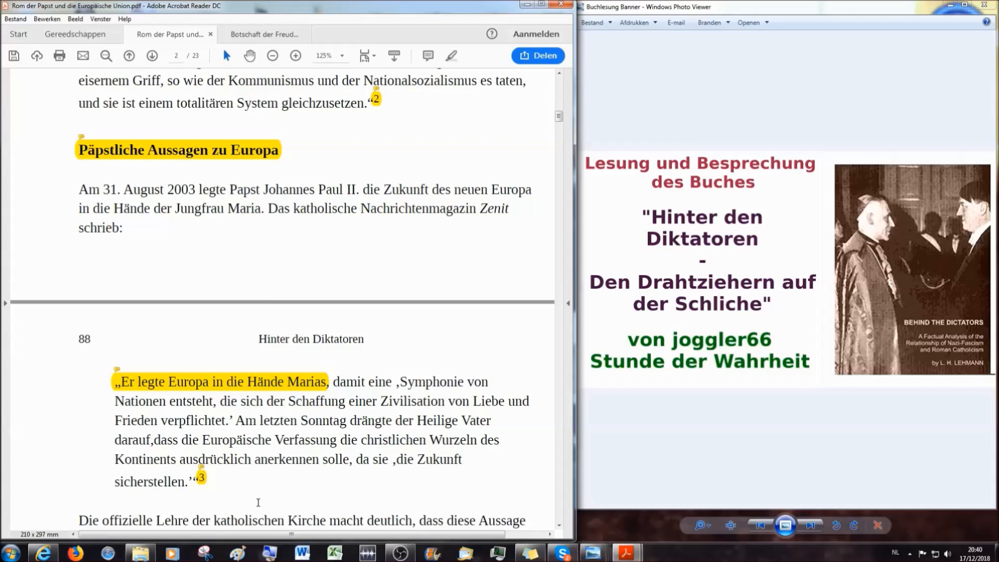
{"action": "mouse_move", "coordinate": [201, 478]}
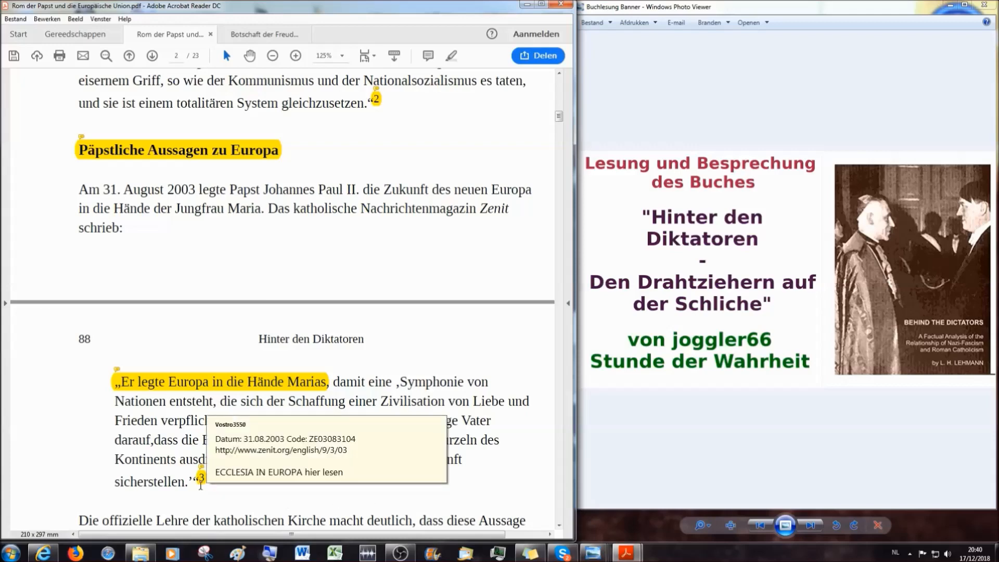
{"action": "mouse_move", "coordinate": [120, 451]}
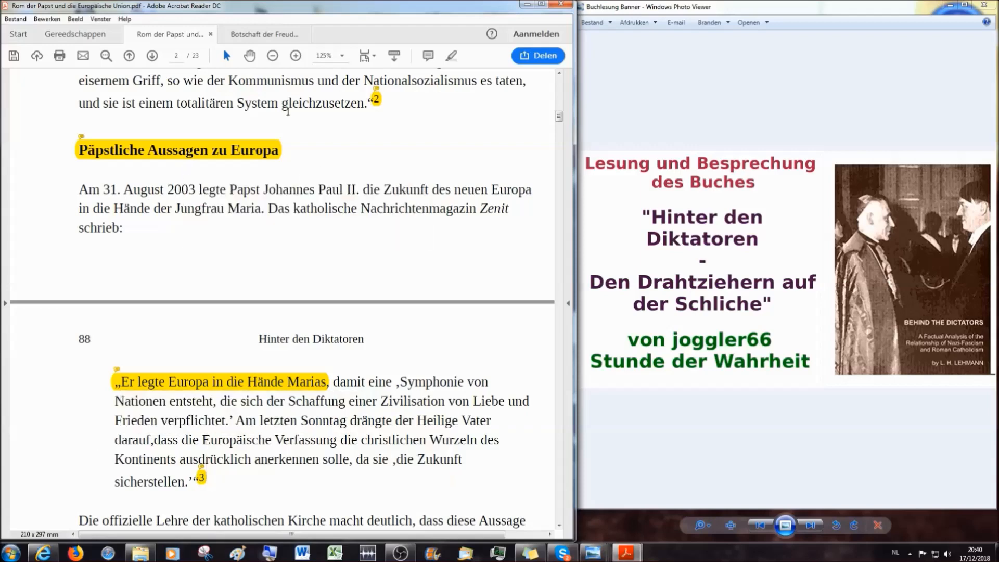
Step: Switch Acrobat to the Ecclesia in Europa document from Der Heilige Stuhl
{"action": "left_click", "coordinate": [265, 33]}
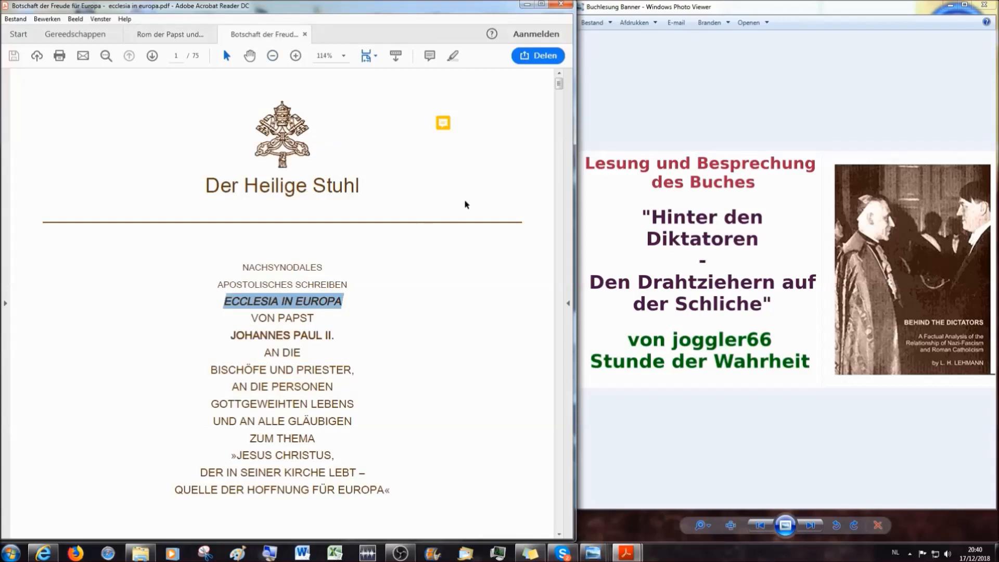
{"action": "mouse_move", "coordinate": [402, 381]}
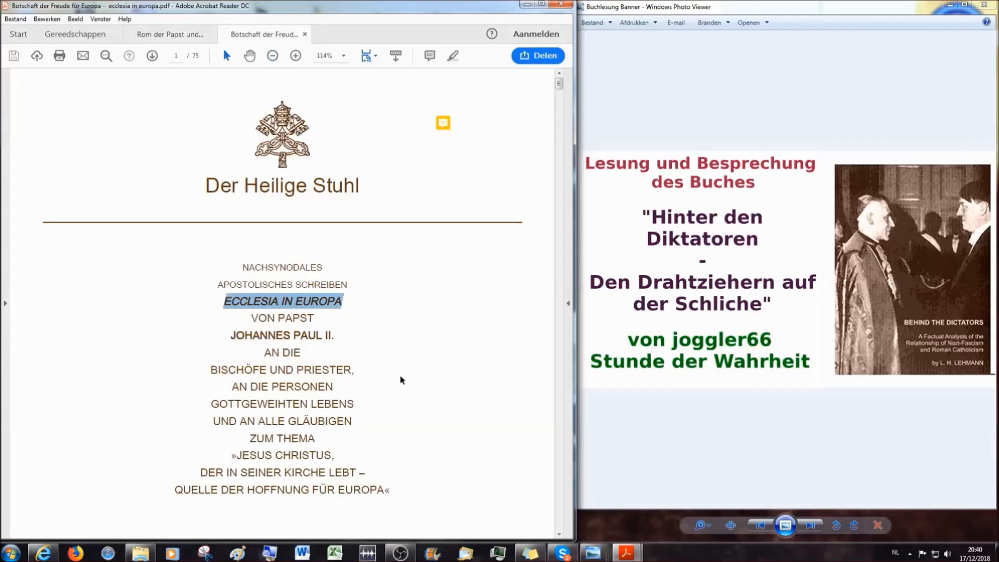
{"action": "mouse_move", "coordinate": [396, 320]}
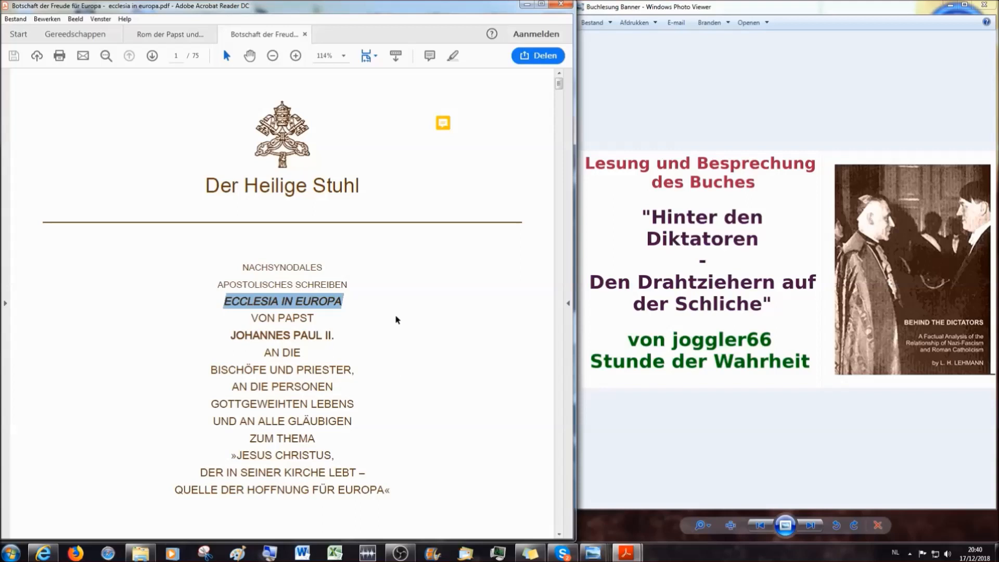
{"action": "mouse_move", "coordinate": [361, 300]}
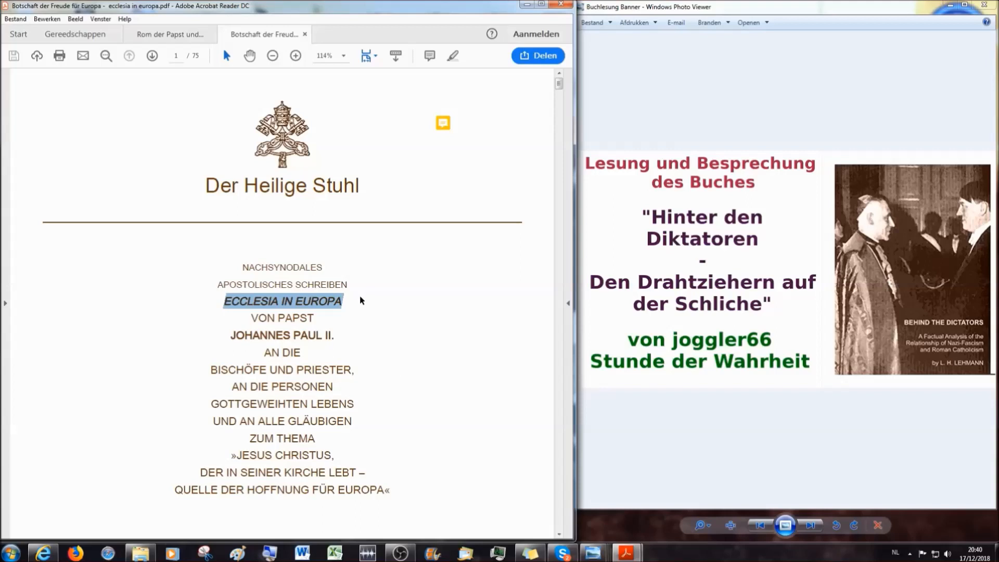
{"action": "mouse_move", "coordinate": [381, 312]}
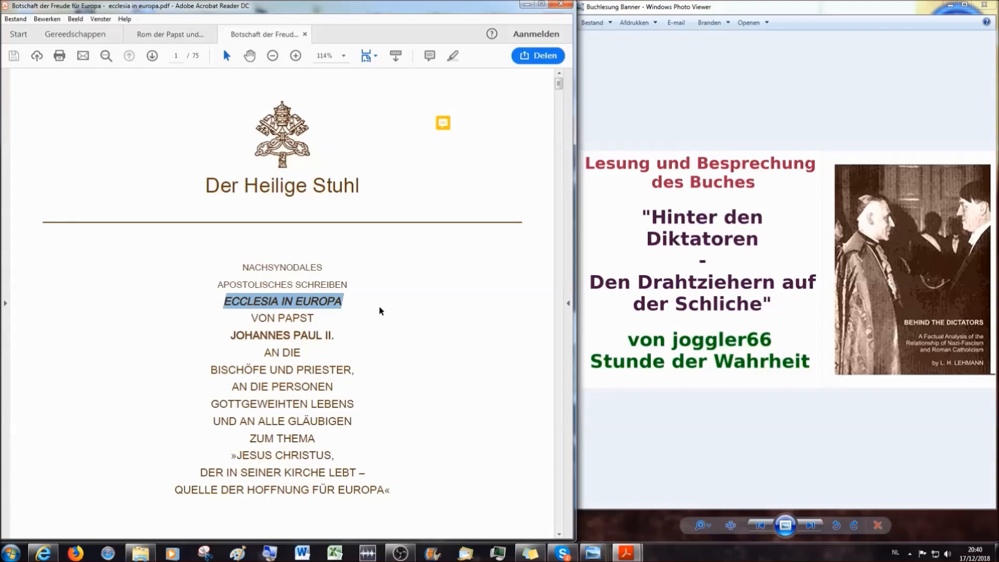
{"action": "mouse_move", "coordinate": [381, 362]}
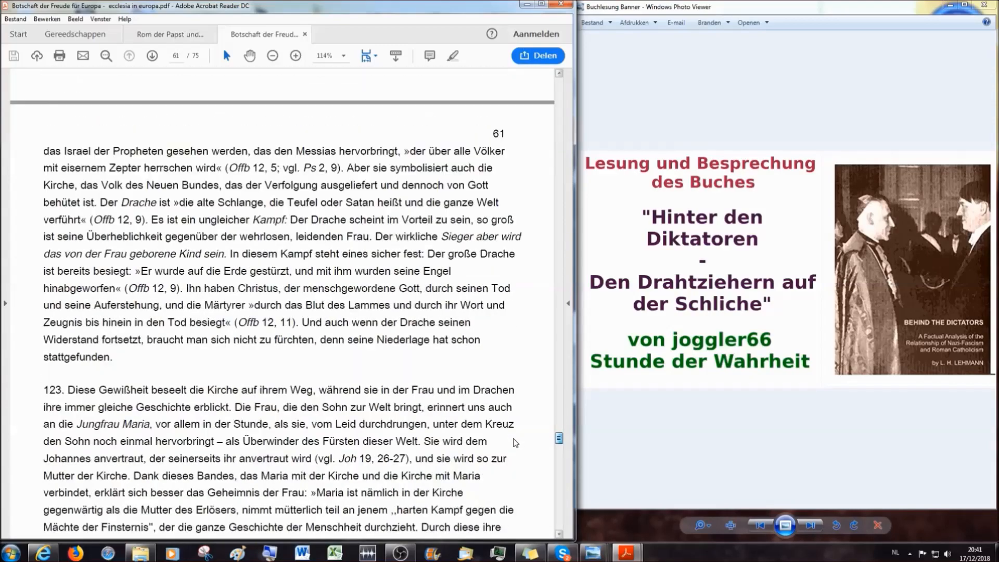
Step: Scroll the Ecclesia in Europa PDF down toward the 'Bitte an Maria, Mutter der Hoffnung' heading
{"action": "scroll", "scroll_direction": "down", "scroll_amount": 3}
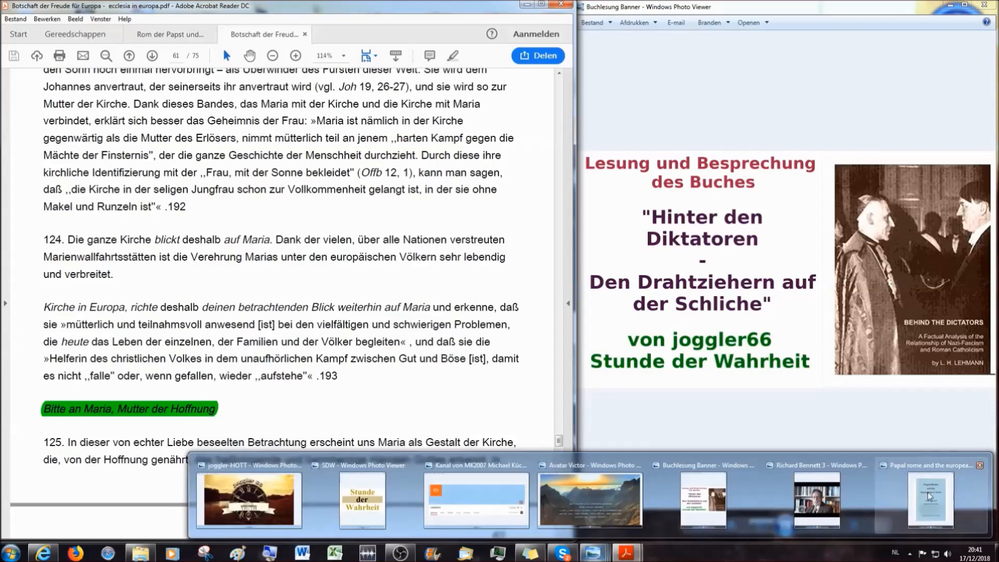
Step: Show the Papal Rome and the European Union cover, then scroll the PDF to the top of page 62
{"action": "left_click", "coordinate": [929, 500]}
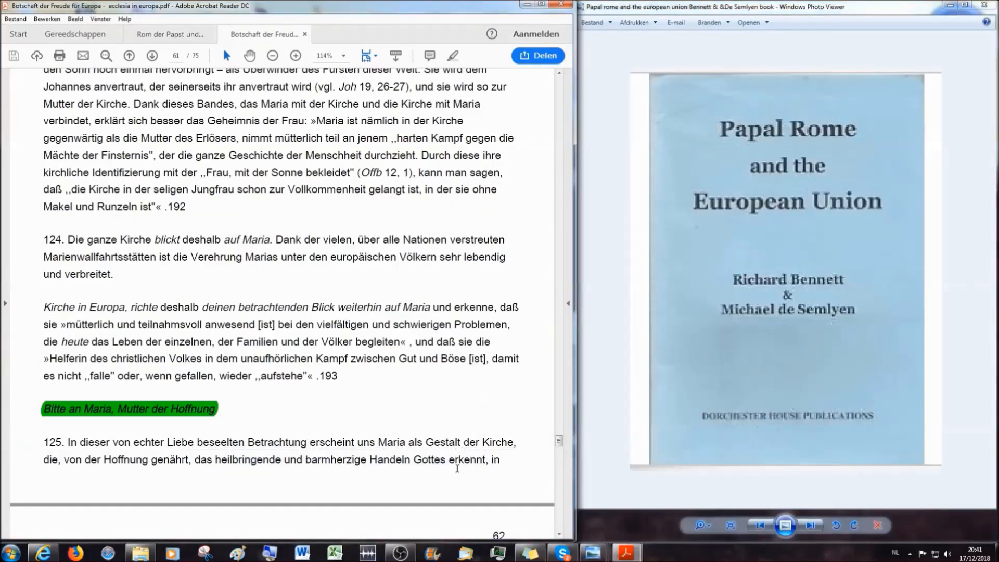
{"action": "mouse_move", "coordinate": [491, 493]}
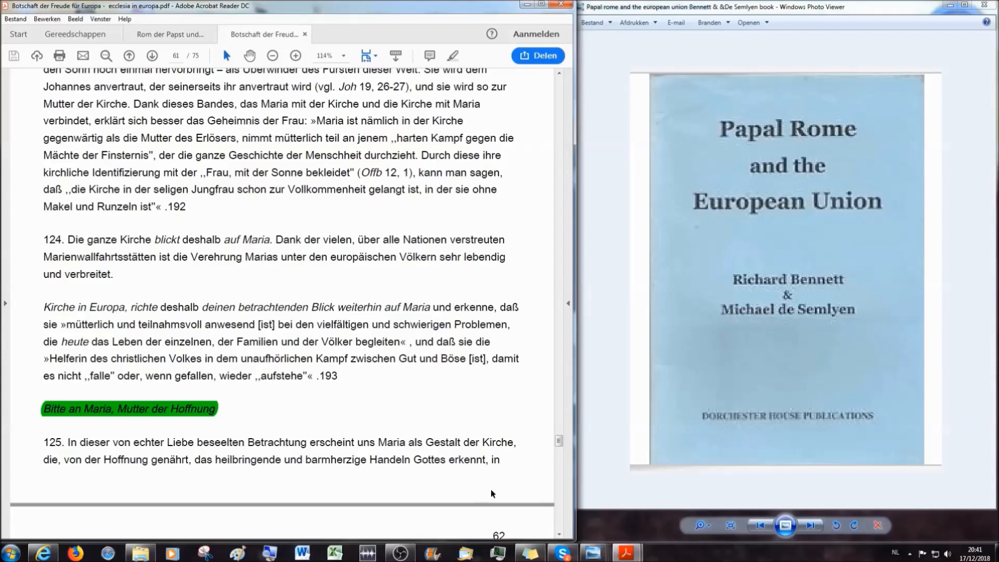
{"action": "left_click", "coordinate": [310, 441]}
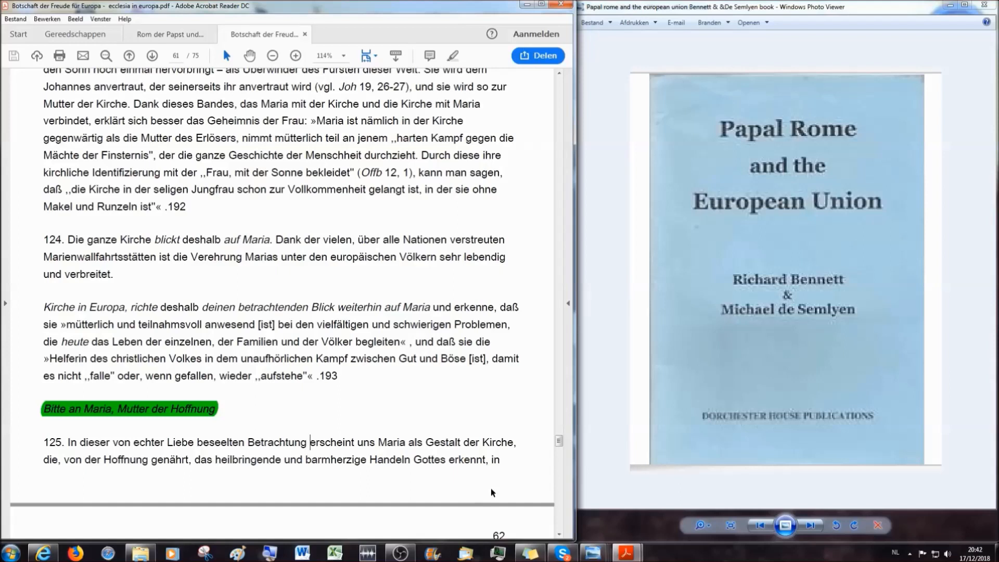
{"action": "mouse_move", "coordinate": [453, 490]}
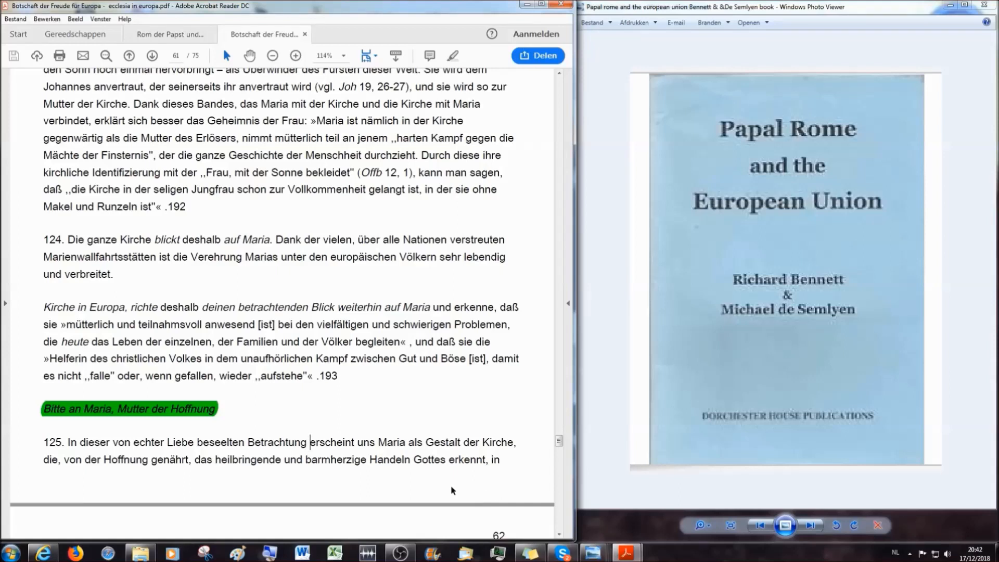
{"action": "mouse_move", "coordinate": [439, 505]}
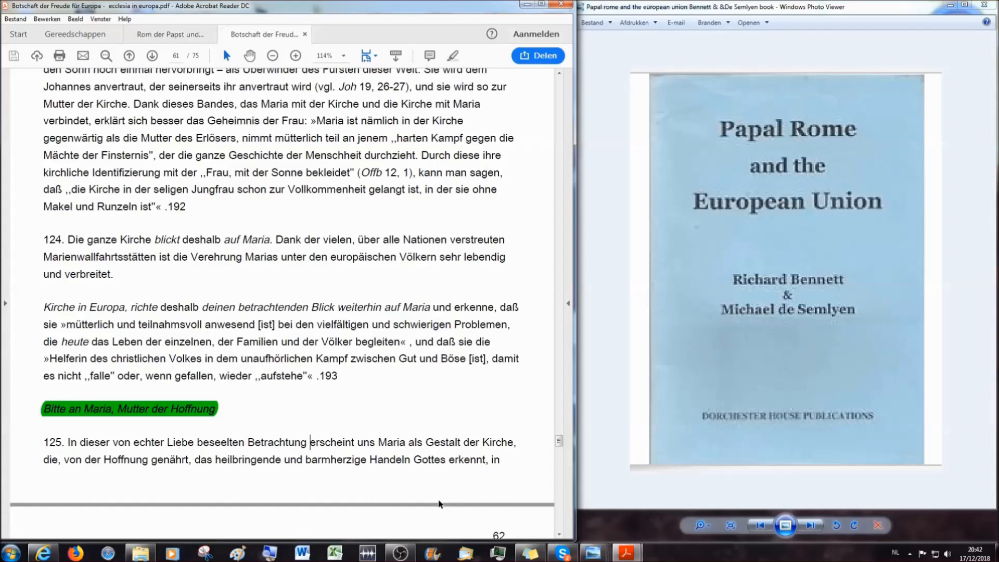
{"action": "scroll", "scroll_direction": "down", "scroll_amount": 3}
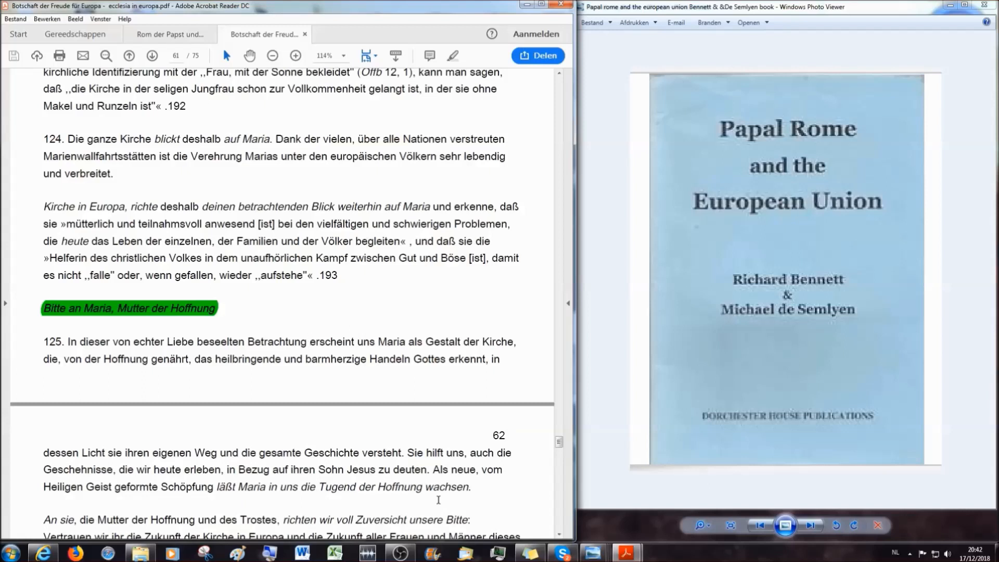
{"action": "scroll", "scroll_direction": "down", "scroll_amount": 3}
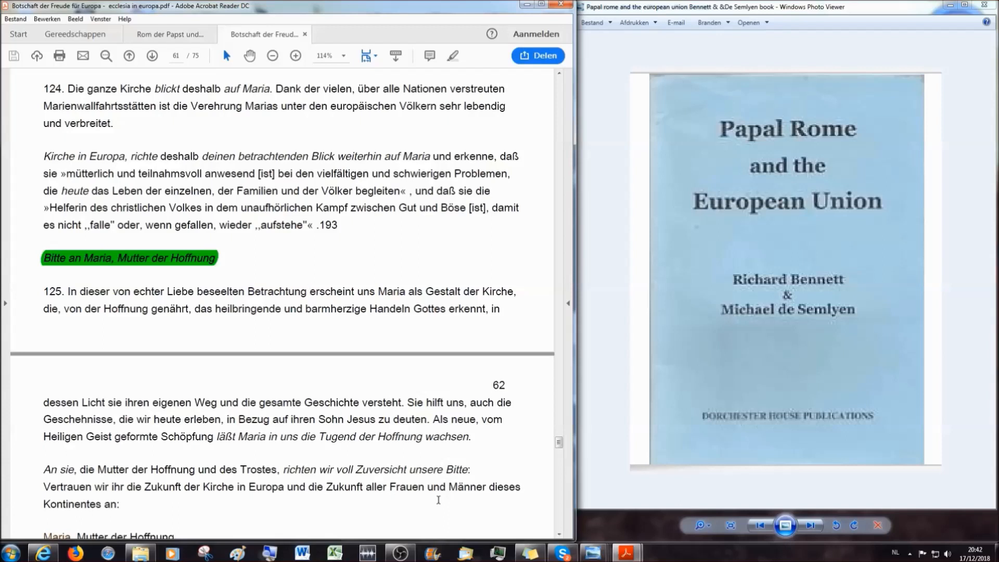
{"action": "left_click", "coordinate": [309, 293]}
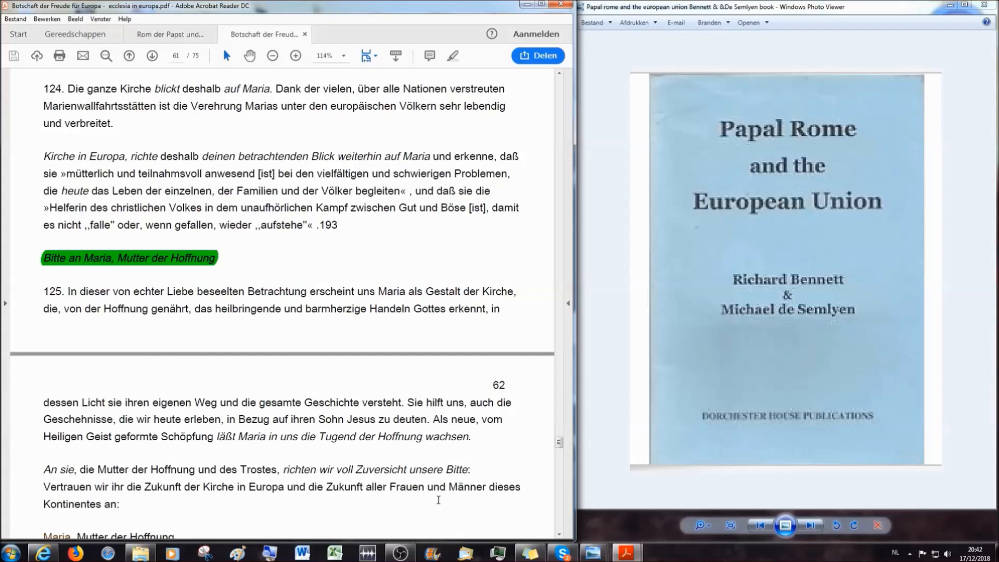
Step: Scroll through the prayer to Maria, Mutter der Hoffnung on page 62 onto page 63
{"action": "left_click", "coordinate": [309, 292]}
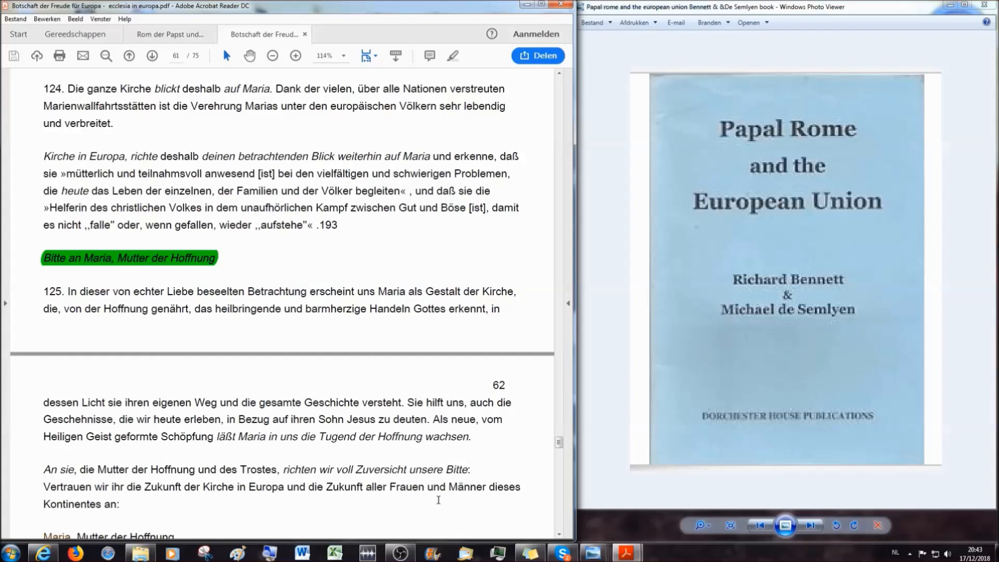
{"action": "scroll", "scroll_direction": "down", "scroll_amount": 3}
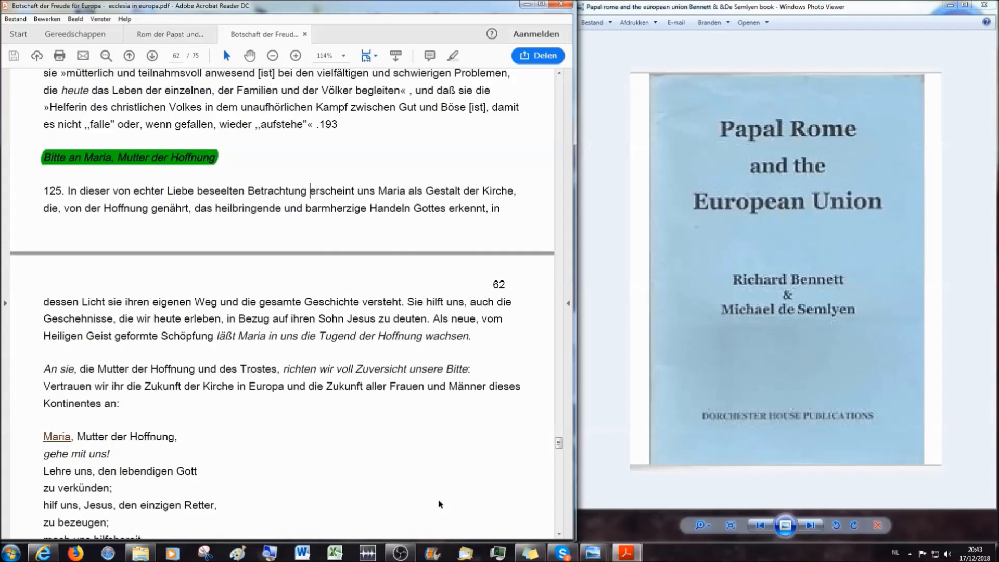
{"action": "scroll", "scroll_direction": "down", "scroll_amount": 3}
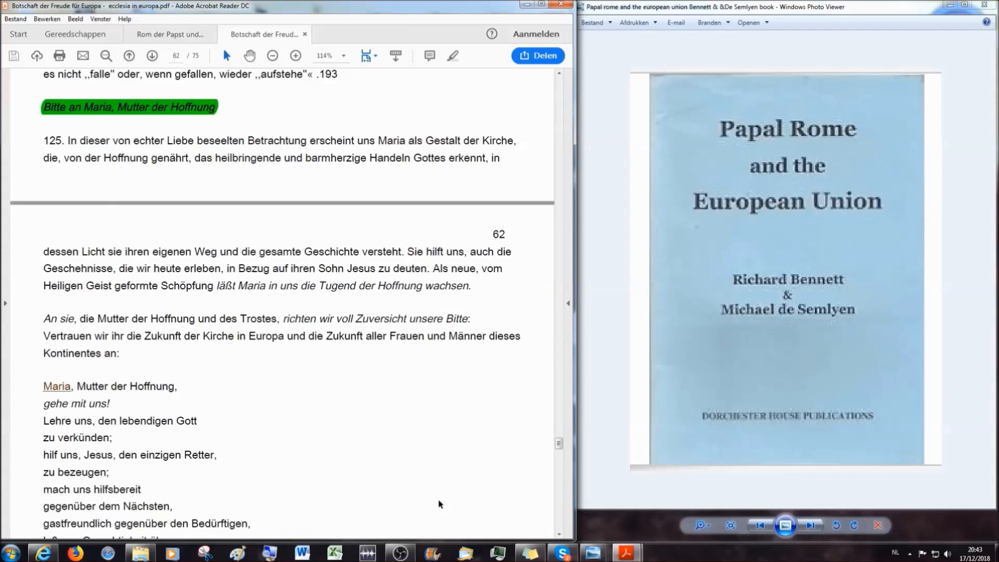
{"action": "scroll", "scroll_direction": "down", "scroll_amount": 3}
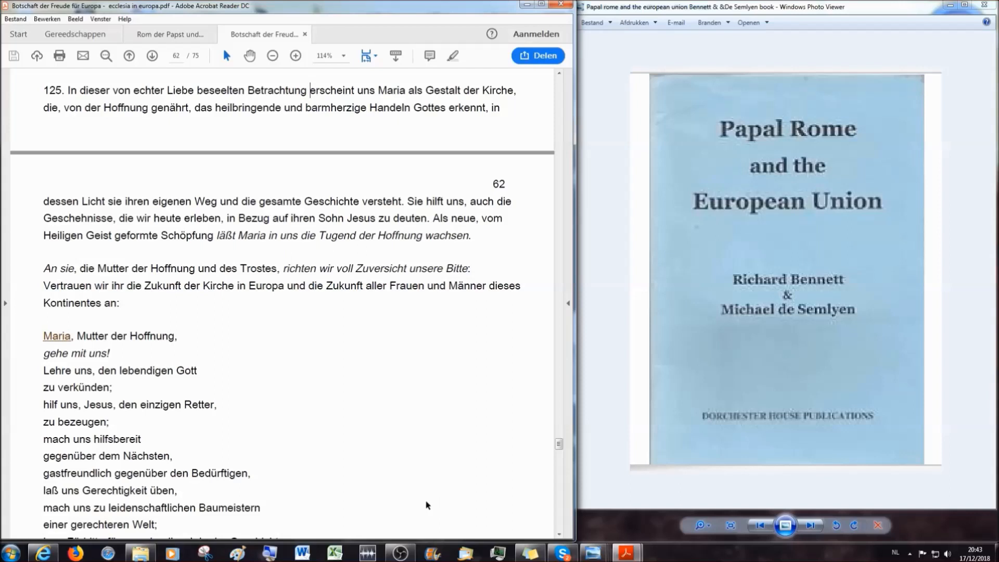
{"action": "scroll", "scroll_direction": "down", "scroll_amount": 3}
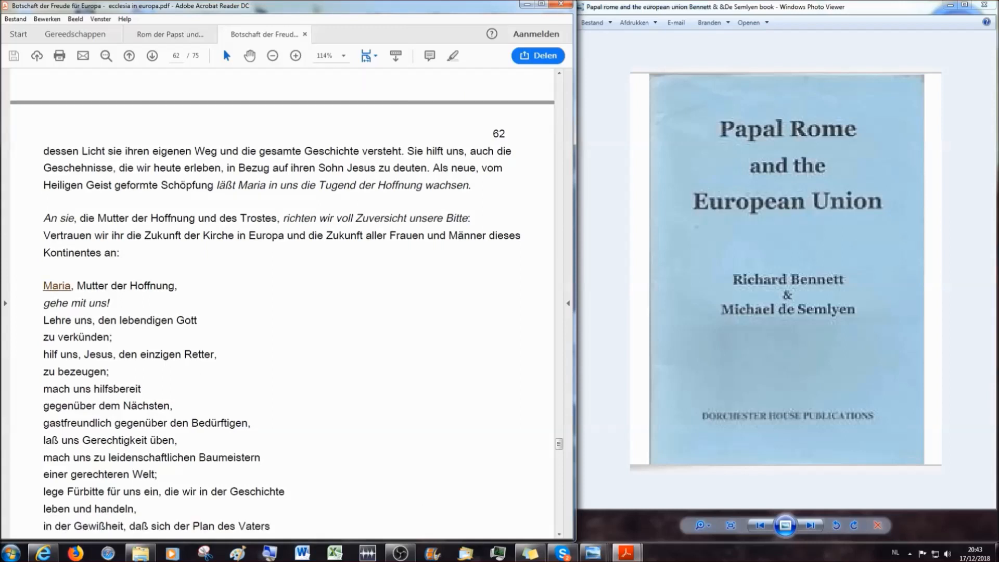
{"action": "scroll", "scroll_direction": "down", "scroll_amount": 3}
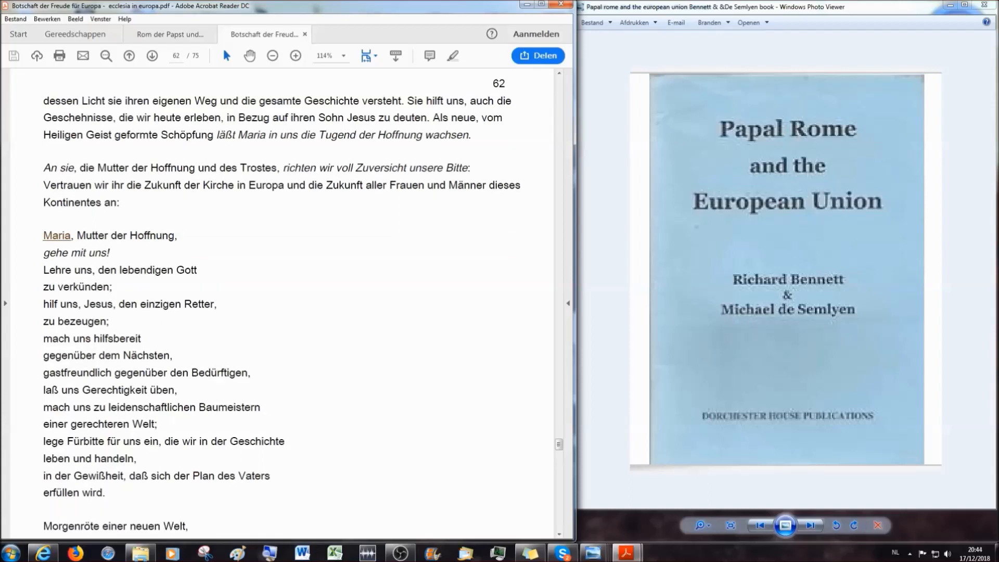
{"action": "scroll", "scroll_direction": "down", "scroll_amount": 3}
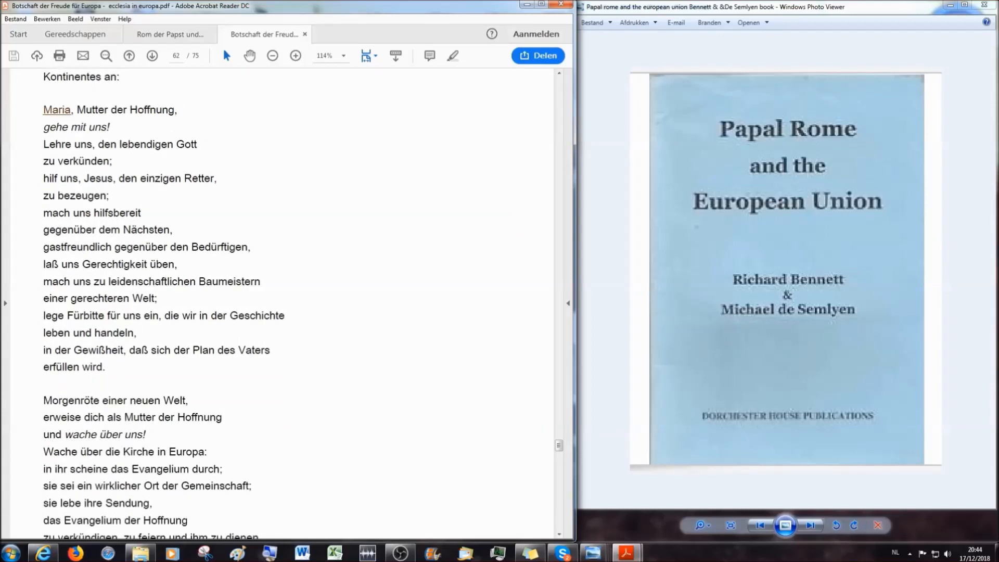
{"action": "scroll", "scroll_direction": "down", "scroll_amount": 3}
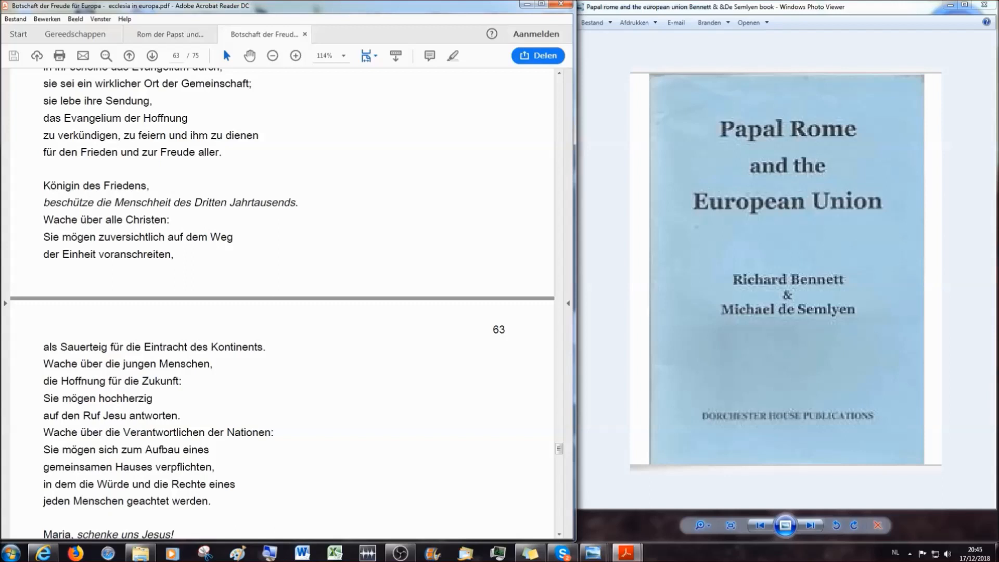
Step: Scroll page 63 down to the JOHANNES PAUL II. signature and the first footnotes
{"action": "scroll", "scroll_direction": "down", "scroll_amount": 3}
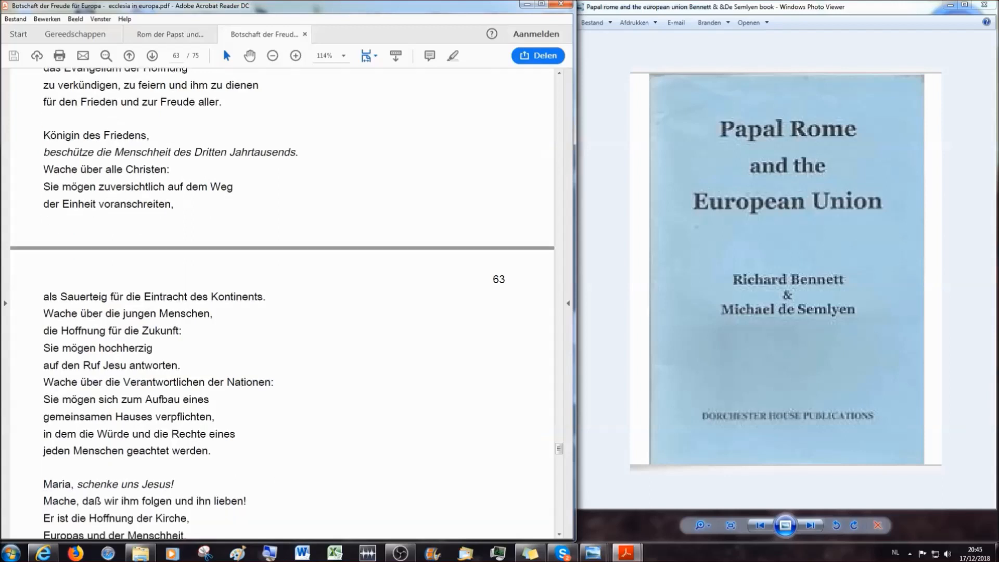
{"action": "scroll", "scroll_direction": "down", "scroll_amount": 3}
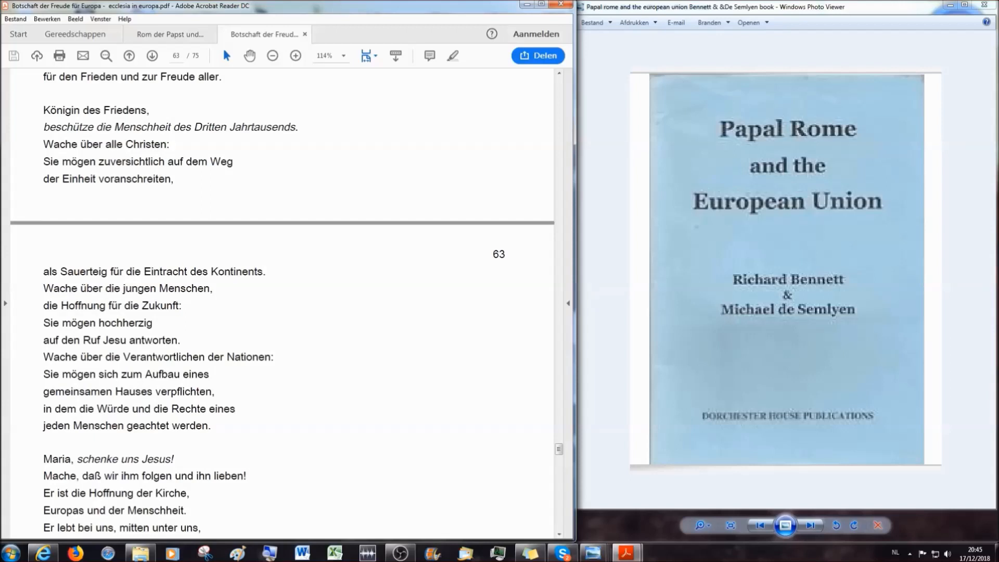
{"action": "scroll", "scroll_direction": "down", "scroll_amount": 3}
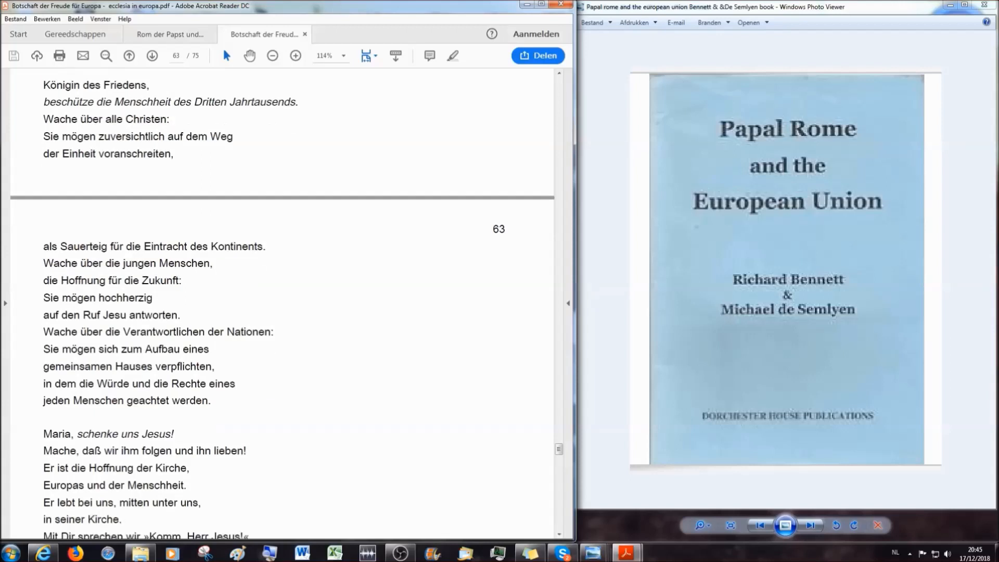
{"action": "scroll", "scroll_direction": "down", "scroll_amount": 3}
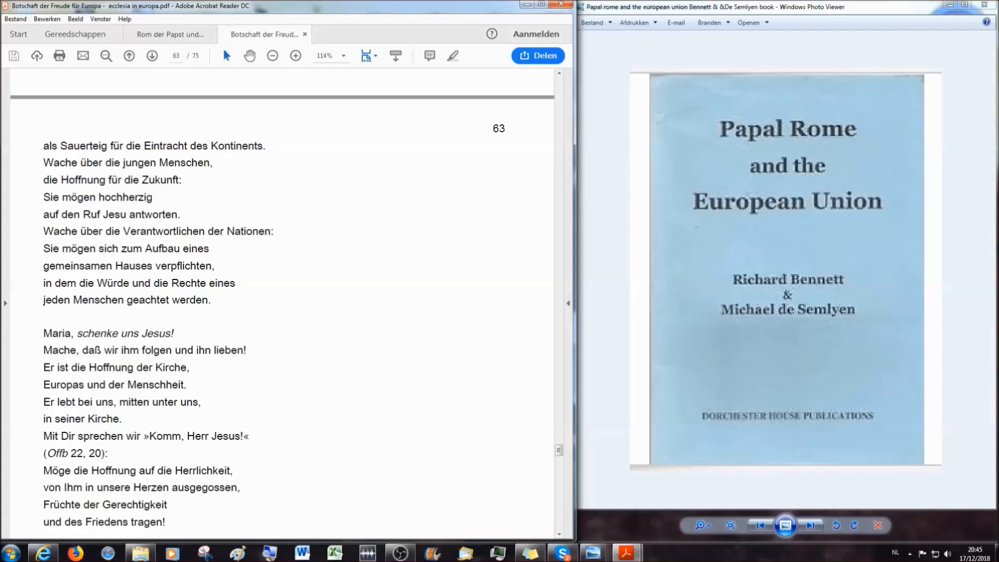
{"action": "scroll", "scroll_direction": "down", "scroll_amount": 3}
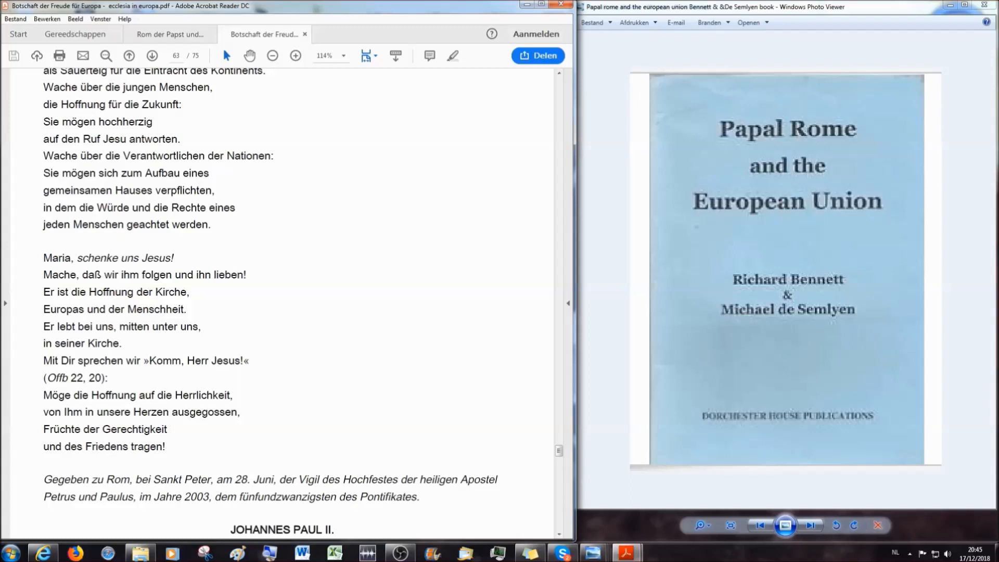
{"action": "scroll", "scroll_direction": "down", "scroll_amount": 3}
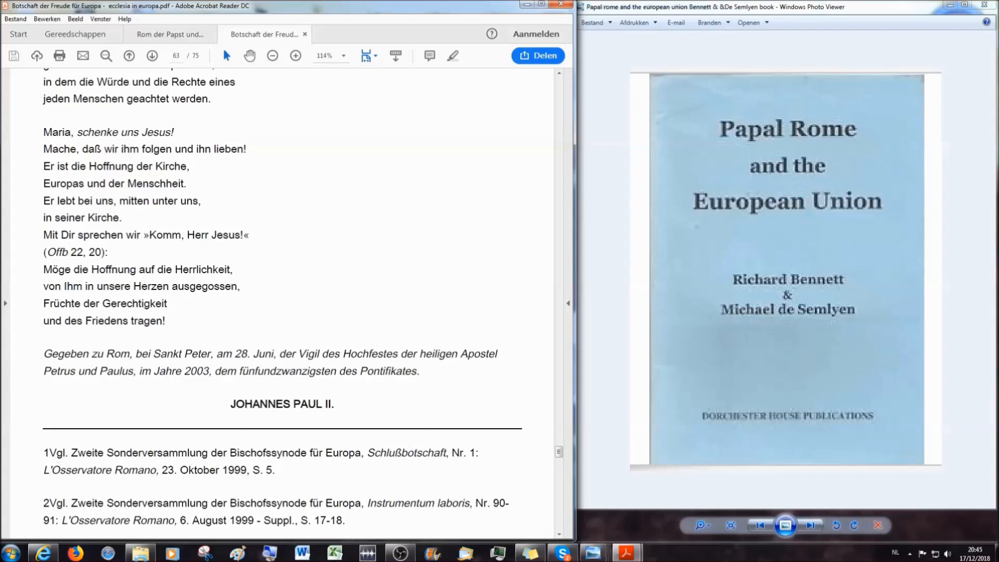
{"action": "mouse_move", "coordinate": [834, 553]}
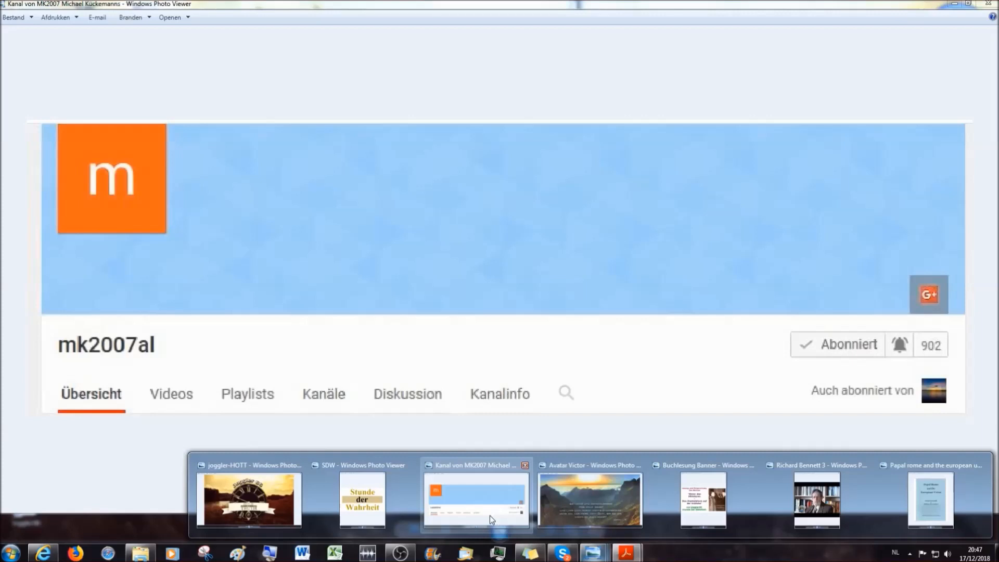
{"action": "mouse_move", "coordinate": [487, 519]}
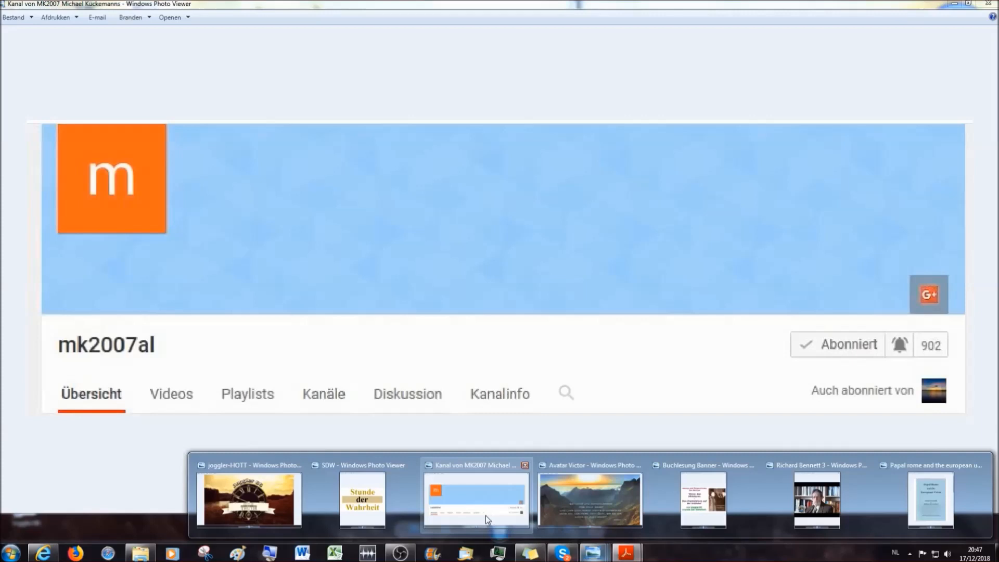
{"action": "mouse_move", "coordinate": [484, 519]}
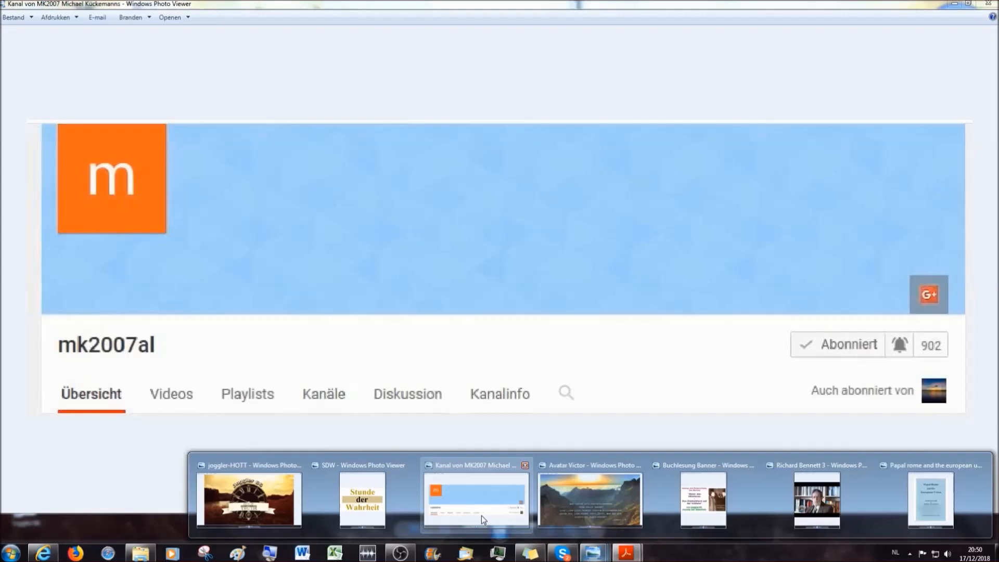
{"action": "mouse_move", "coordinate": [486, 516]}
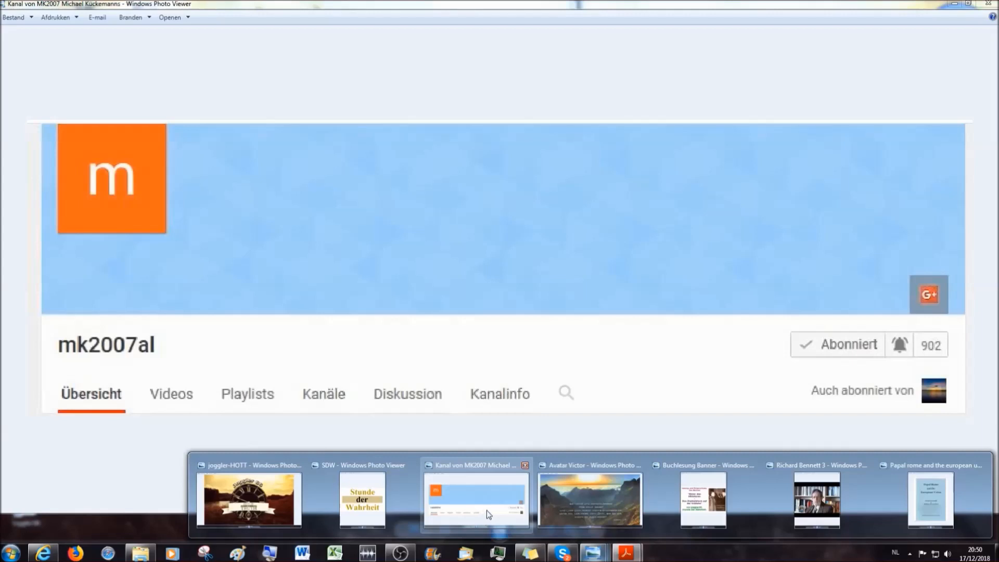
{"action": "mouse_move", "coordinate": [490, 508]}
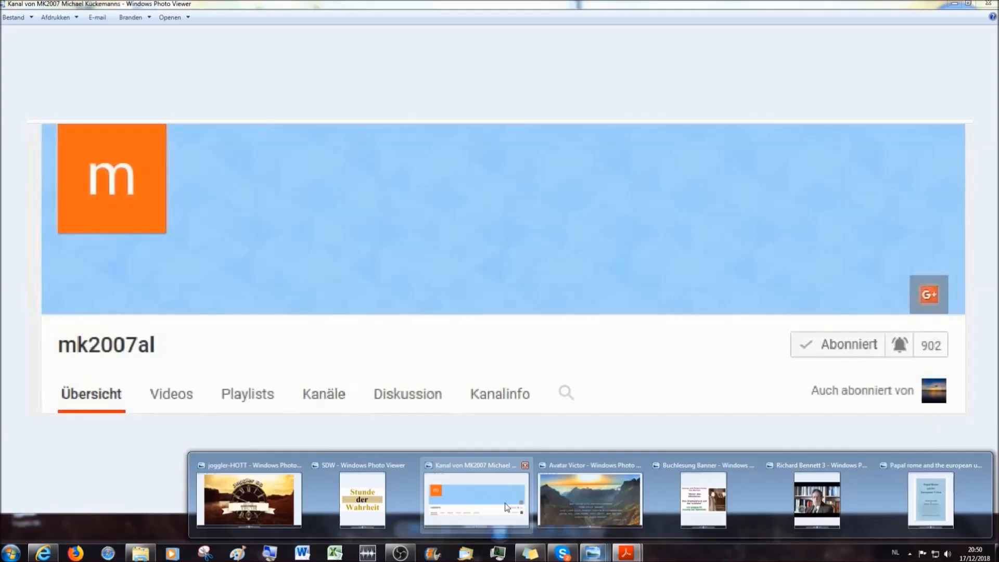
{"action": "left_click", "coordinate": [589, 498]}
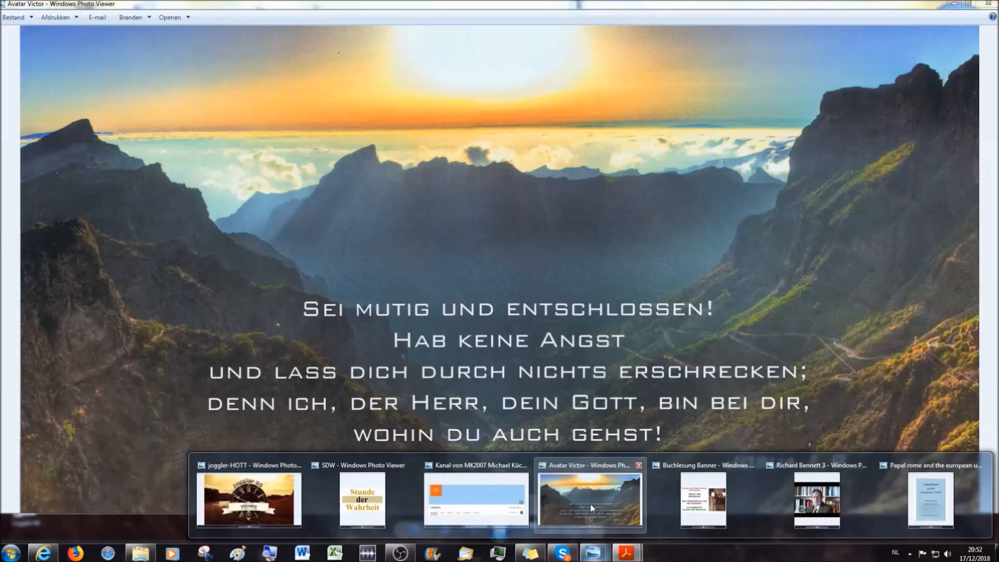
{"action": "left_click", "coordinate": [475, 497]}
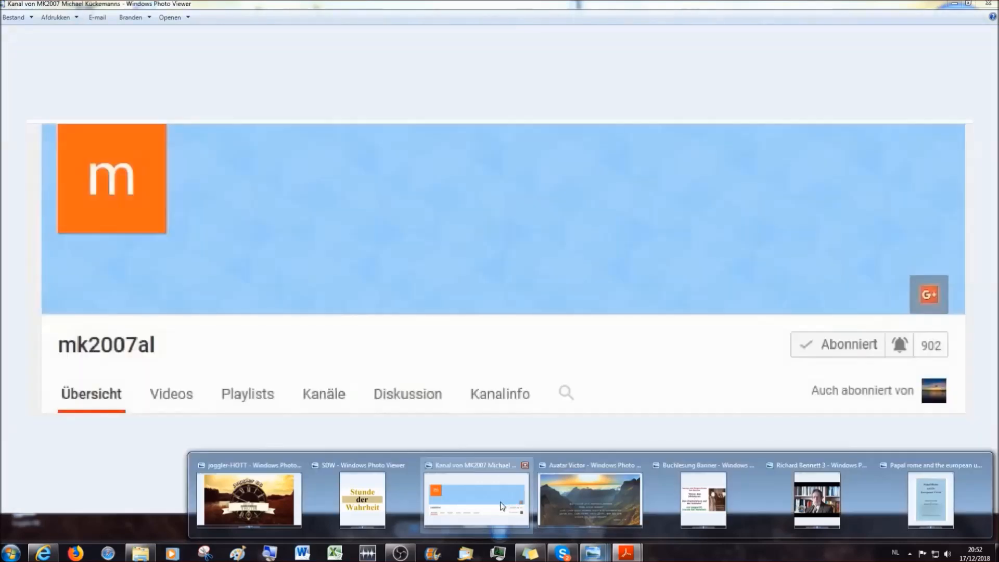
{"action": "mouse_move", "coordinate": [475, 506]}
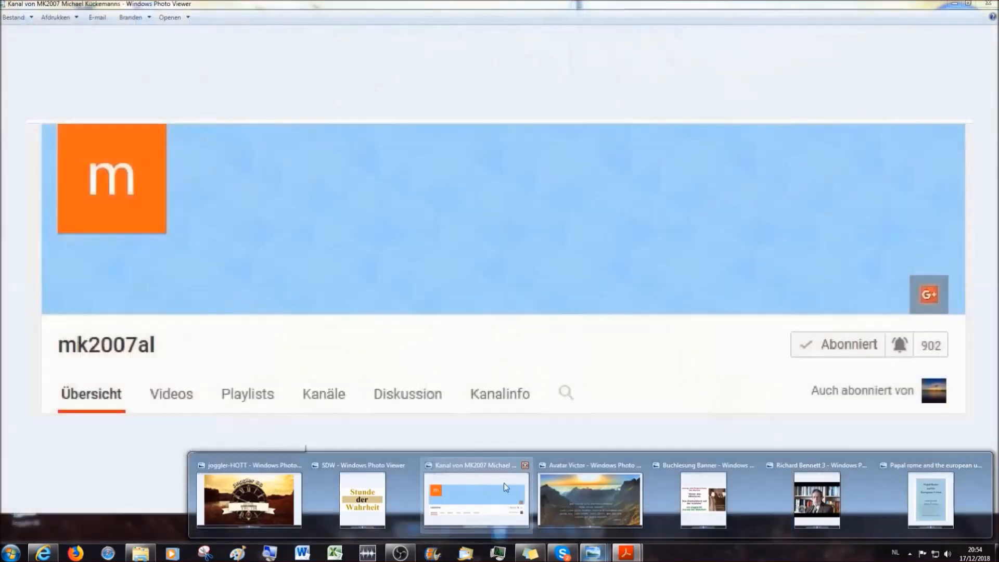
Step: Restore the Acrobat and Papal Rome cover windows and scroll up to the Marian prayer on page 62
{"action": "left_click", "coordinate": [249, 500]}
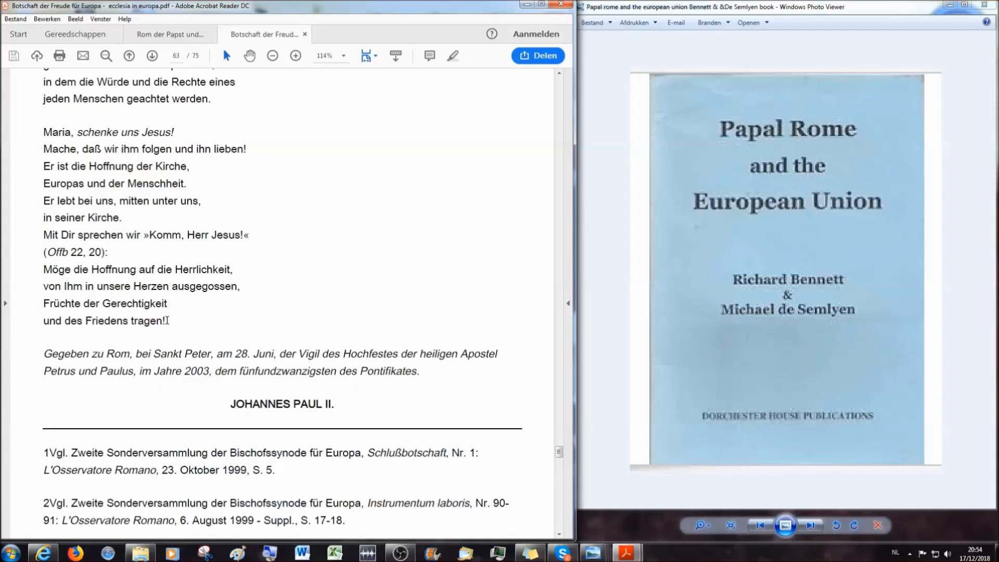
{"action": "mouse_move", "coordinate": [168, 319]}
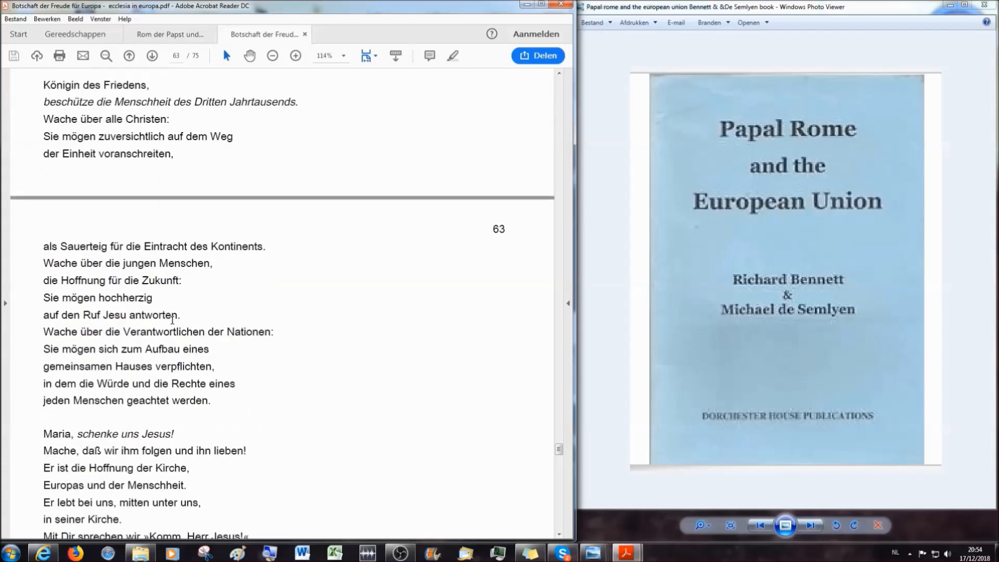
{"action": "scroll", "scroll_direction": "up", "scroll_amount": 3}
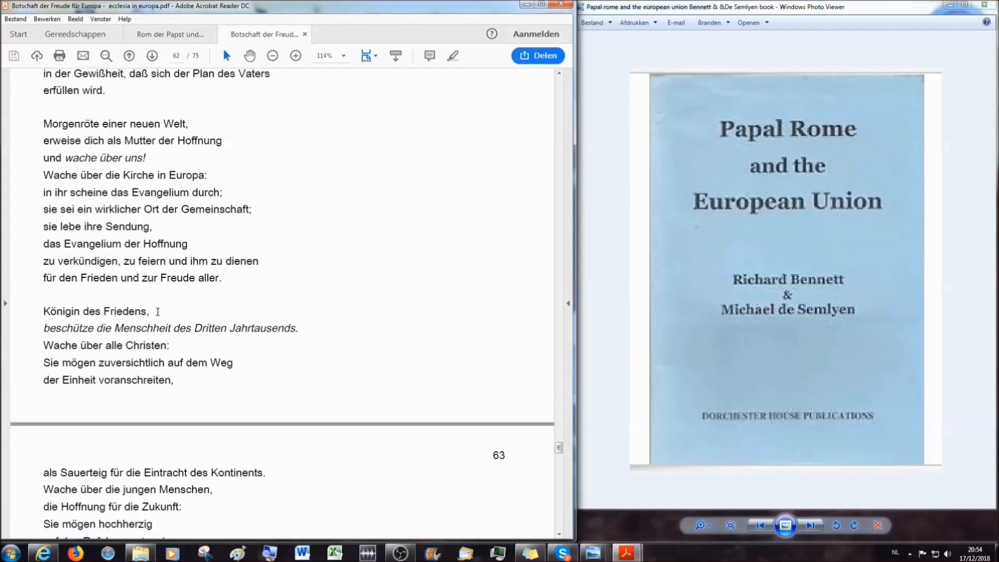
Step: Select the lines 'Königin des Friedens, beschütze die Menschheit' on page 62
{"action": "left_click_drag", "start_coordinate": [43, 311], "coordinate": [171, 328]}
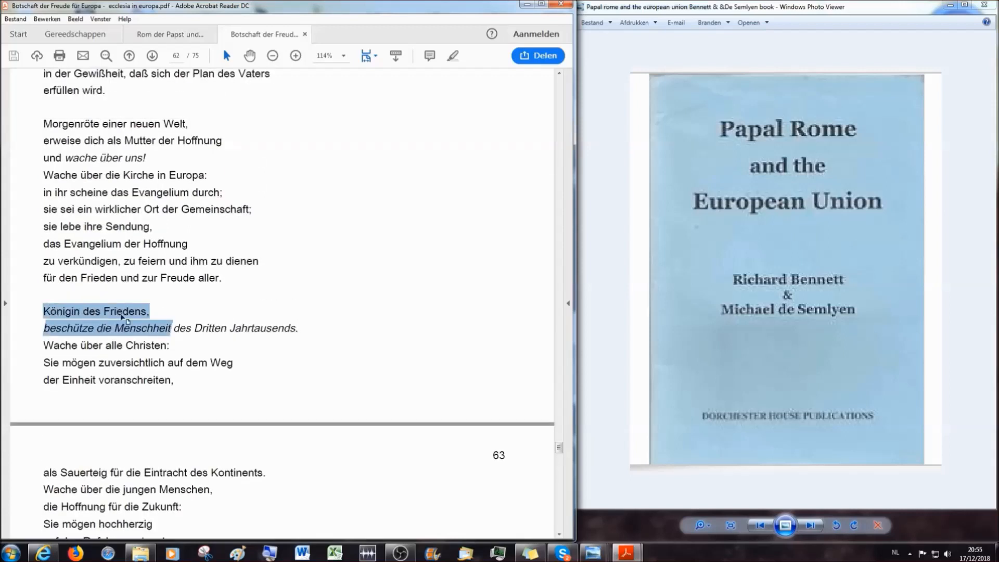
{"action": "mouse_move", "coordinate": [255, 311]}
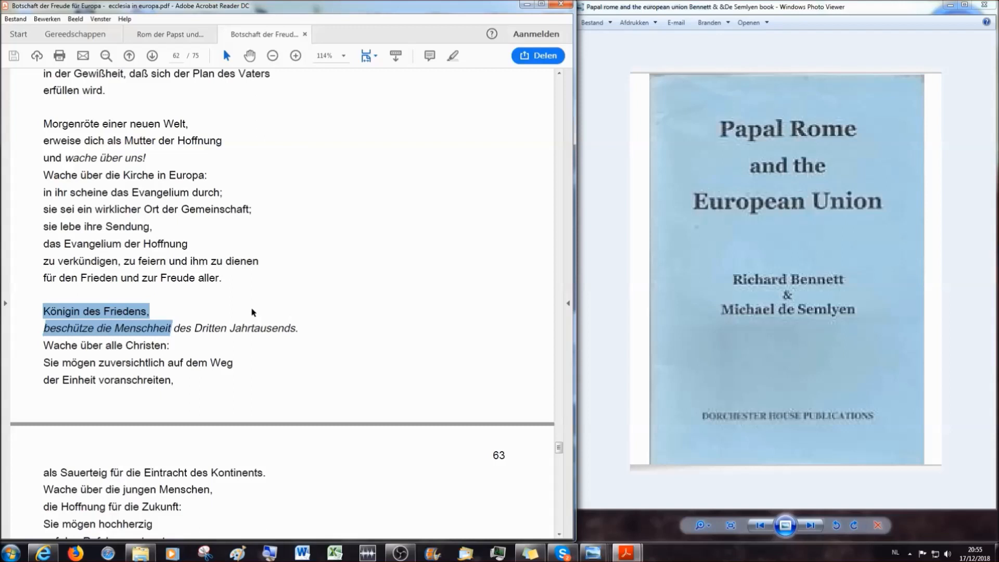
{"action": "mouse_move", "coordinate": [259, 310]}
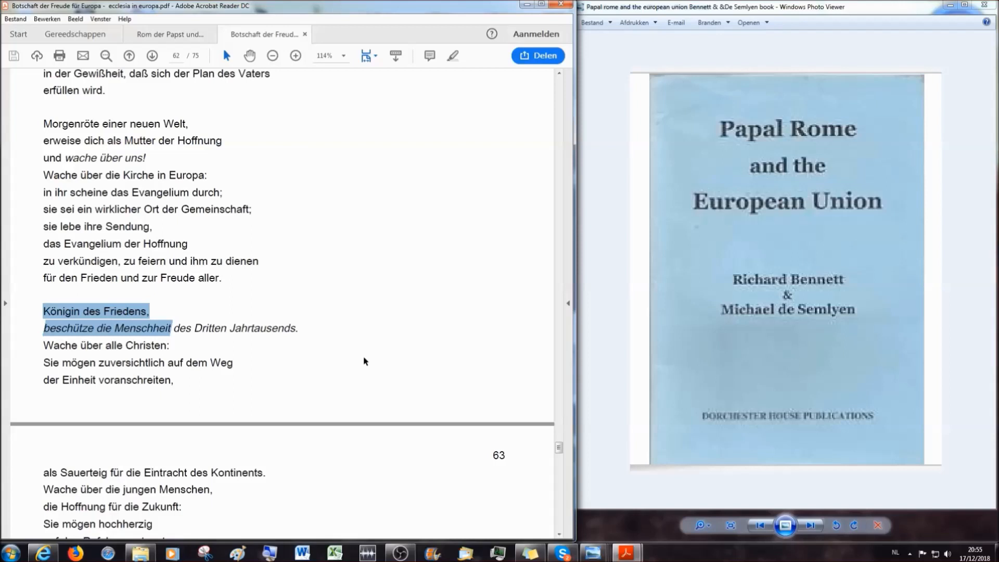
{"action": "mouse_move", "coordinate": [117, 316]}
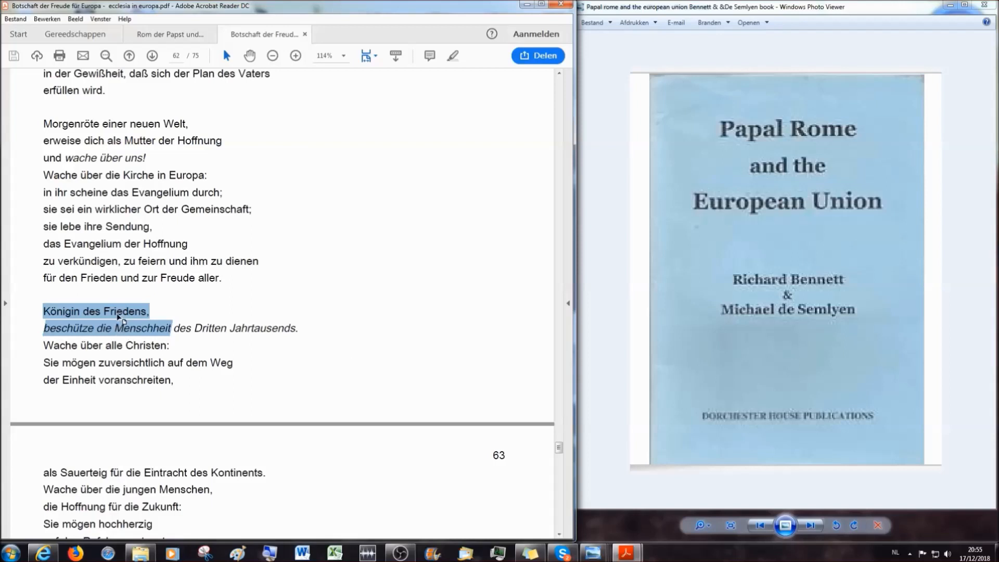
{"action": "mouse_move", "coordinate": [447, 466]}
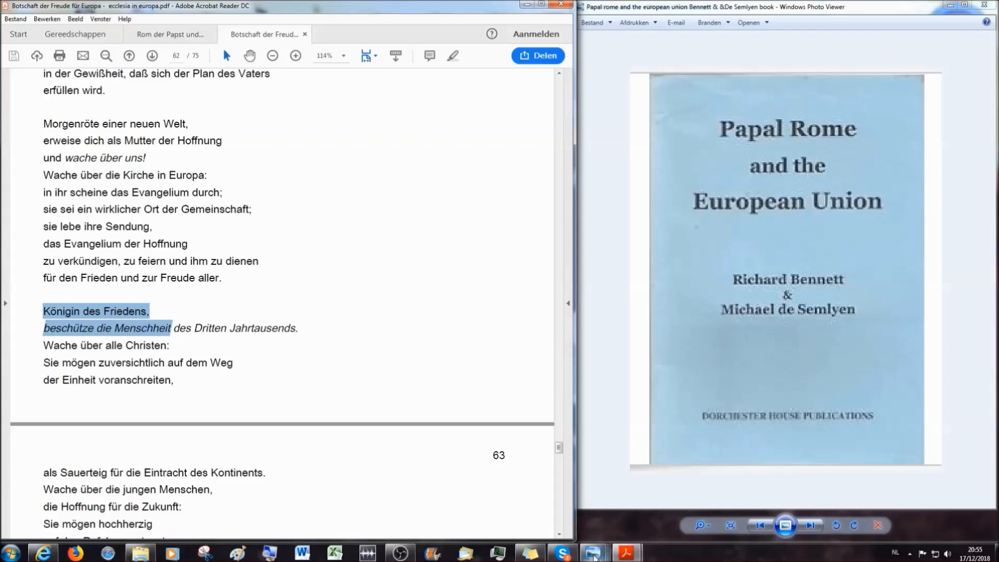
{"action": "mouse_move", "coordinate": [595, 552]}
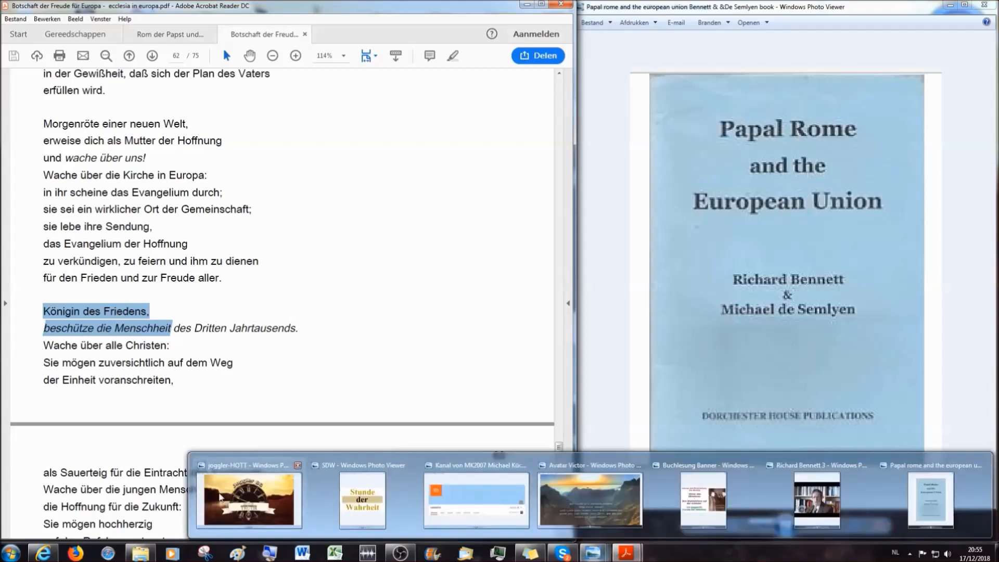
{"action": "left_click", "coordinate": [249, 498]}
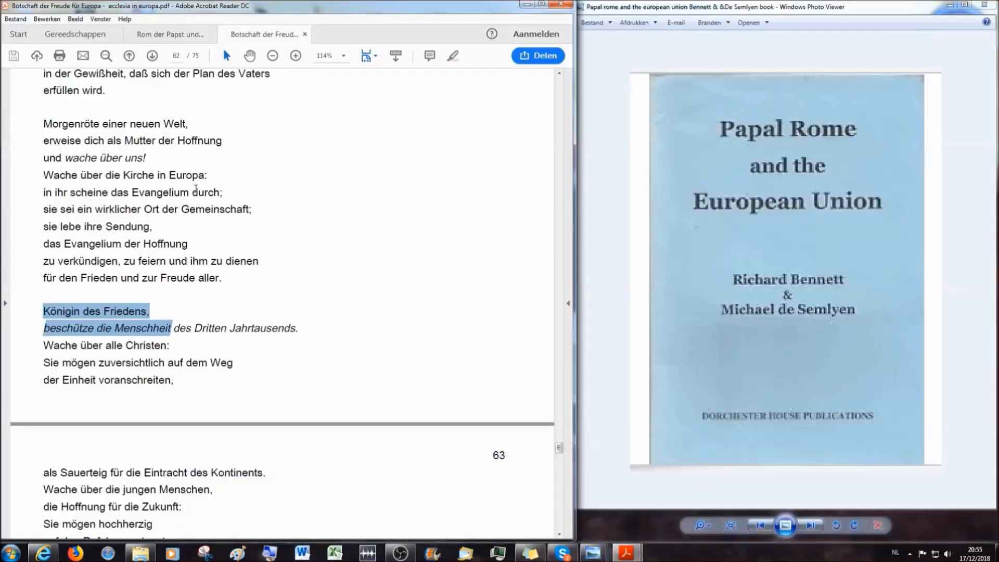
Step: Return to the Rom der Papst PDF and scroll down page 88 to the highlighted true-Church claim
{"action": "left_click", "coordinate": [170, 33]}
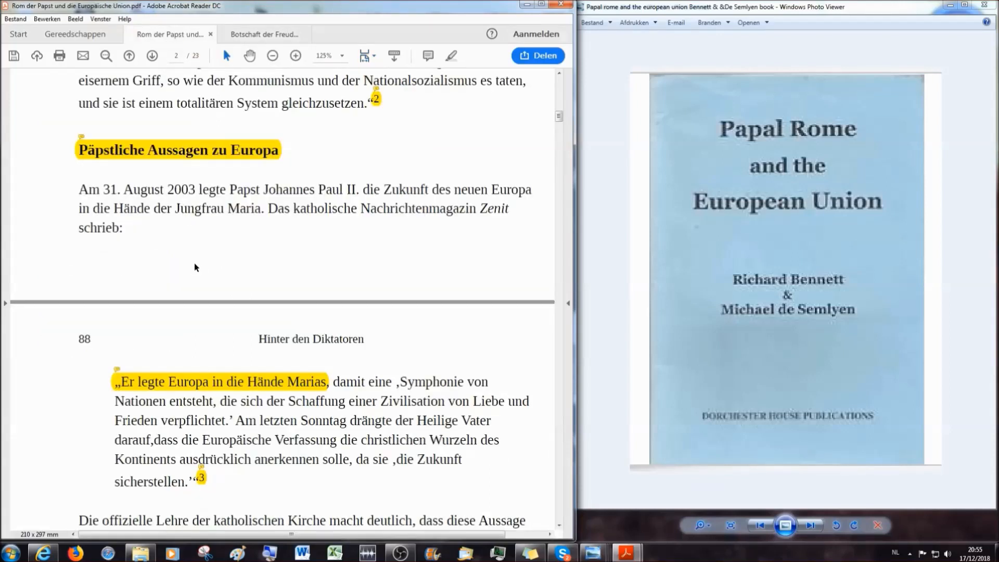
{"action": "mouse_move", "coordinate": [413, 238]}
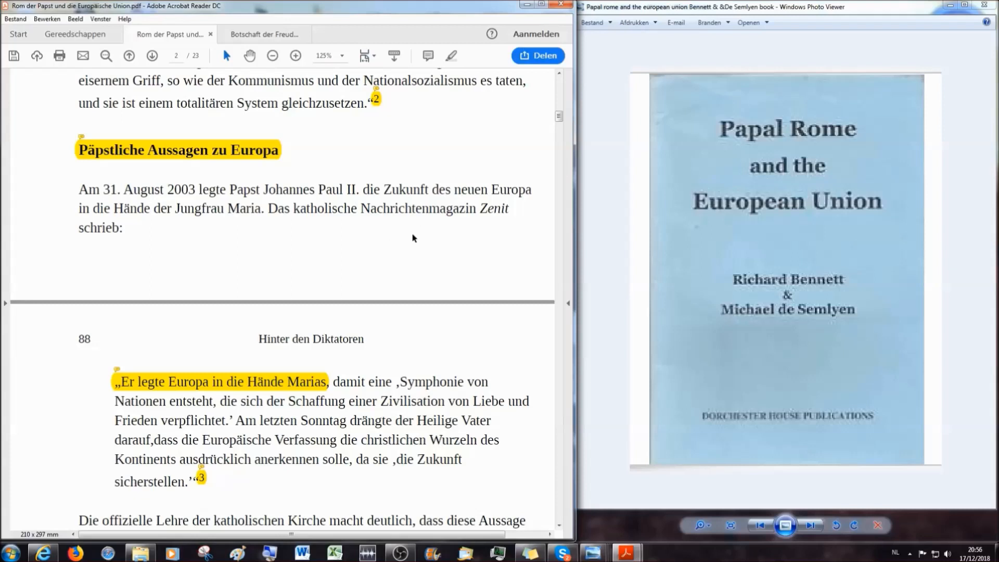
{"action": "mouse_move", "coordinate": [299, 247]}
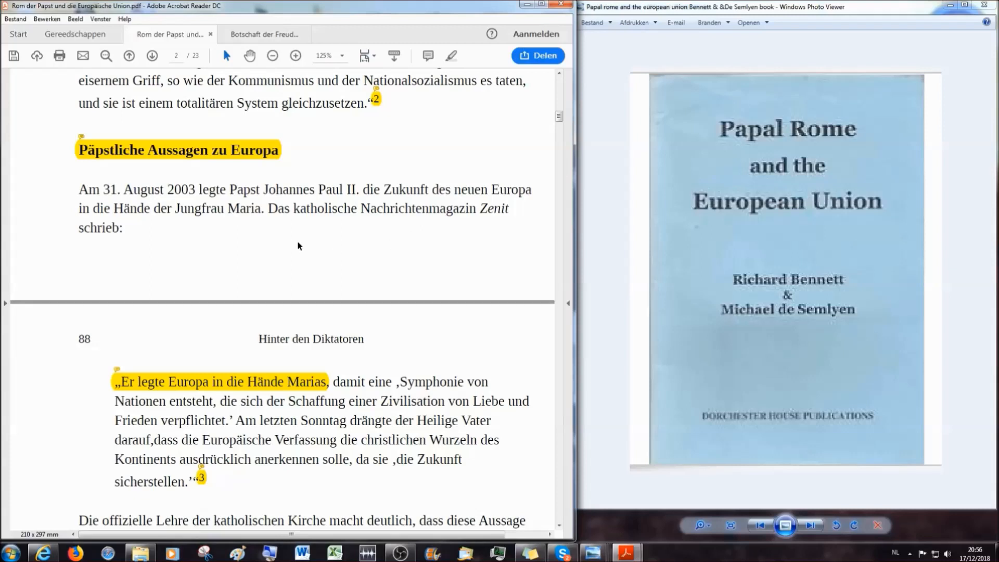
{"action": "mouse_move", "coordinate": [265, 211]}
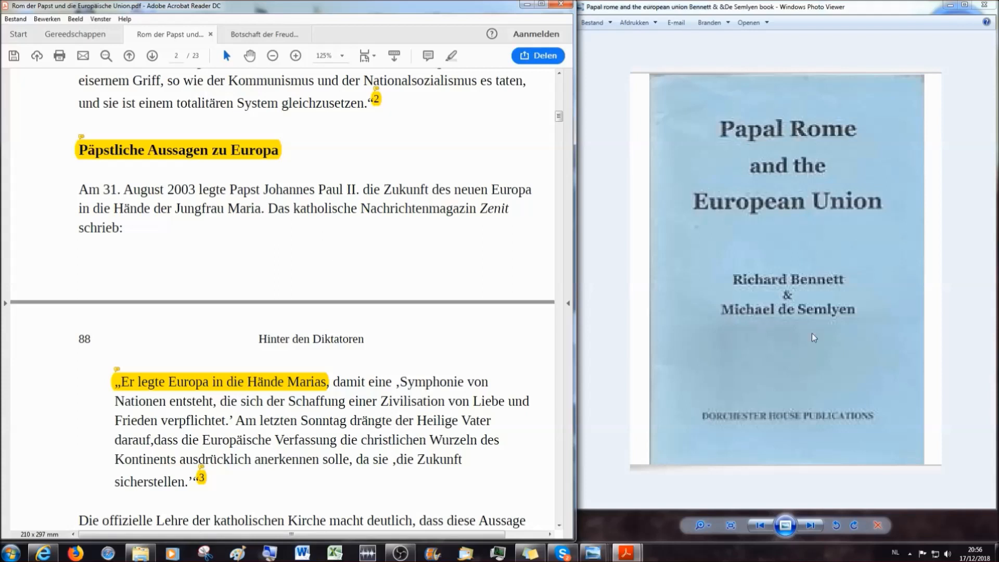
{"action": "mouse_move", "coordinate": [467, 370]}
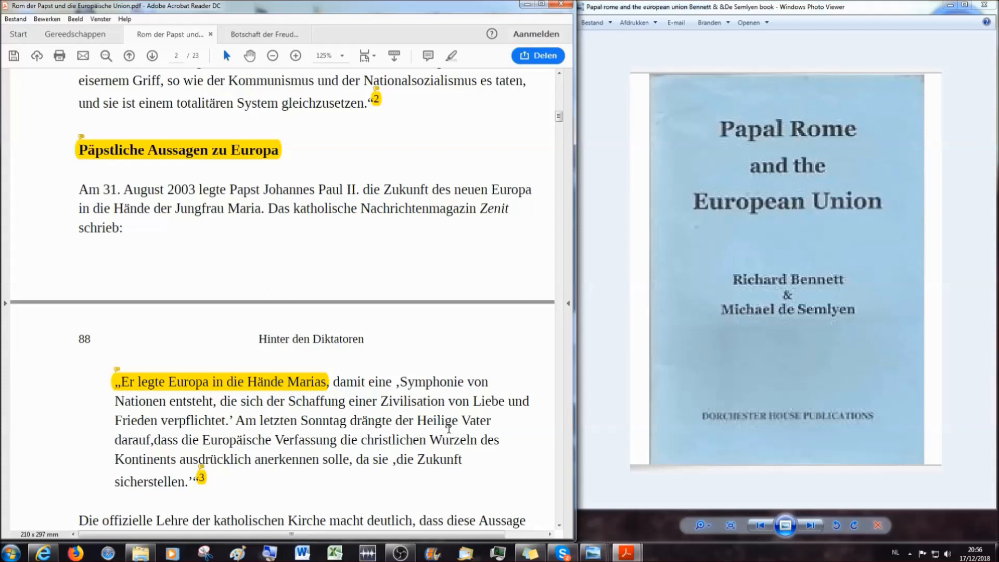
{"action": "scroll", "scroll_direction": "down", "scroll_amount": 3}
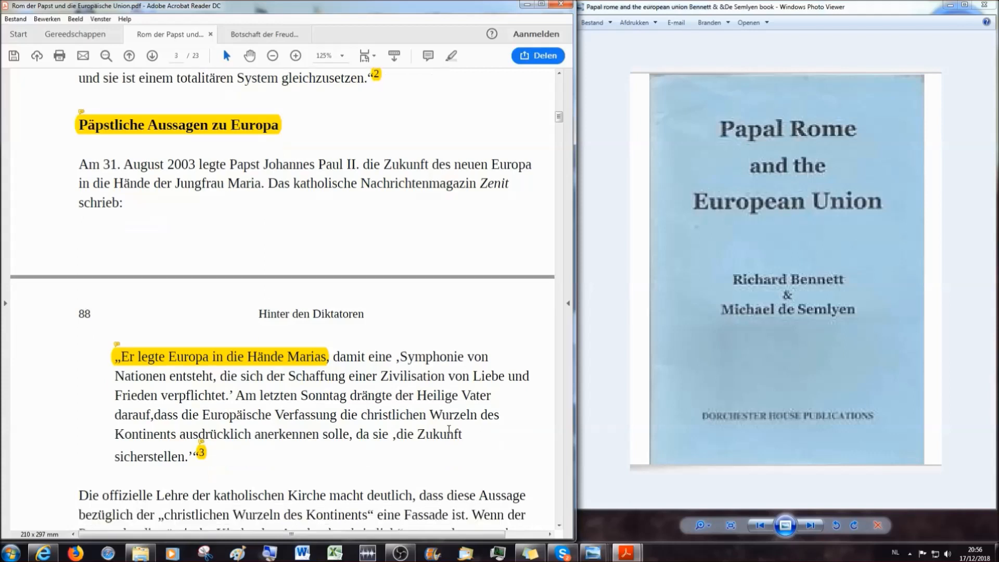
{"action": "scroll", "scroll_direction": "down", "scroll_amount": 3}
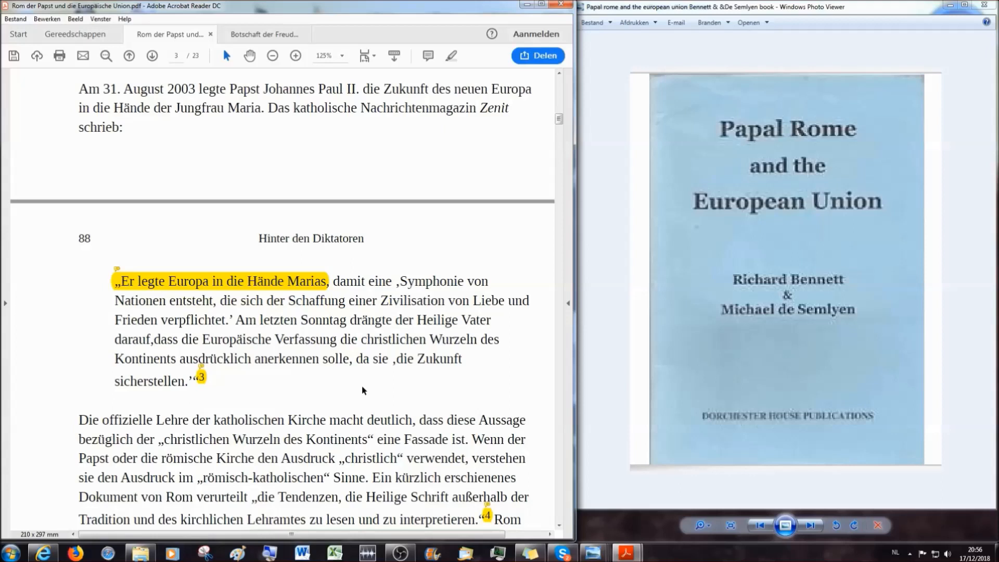
{"action": "scroll", "scroll_direction": "down", "scroll_amount": 3}
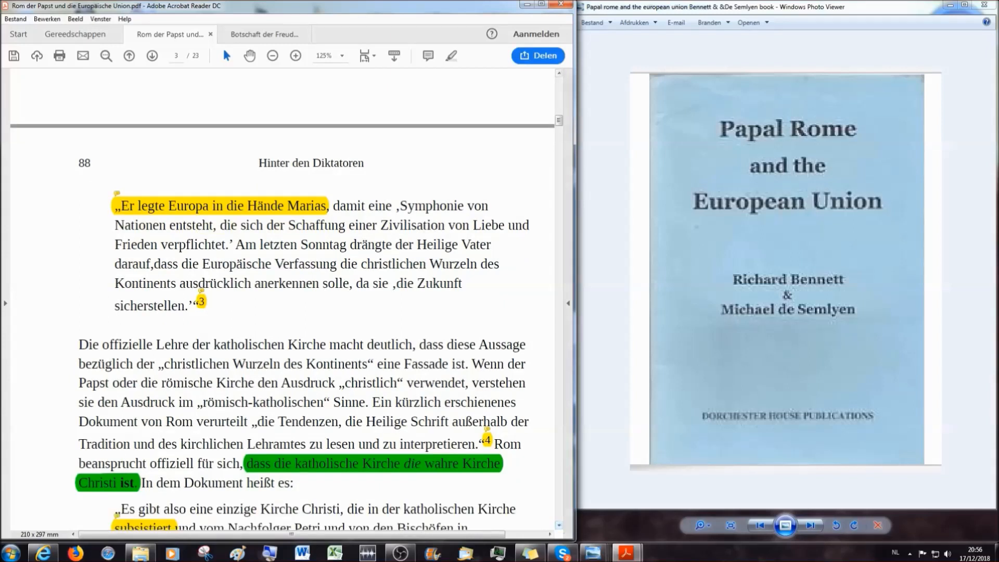
{"action": "scroll", "scroll_direction": "down", "scroll_amount": 3}
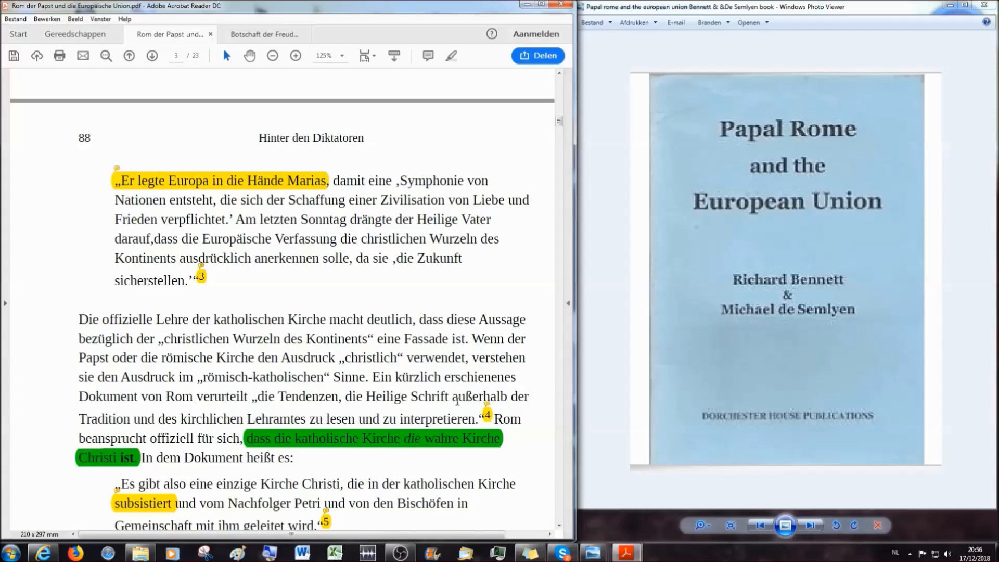
{"action": "mouse_move", "coordinate": [490, 418]}
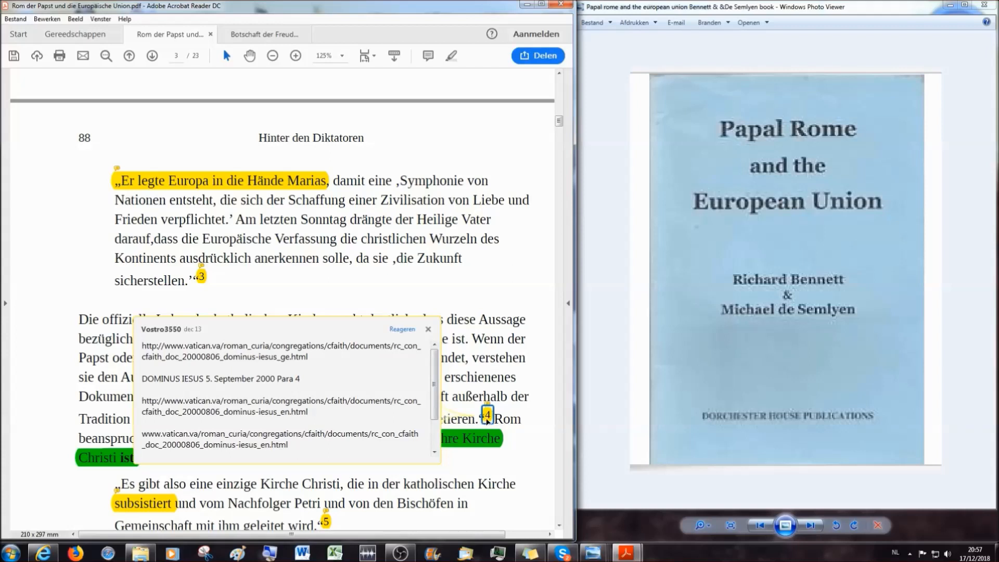
{"action": "left_click", "coordinate": [265, 33]}
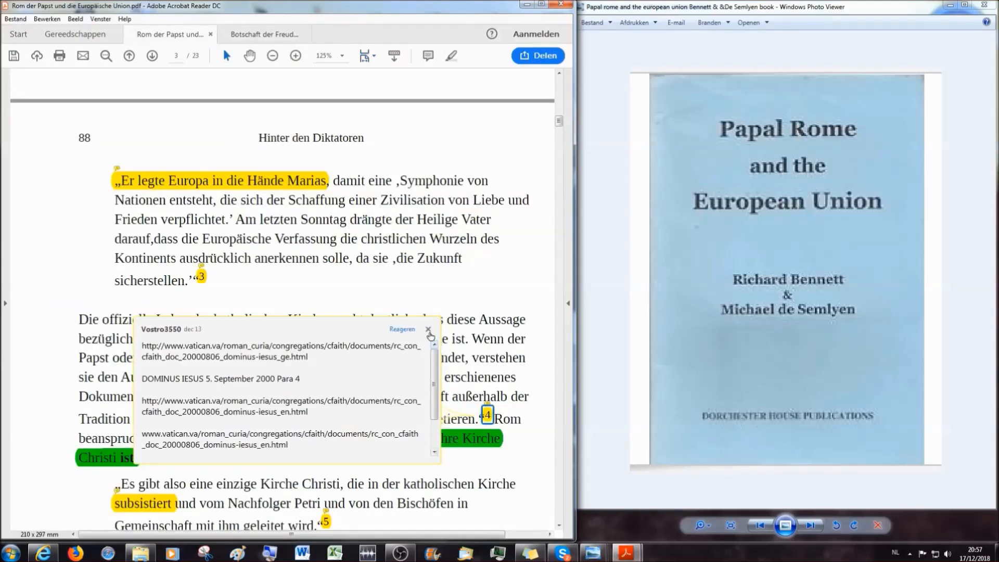
Step: Close footnote 4's Vatican-links note and continue down to the Scripture-outside-Tradition quotation
{"action": "left_click", "coordinate": [429, 330]}
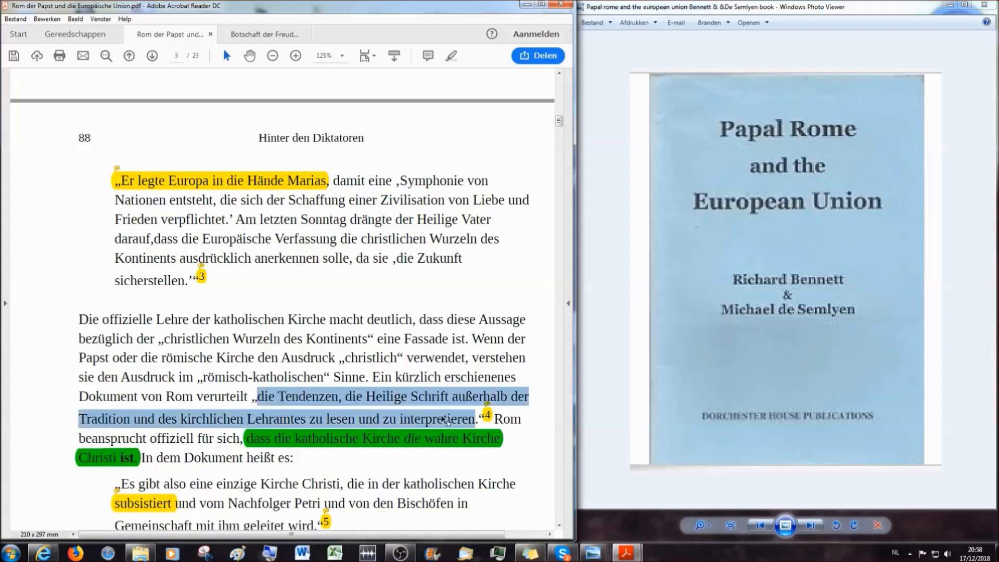
{"action": "scroll", "scroll_direction": "down", "scroll_amount": 3}
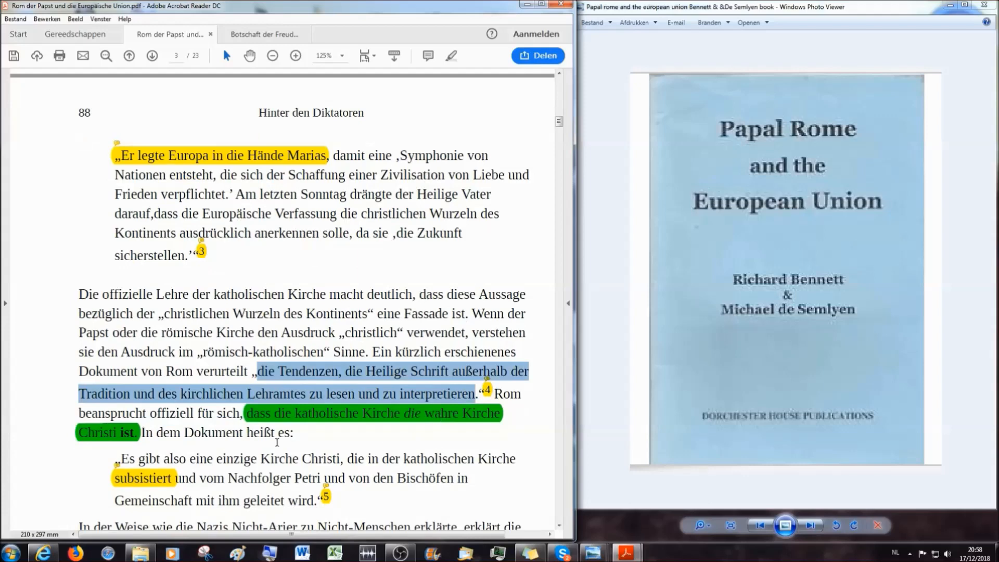
{"action": "mouse_move", "coordinate": [472, 464]}
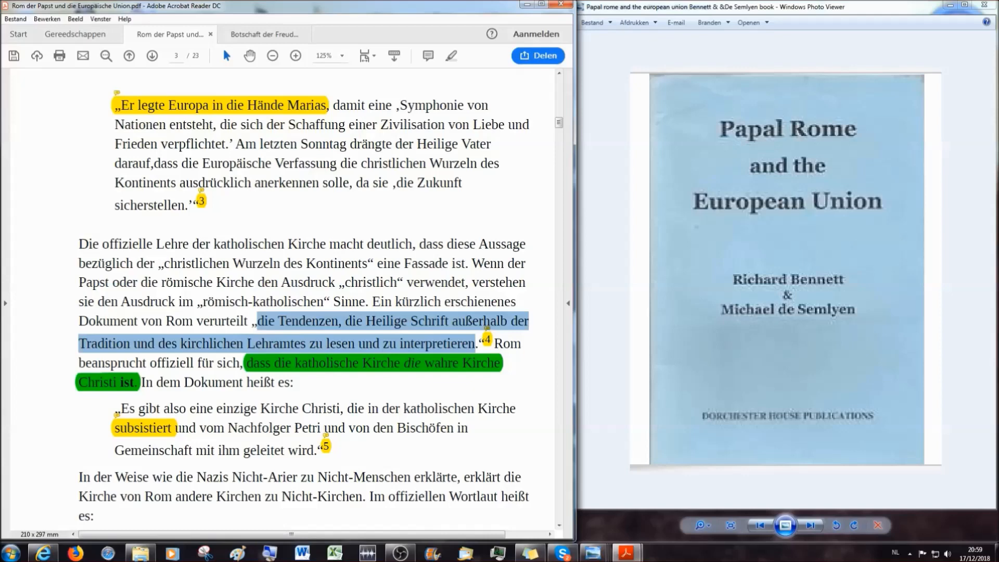
Step: Scroll down page 88 to the passage calling other communities non-churches, with footnote 6
{"action": "scroll", "scroll_direction": "down", "scroll_amount": 3}
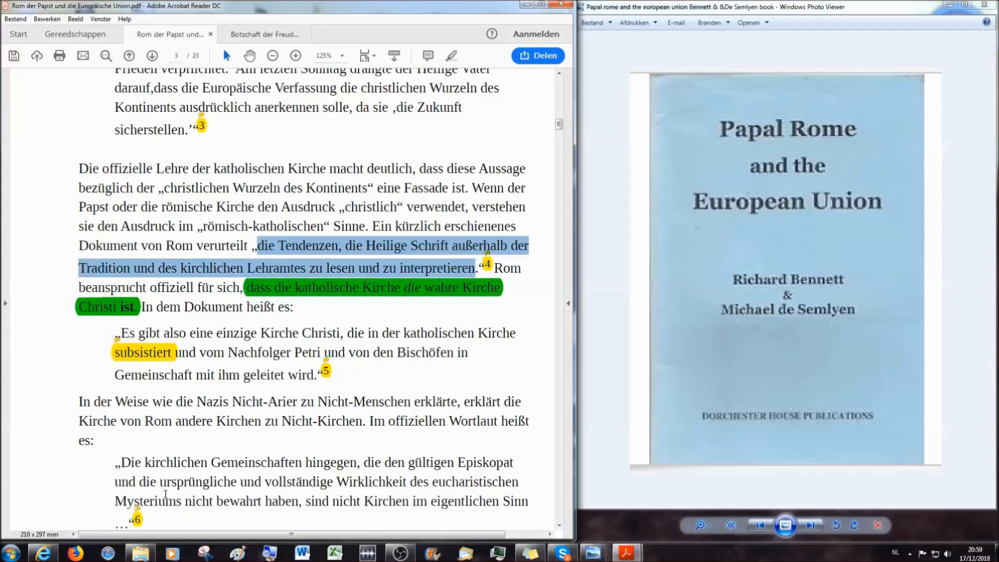
{"action": "mouse_move", "coordinate": [197, 412]}
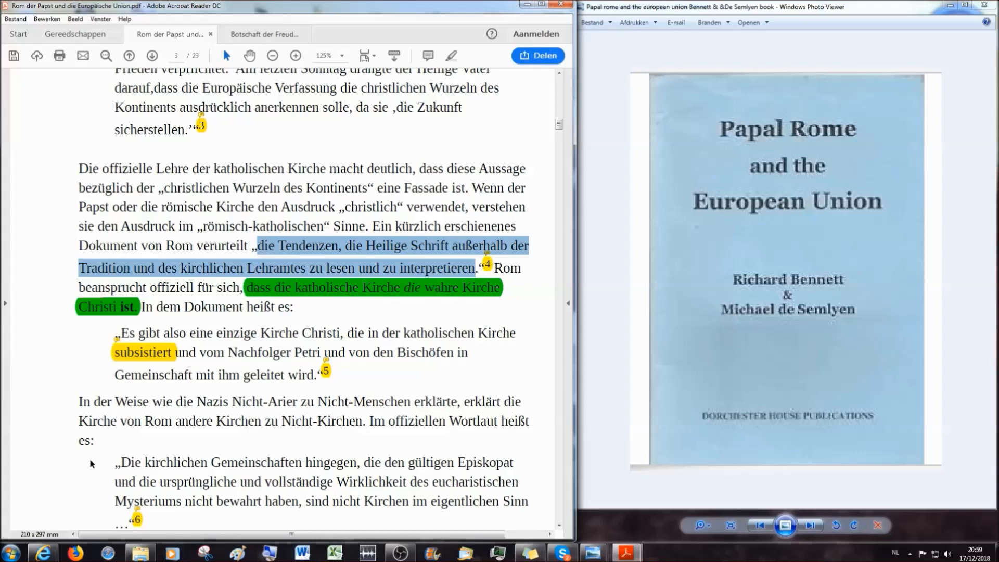
{"action": "mouse_move", "coordinate": [220, 413]}
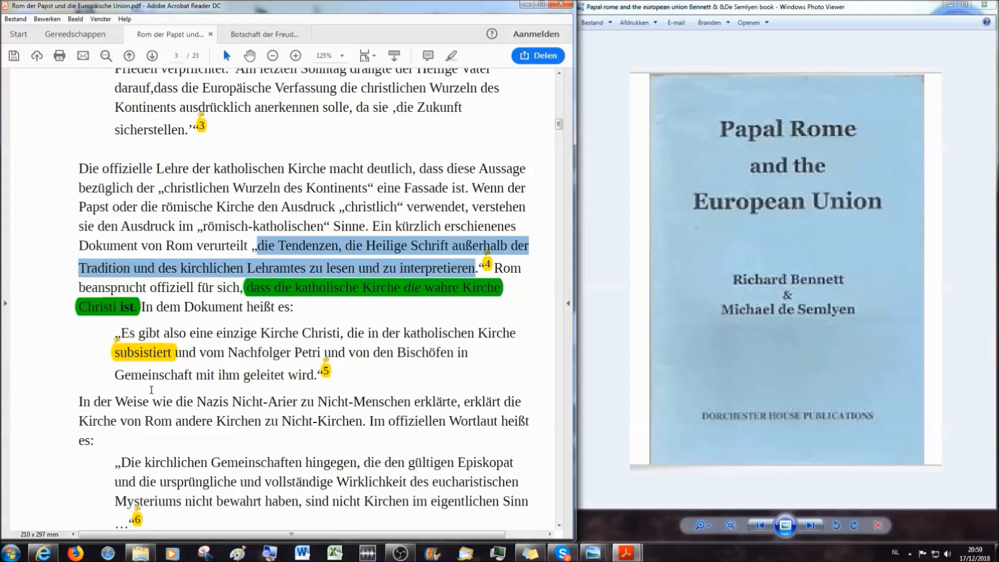
{"action": "mouse_move", "coordinate": [144, 352]}
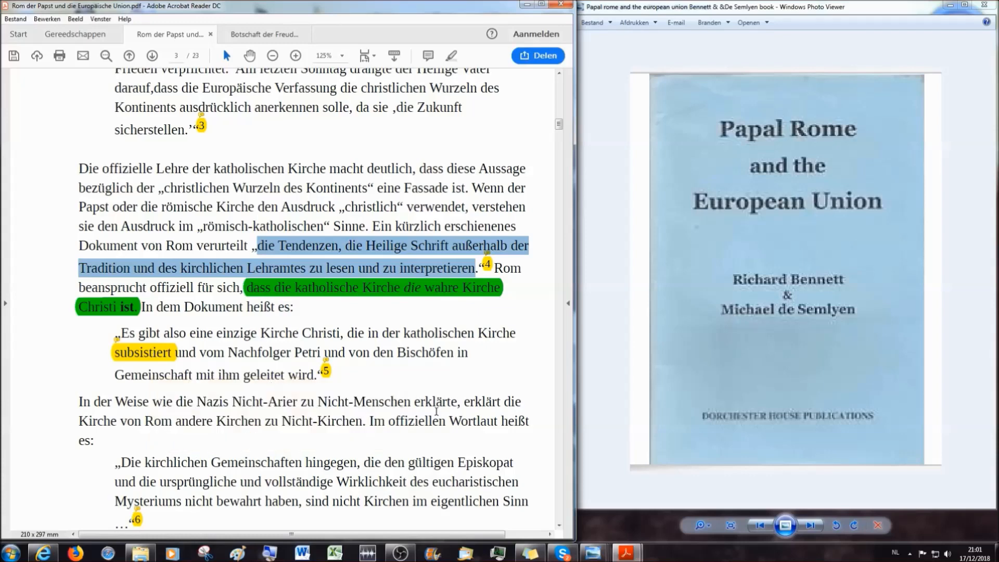
{"action": "mouse_move", "coordinate": [372, 393]}
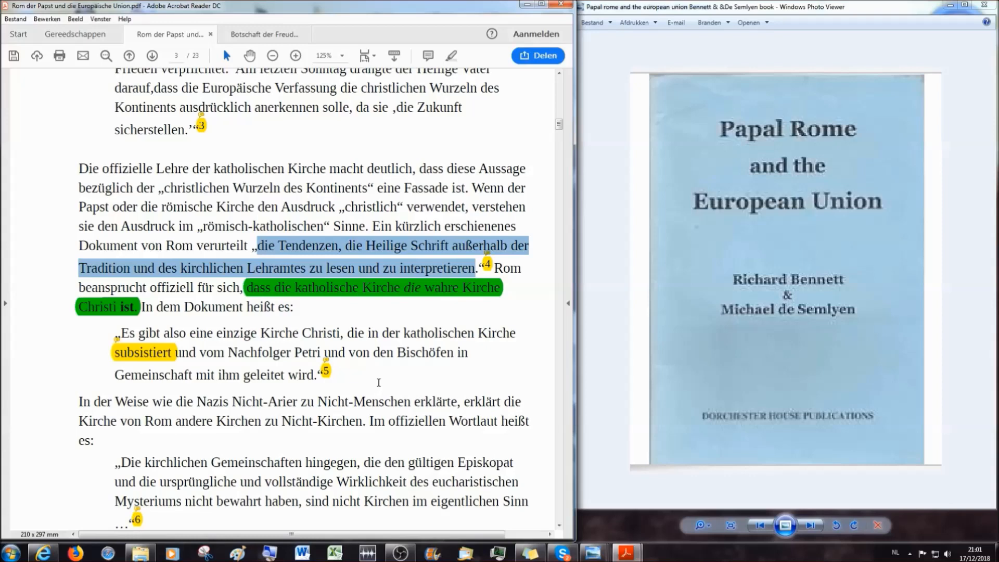
{"action": "mouse_move", "coordinate": [317, 385]}
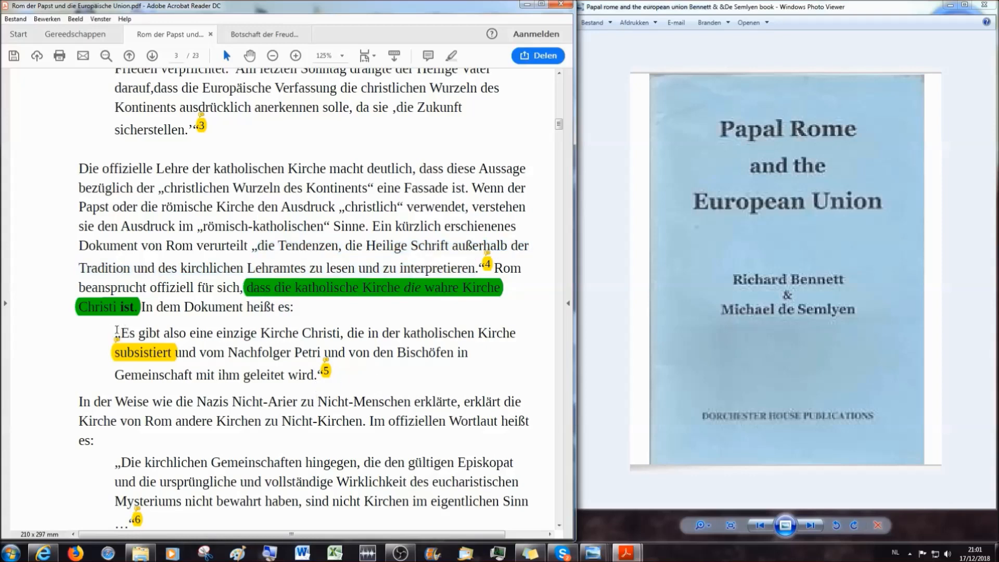
Step: Select and release the quotation about the one Church of Christ, then continue to footnote 7's Unam Sanctam quote
{"action": "left_click_drag", "start_coordinate": [115, 332], "coordinate": [350, 402]}
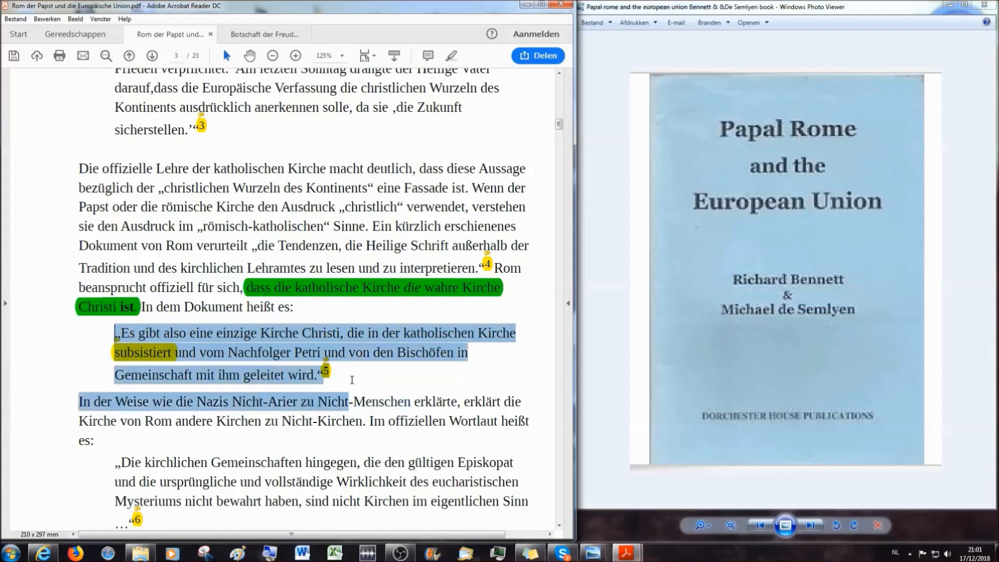
{"action": "left_click", "coordinate": [407, 382]}
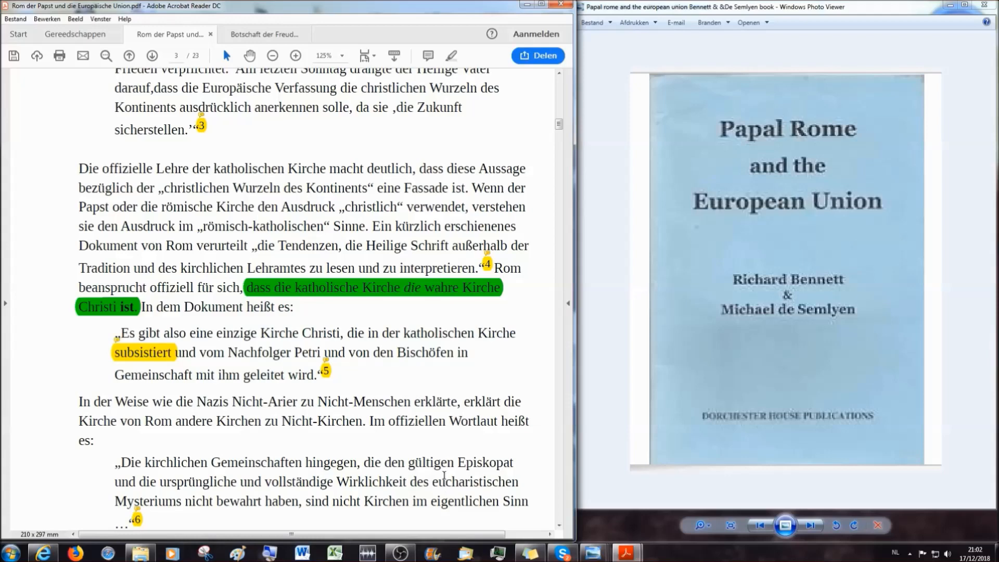
{"action": "scroll", "scroll_direction": "down", "scroll_amount": 3}
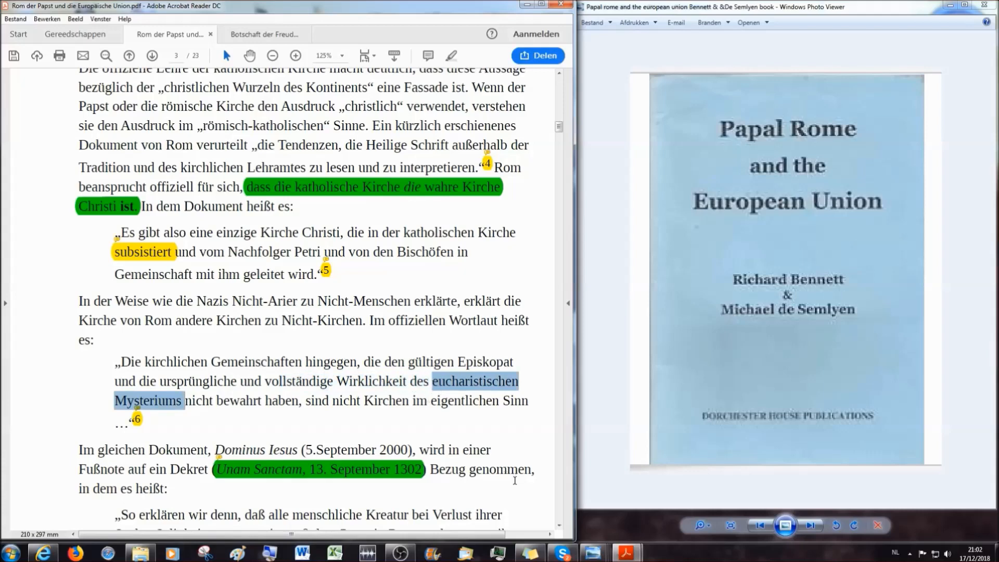
{"action": "mouse_move", "coordinate": [501, 497]}
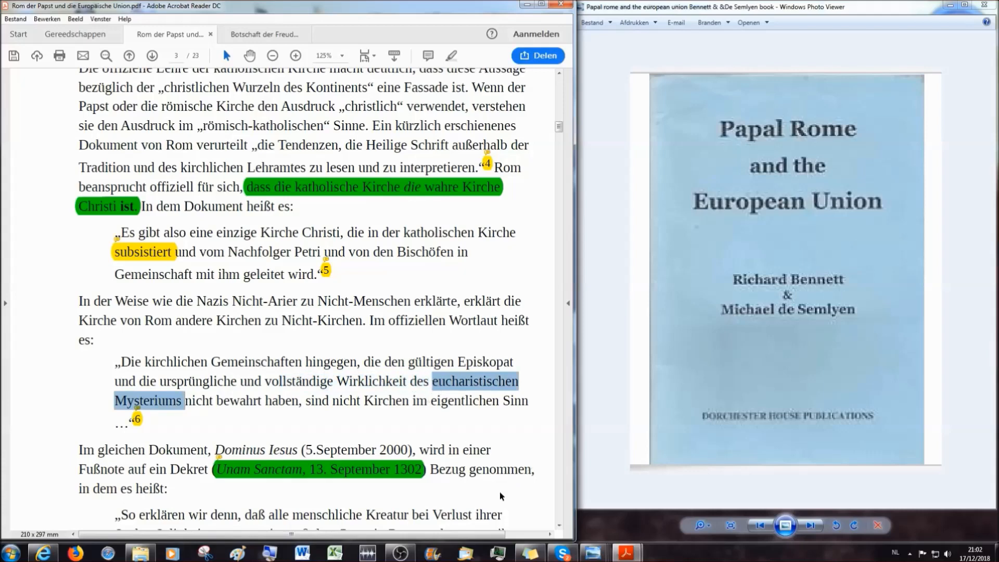
{"action": "scroll", "scroll_direction": "down", "scroll_amount": 3}
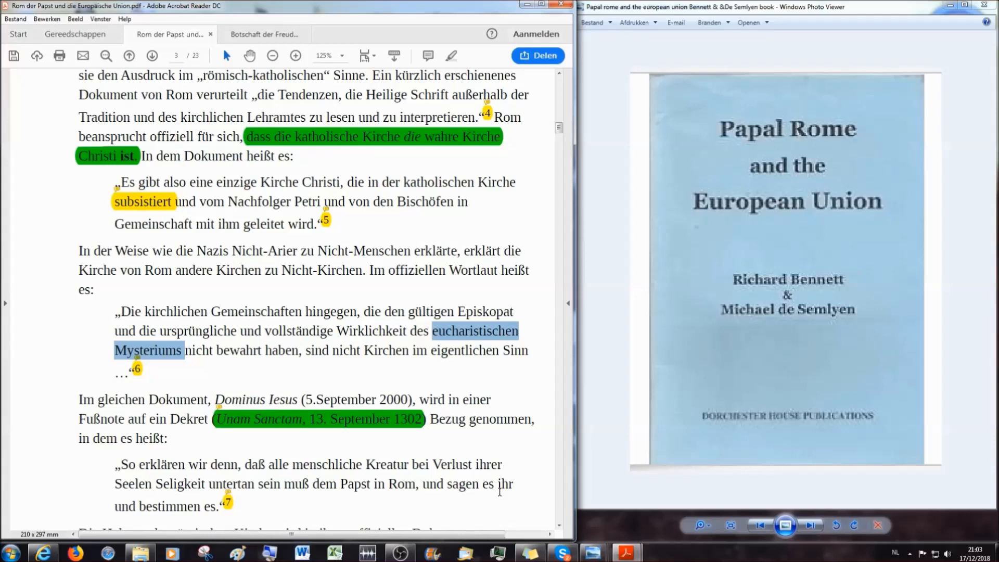
{"action": "mouse_move", "coordinate": [494, 364]}
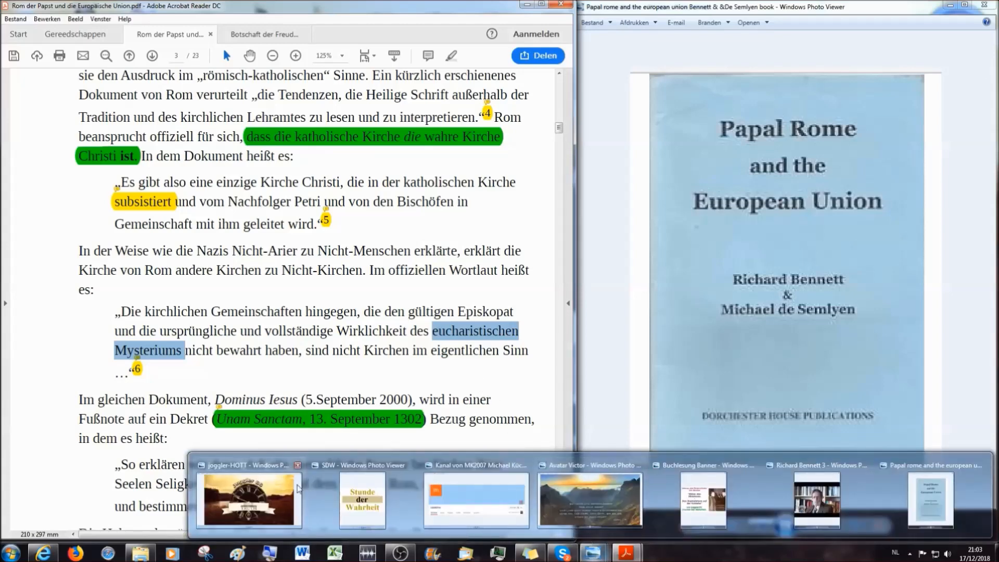
Step: Bring the mk2007al channel screenshot, then the Avatar Victor mountain image, to the front in Photo Viewer
{"action": "left_click", "coordinate": [249, 501]}
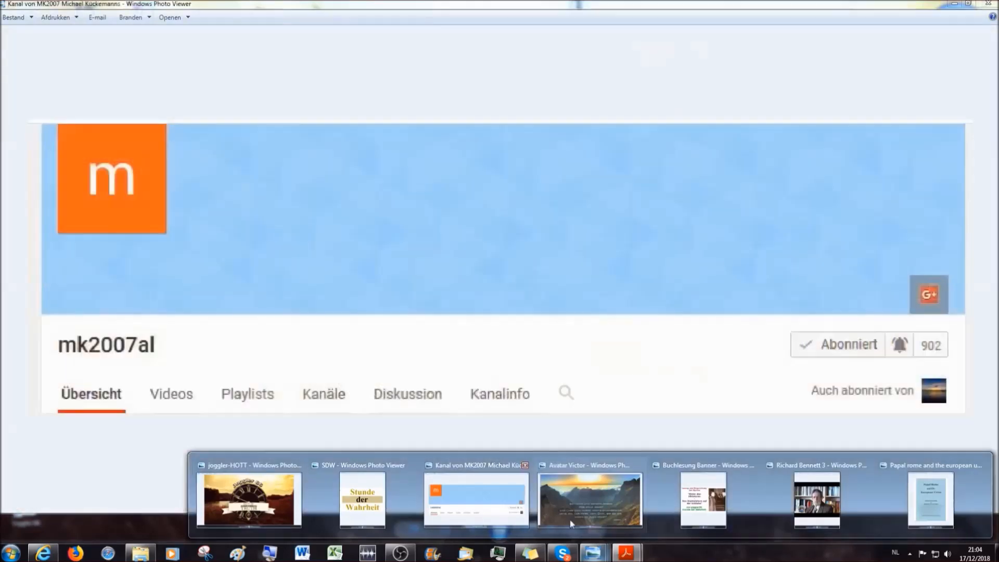
{"action": "mouse_move", "coordinate": [490, 496]}
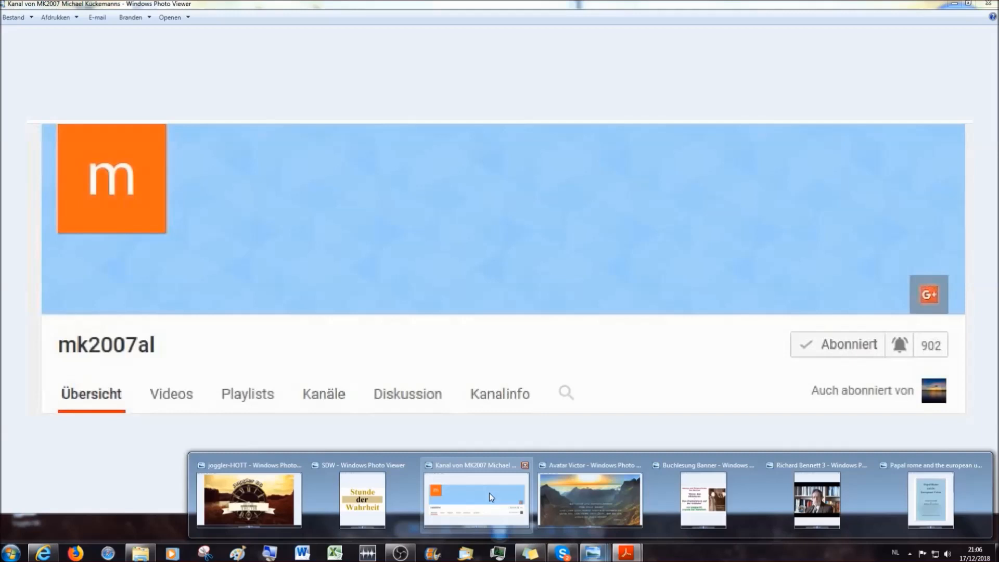
{"action": "left_click", "coordinate": [589, 498]}
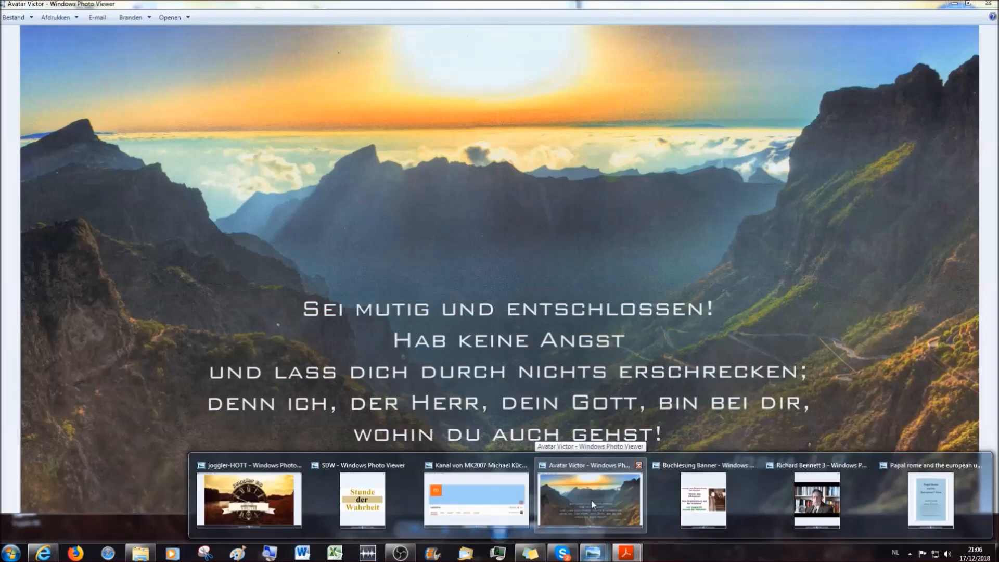
{"action": "mouse_move", "coordinate": [591, 503]}
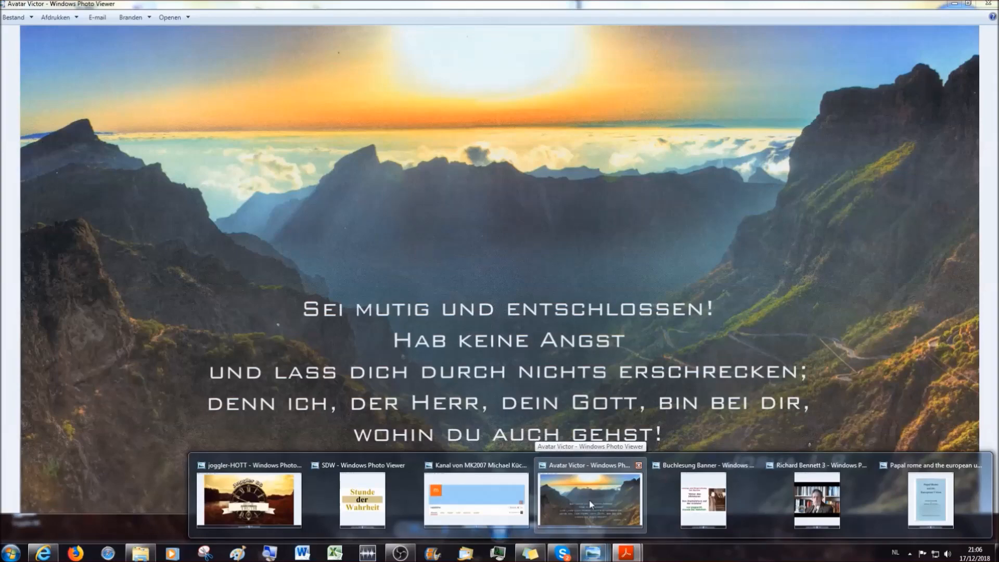
Step: Return to the Acrobat PDF page beside the Papal Rome book cover
{"action": "left_click", "coordinate": [249, 499]}
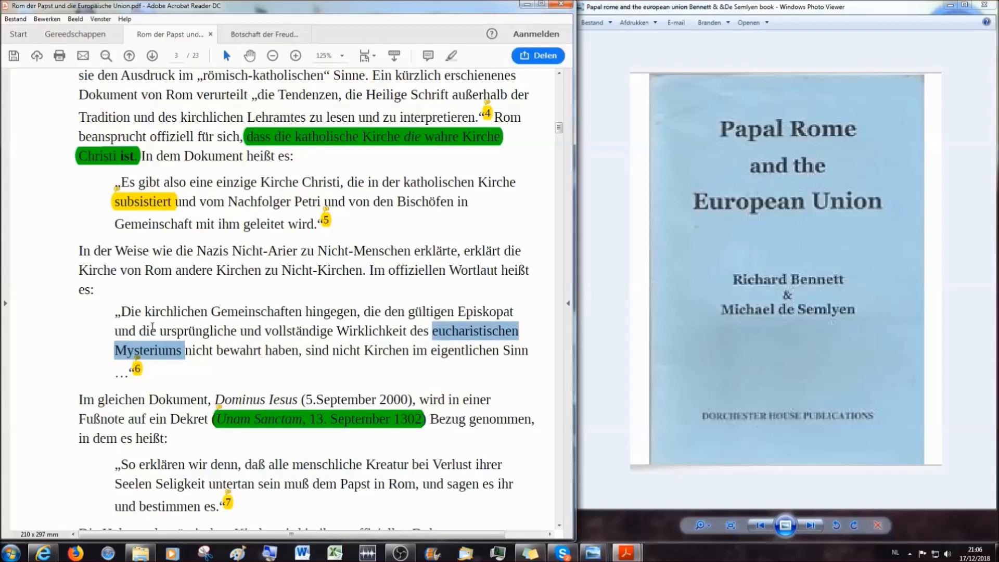
{"action": "mouse_move", "coordinate": [120, 306]}
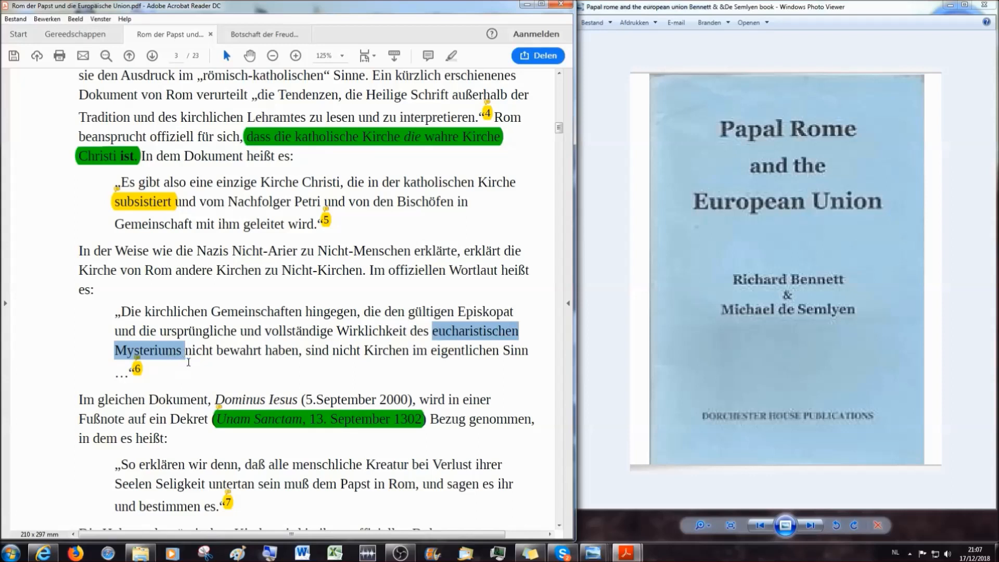
{"action": "mouse_move", "coordinate": [192, 367]}
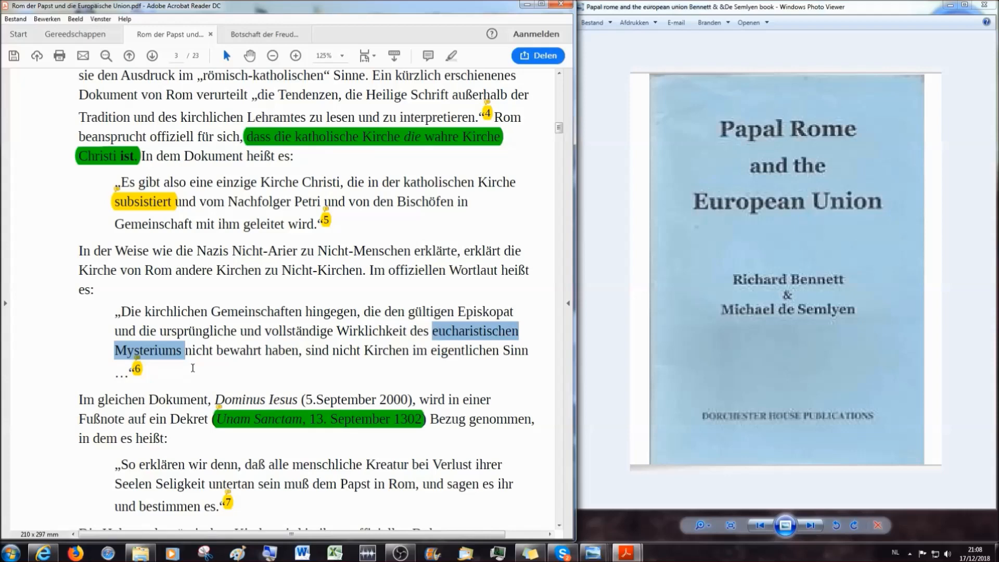
Step: Scroll down to the paragraph on the Roman church's stance and the Sunday Telegraph report
{"action": "scroll", "scroll_direction": "down", "scroll_amount": 3}
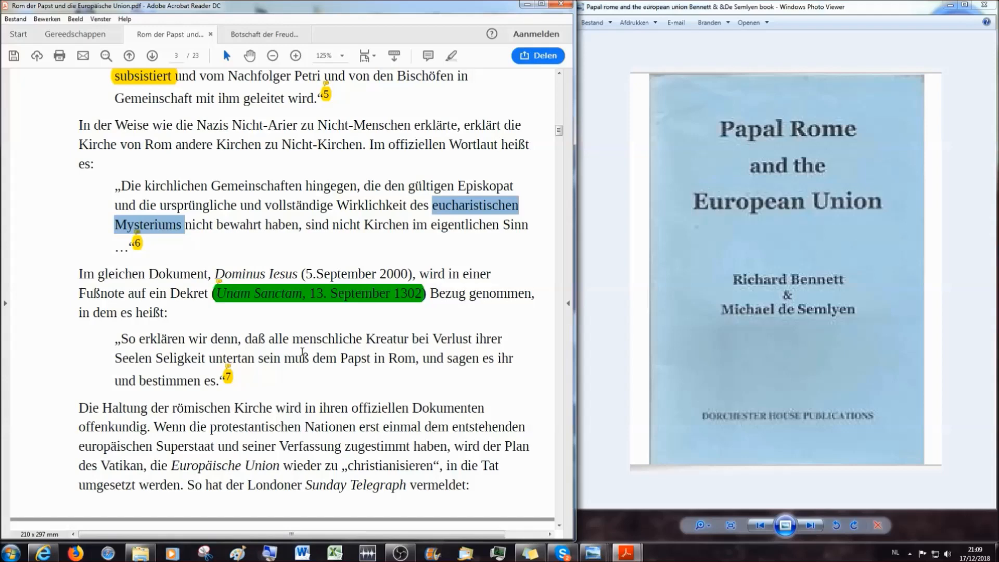
{"action": "mouse_move", "coordinate": [267, 369]}
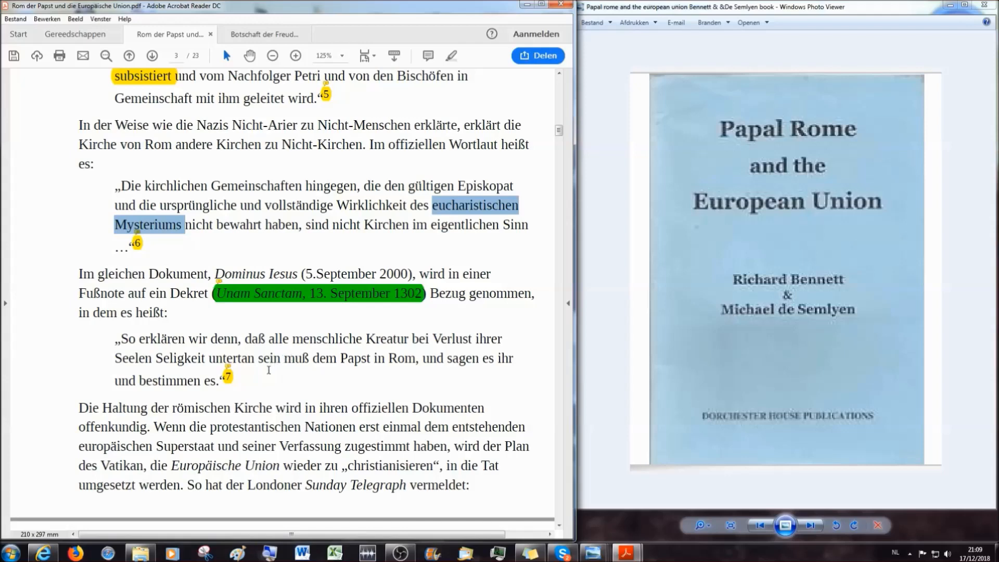
{"action": "mouse_move", "coordinate": [228, 375]}
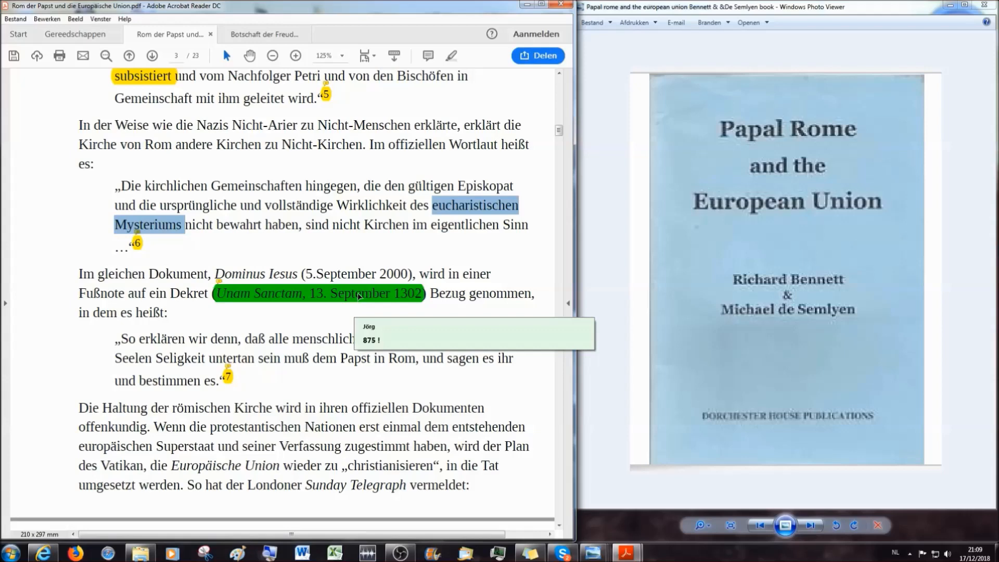
{"action": "mouse_move", "coordinate": [302, 300]}
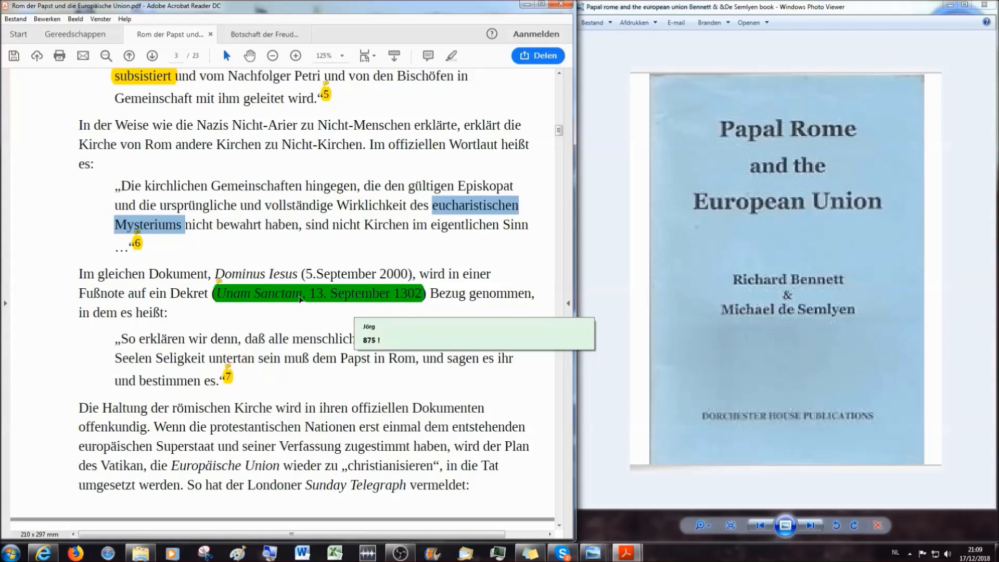
{"action": "left_click", "coordinate": [10, 551]}
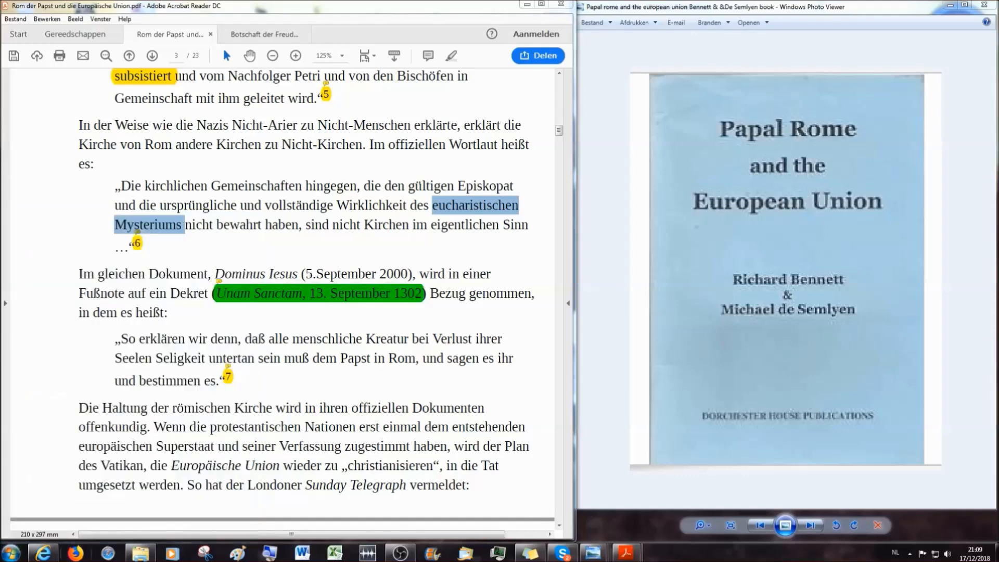
Step: From Start > Computer, browse to C:\PDF Bücher\R & R and open the 'Unam sanctam – Kathpedia' PDF
{"action": "left_click", "coordinate": [10, 552]}
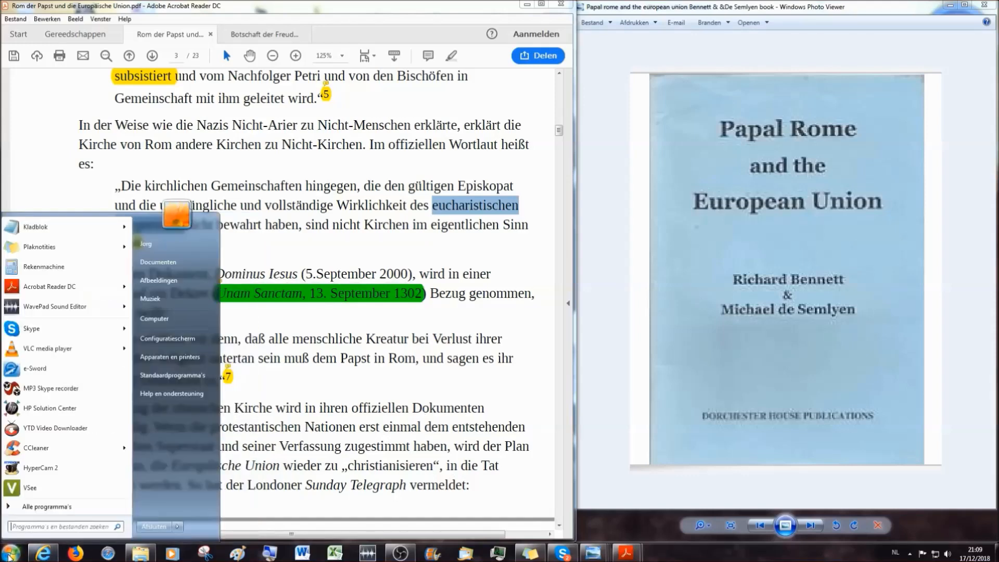
{"action": "mouse_move", "coordinate": [155, 318]}
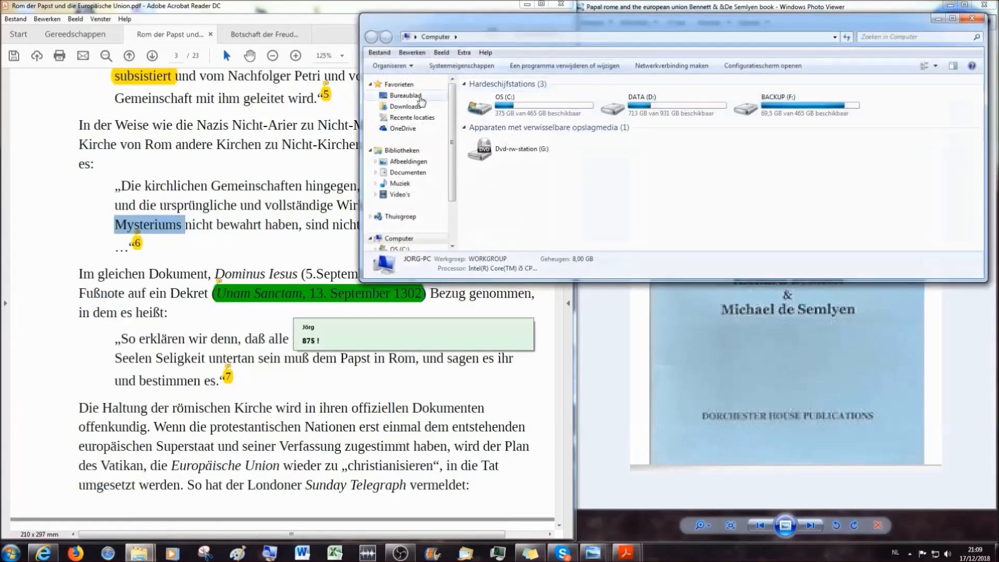
{"action": "left_click", "coordinate": [406, 96]}
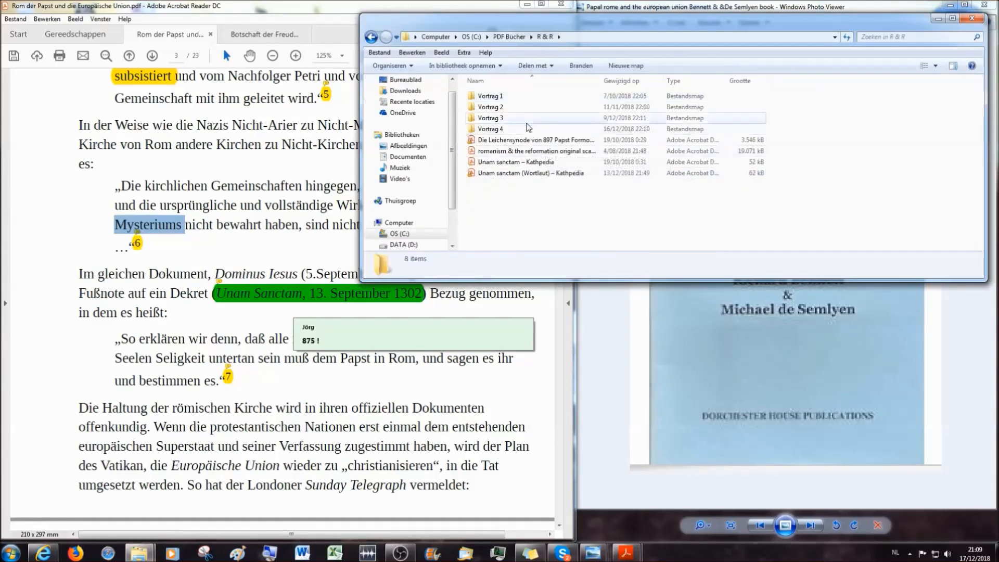
{"action": "left_click", "coordinate": [517, 161]}
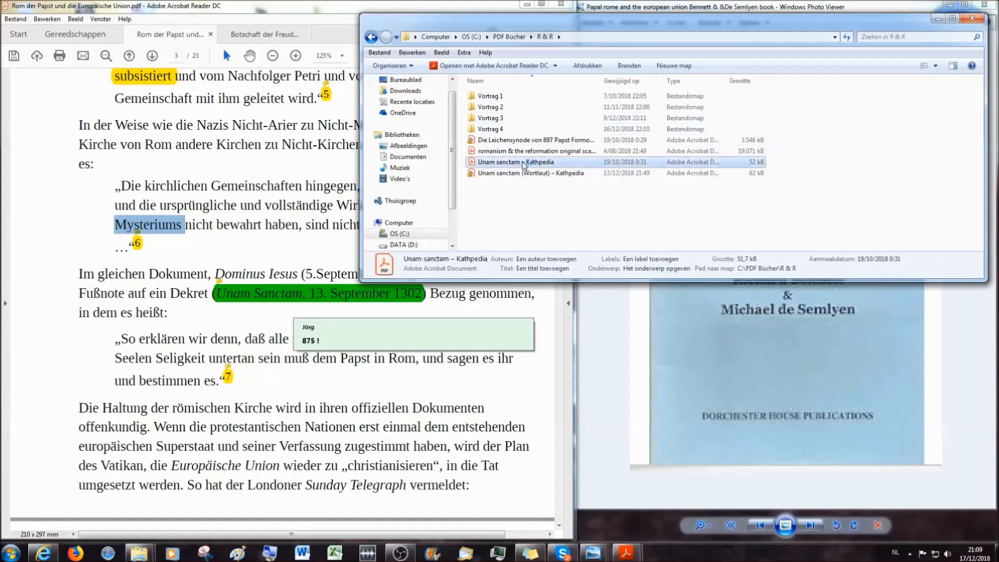
{"action": "double_click", "coordinate": [517, 161]}
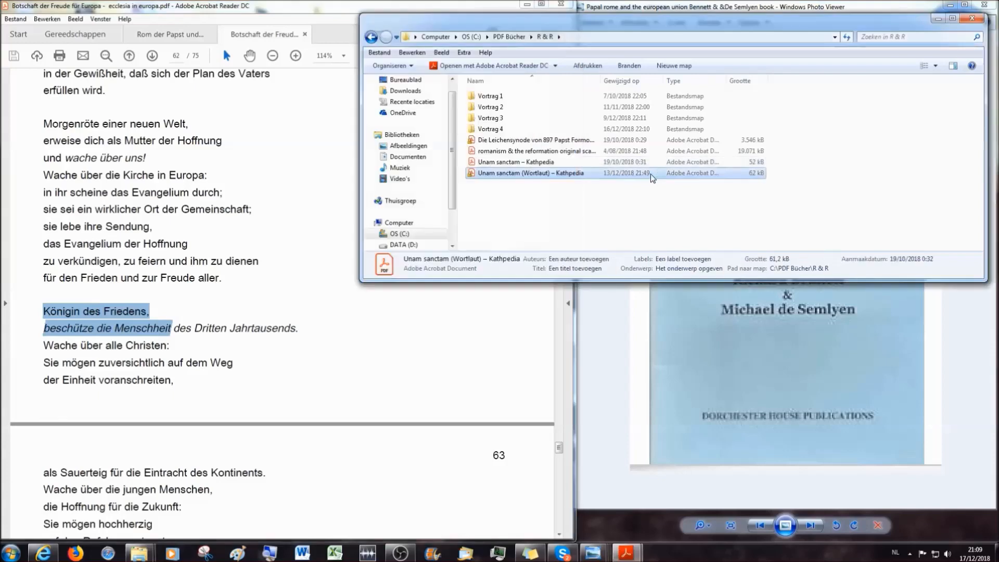
Step: Open 'Unam sanctam (Wortlaut) – Kathpedia' in Acrobat and scroll to the green-highlighted paragraph 875
{"action": "double_click", "coordinate": [528, 173]}
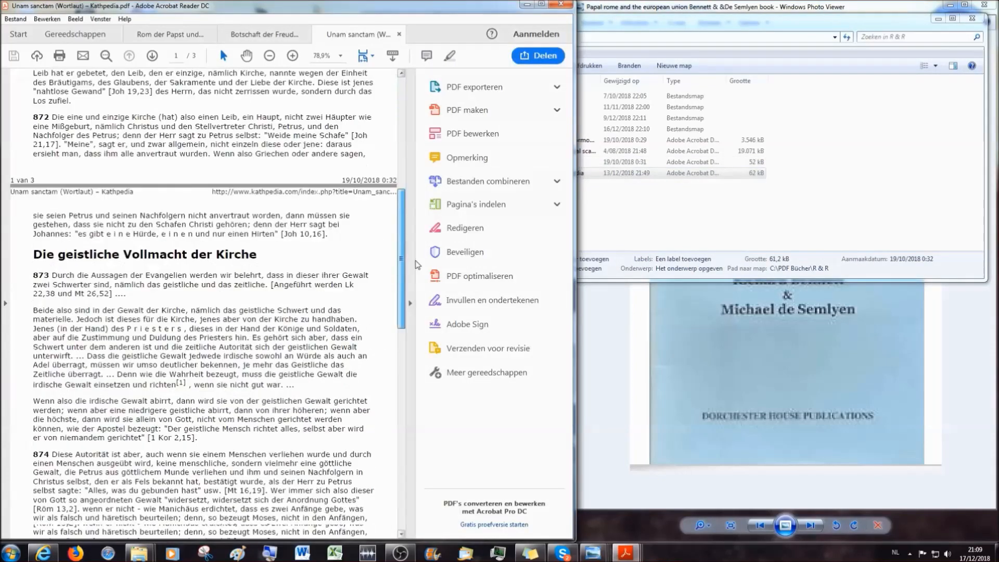
{"action": "scroll", "scroll_direction": "down", "scroll_amount": 3}
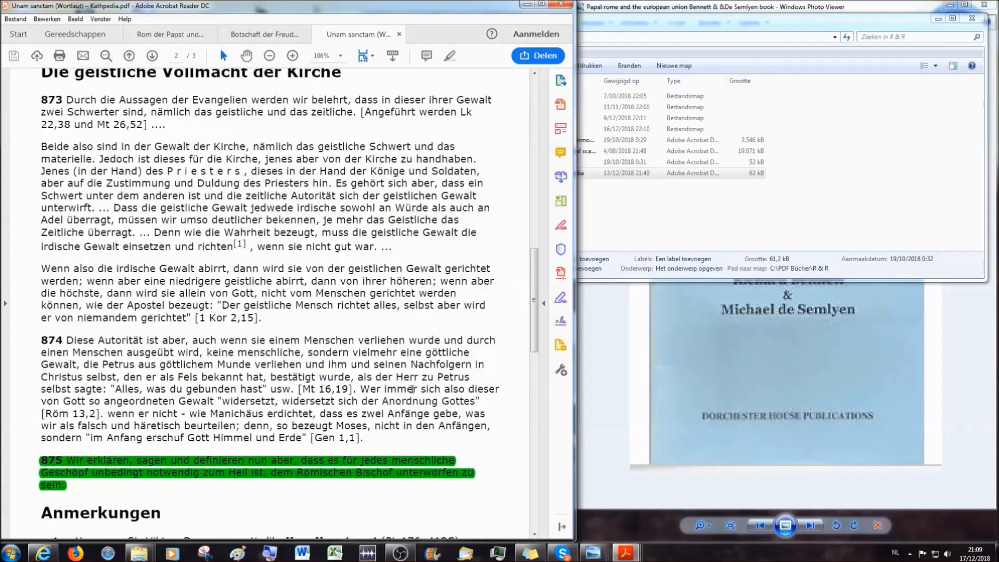
{"action": "scroll", "scroll_direction": "down", "scroll_amount": 3}
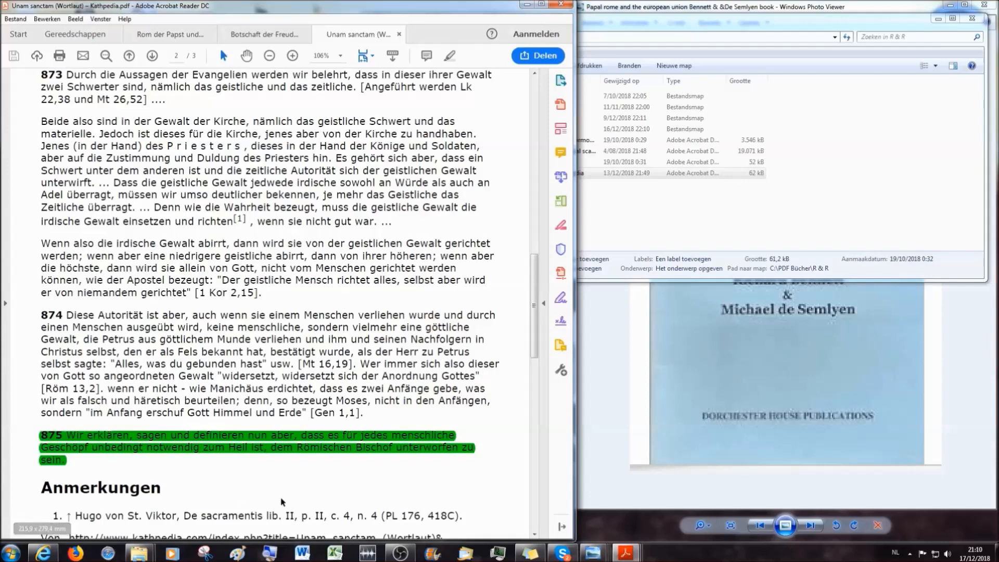
{"action": "mouse_move", "coordinate": [275, 485]}
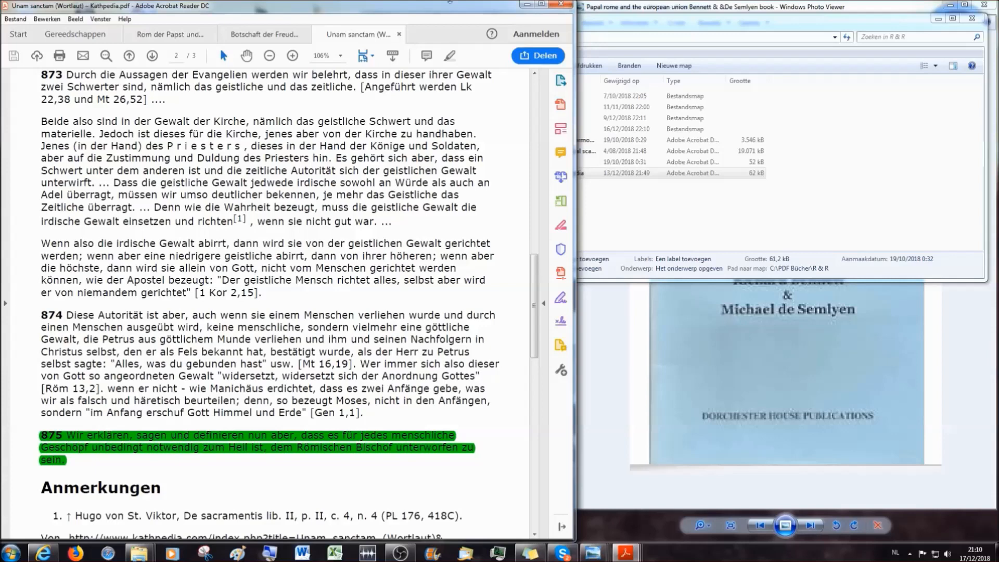
Step: Switch back to the 'Rom der Papst und die Europäische Union' document at the Unam Sanctam footnote reference
{"action": "left_click", "coordinate": [262, 34]}
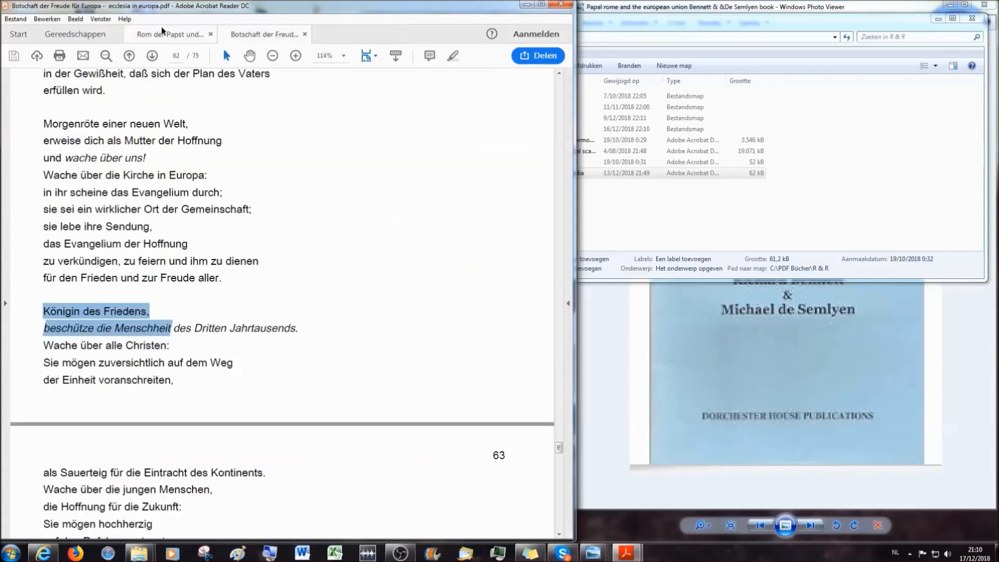
{"action": "left_click", "coordinate": [169, 34]}
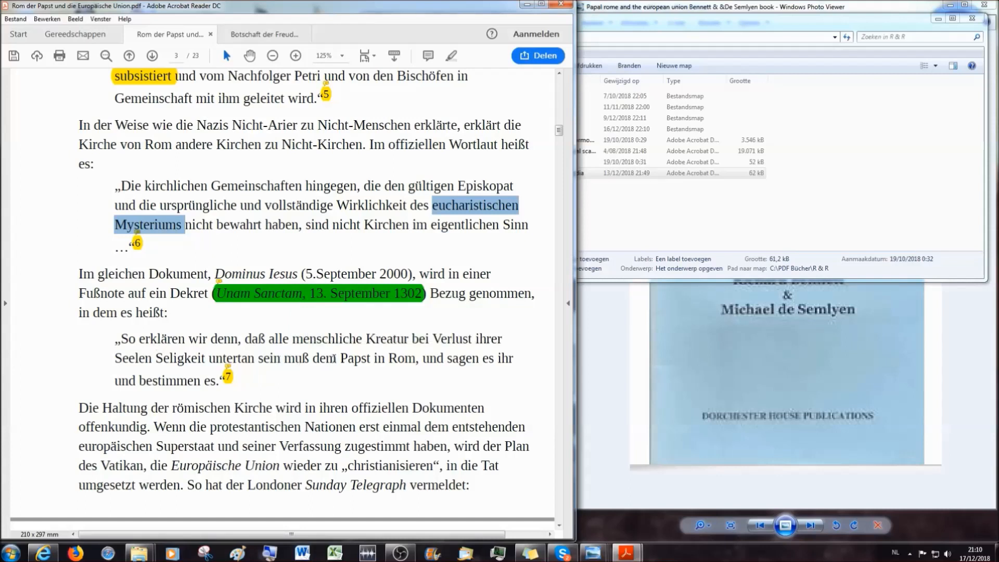
{"action": "mouse_move", "coordinate": [631, 291]}
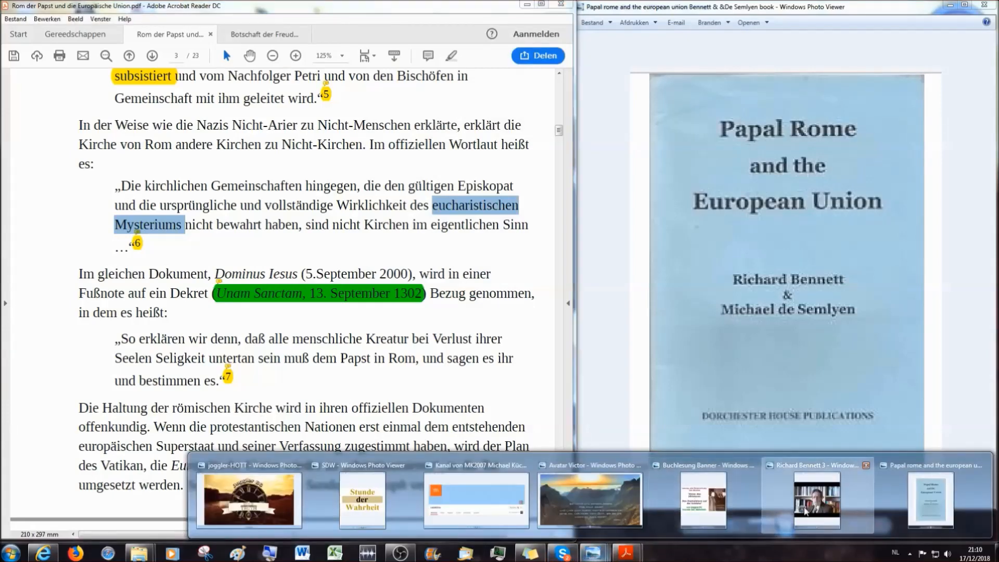
Step: Show the Richard Bennett 3 portrait in Photo Viewer and scroll the PDF to the bottom of page 88
{"action": "left_click", "coordinate": [816, 500]}
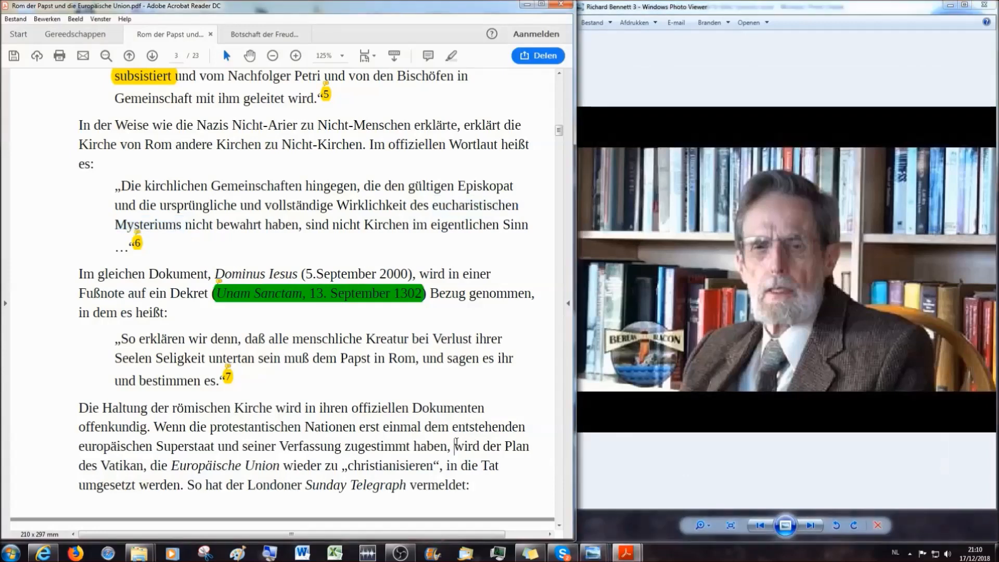
{"action": "mouse_move", "coordinate": [605, 315]}
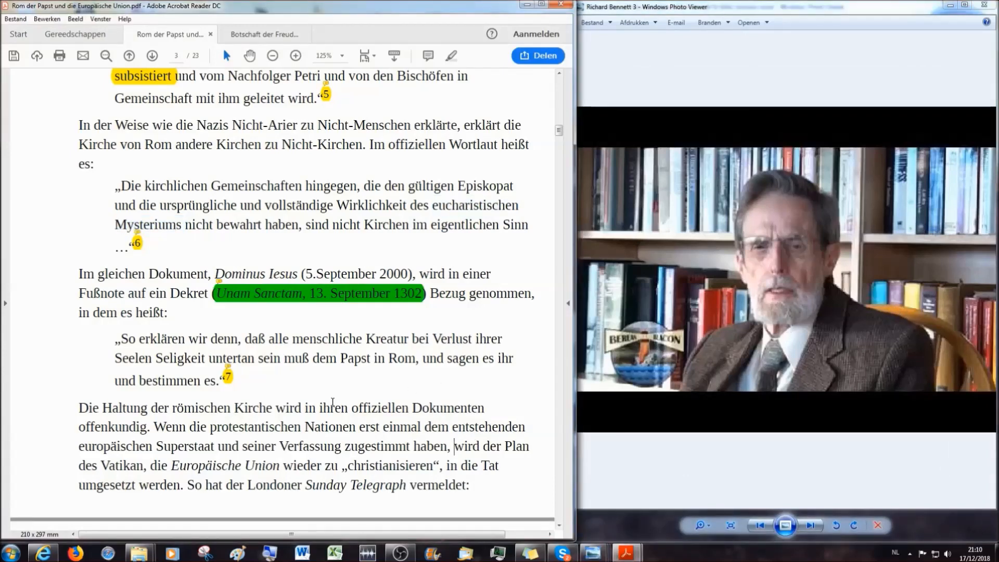
{"action": "scroll", "scroll_direction": "down", "scroll_amount": 3}
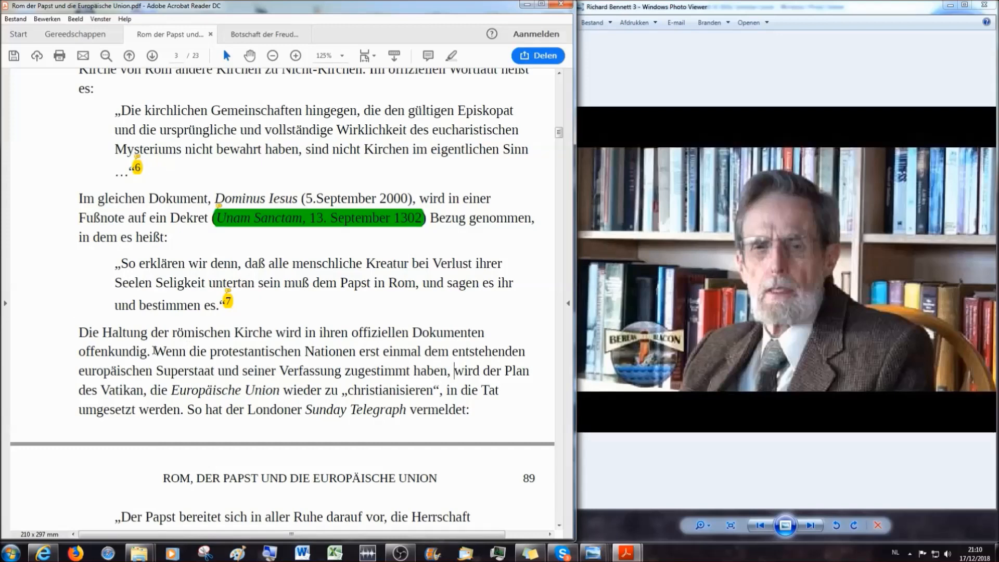
Step: Mark the sentence about the Roman church's official documents, then continue down onto page 89
{"action": "left_click_drag", "start_coordinate": [79, 332], "coordinate": [152, 351]}
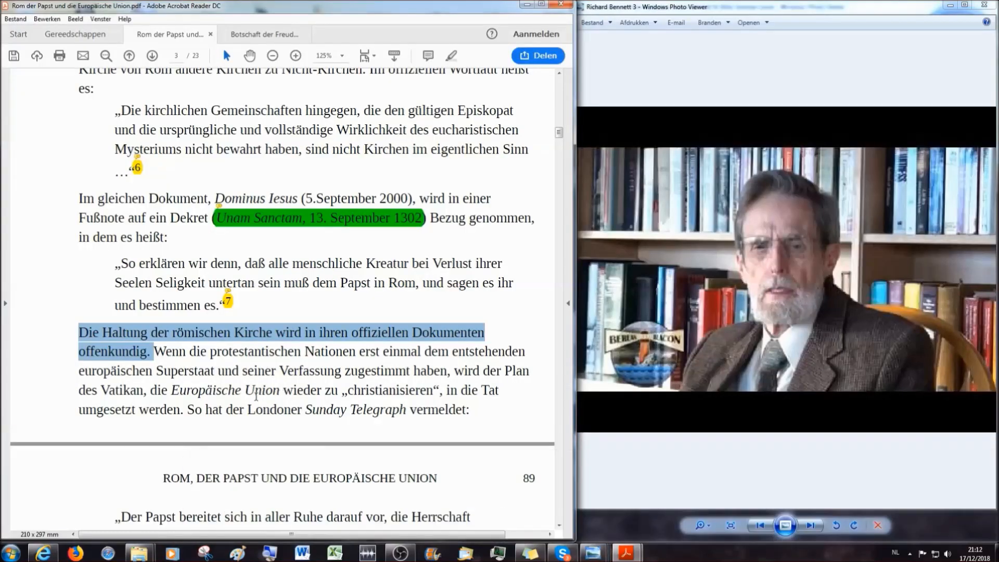
{"action": "mouse_move", "coordinate": [318, 399]}
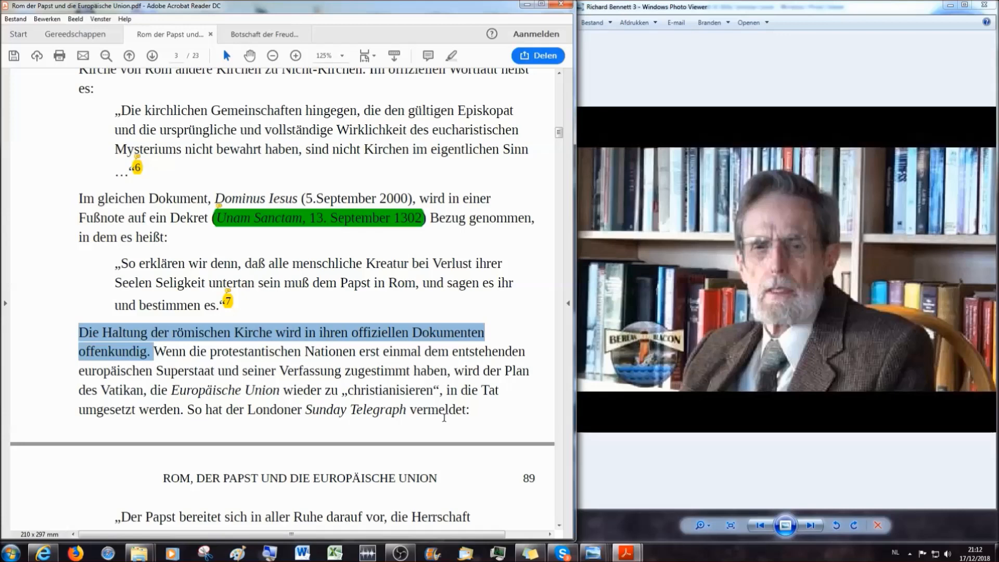
{"action": "scroll", "scroll_direction": "down", "scroll_amount": 3}
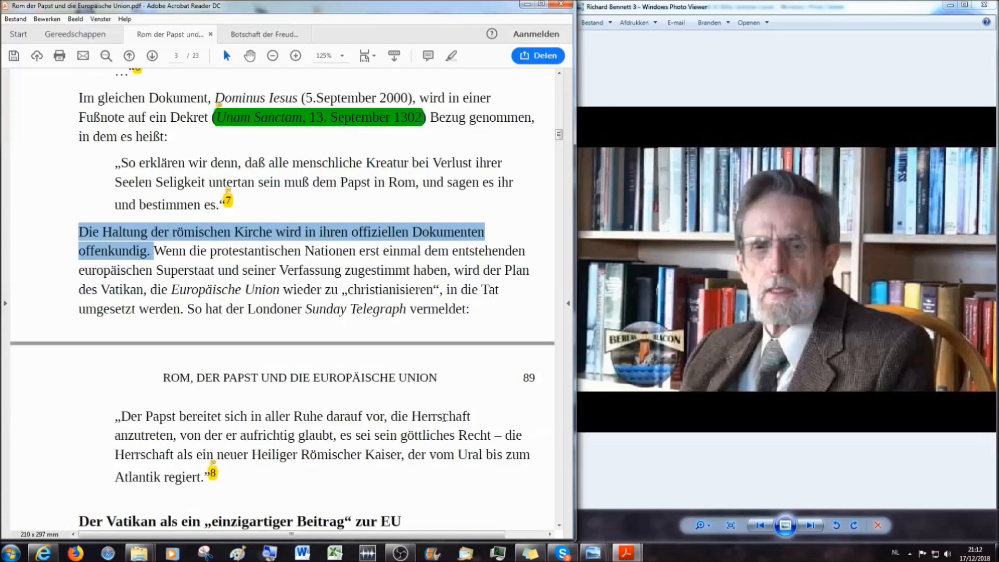
{"action": "scroll", "scroll_direction": "down", "scroll_amount": 3}
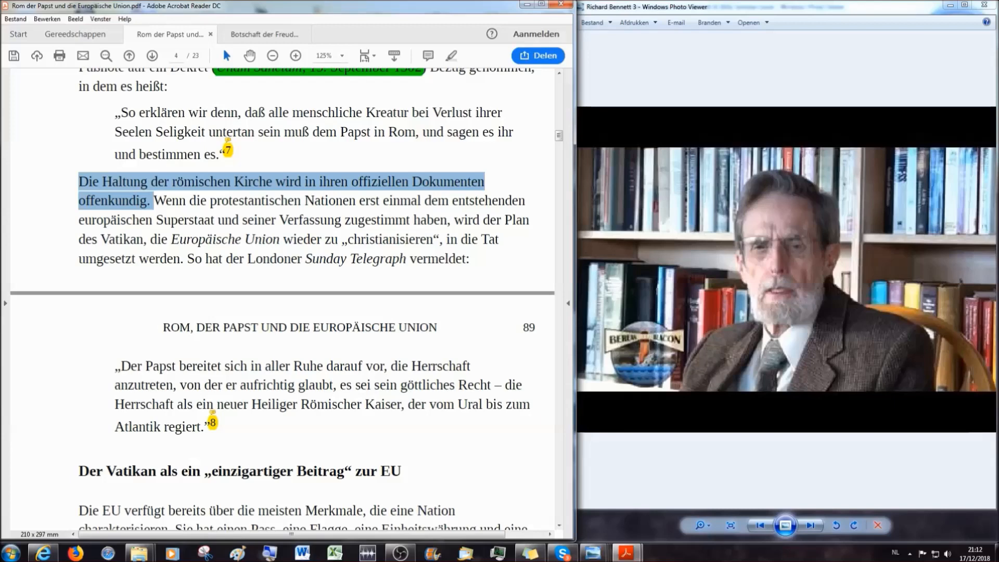
{"action": "mouse_move", "coordinate": [339, 475]}
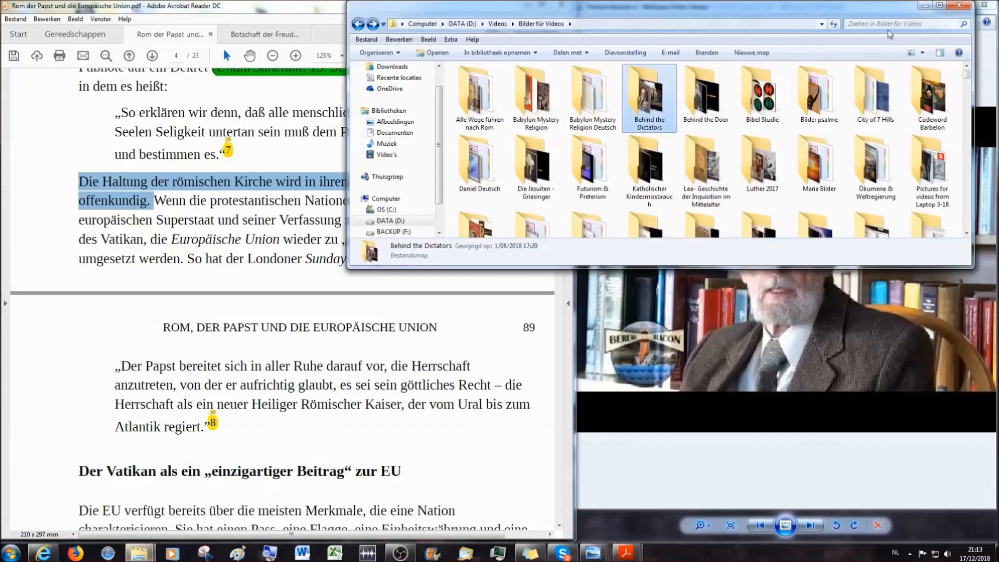
Step: Search the Bilder für Videos folder for 'hott'
{"action": "left_click", "coordinate": [898, 24]}
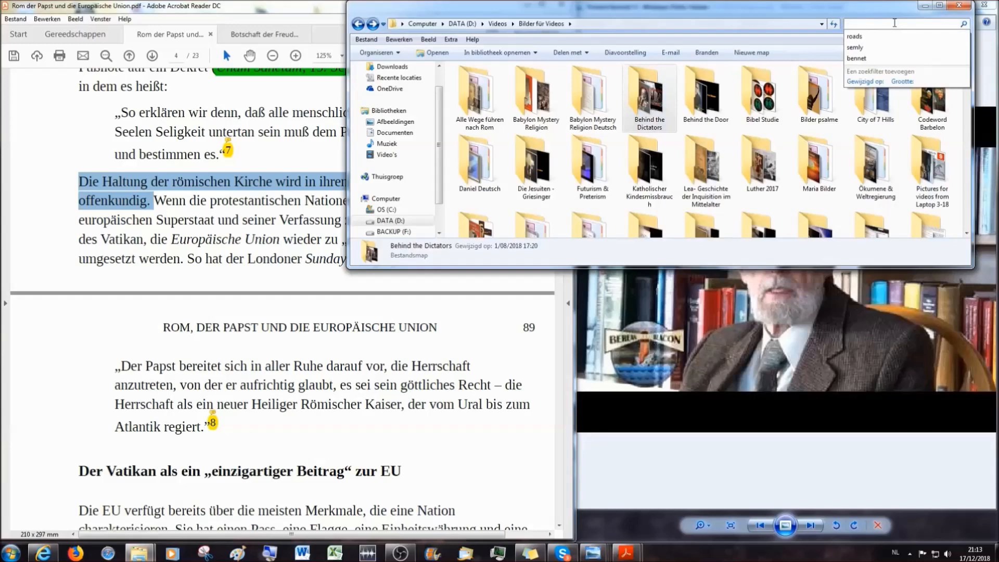
{"action": "type", "text": "hott 30"}
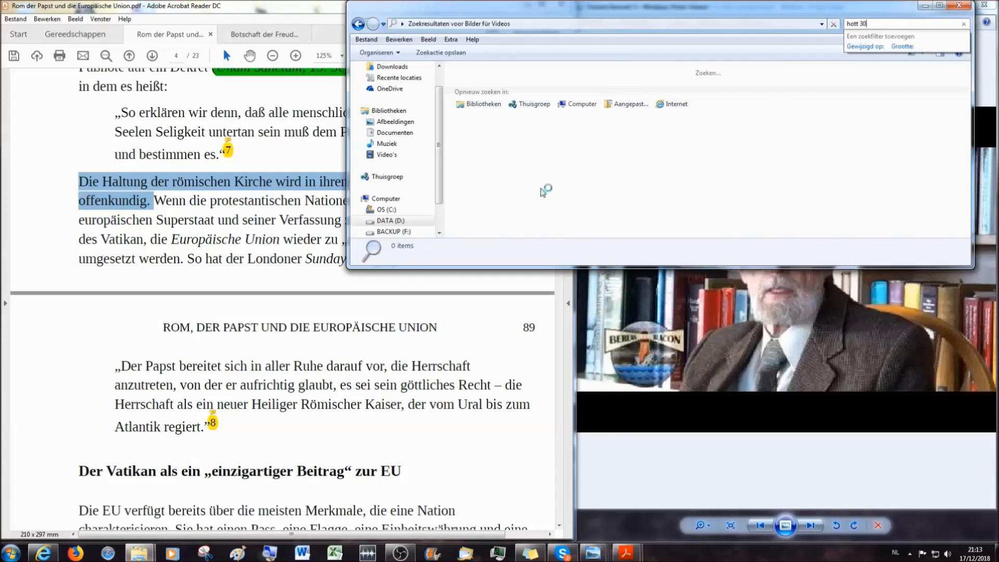
{"action": "mouse_move", "coordinate": [515, 189]}
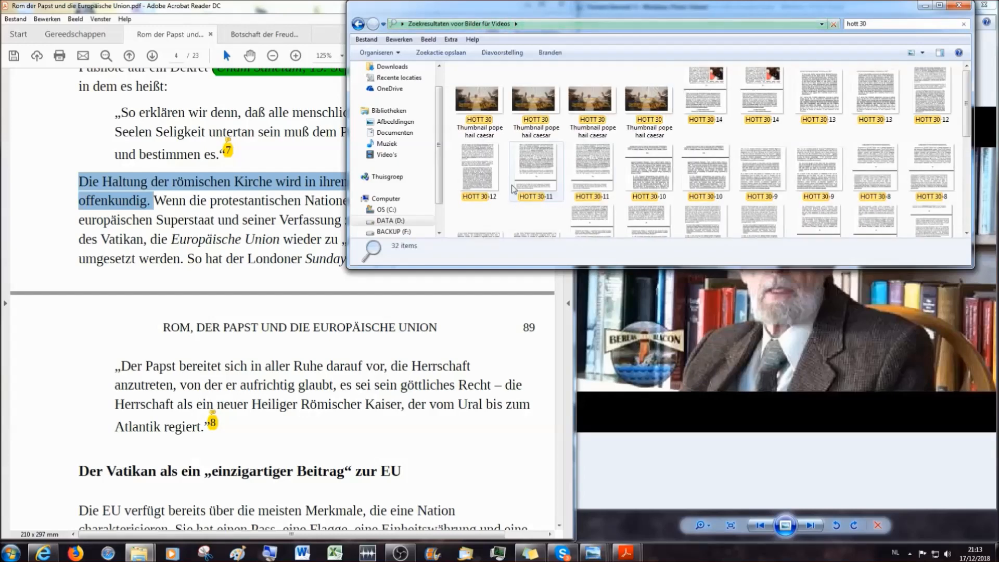
{"action": "mouse_move", "coordinate": [515, 190]}
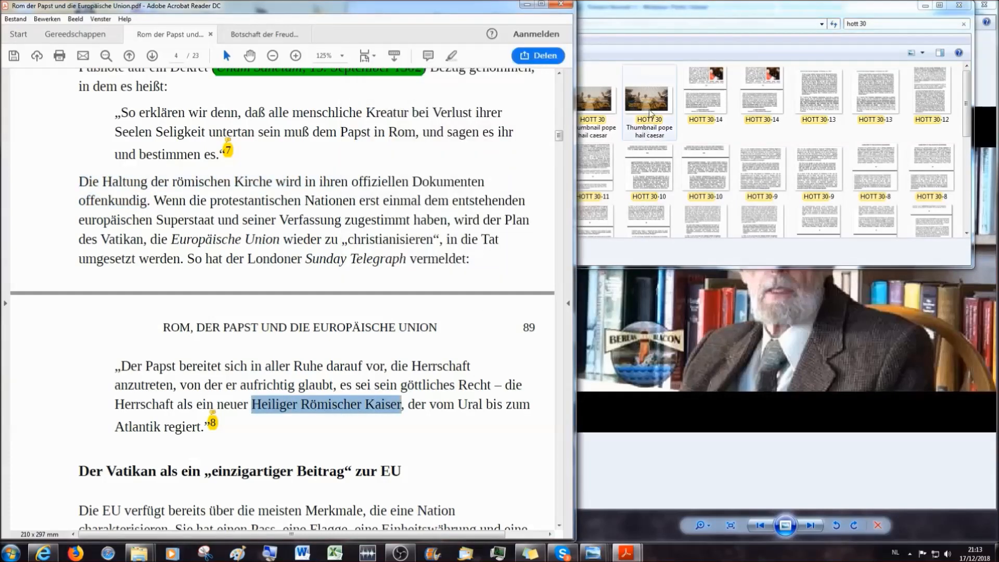
Step: Open the HOTT 30 pope hail caesar thumbnail and bring the PDF back to the front
{"action": "double_click", "coordinate": [649, 95]}
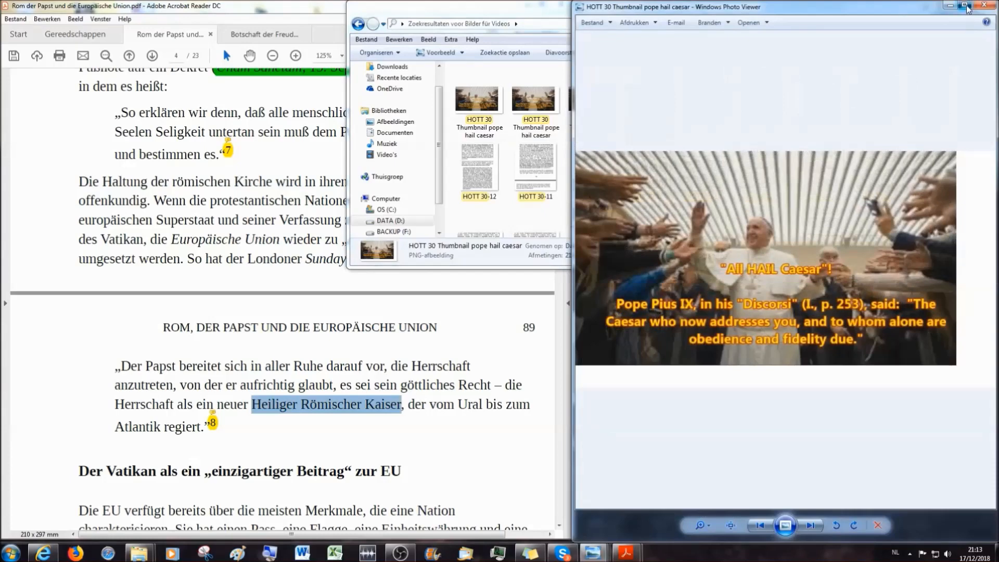
{"action": "left_click", "coordinate": [963, 7]}
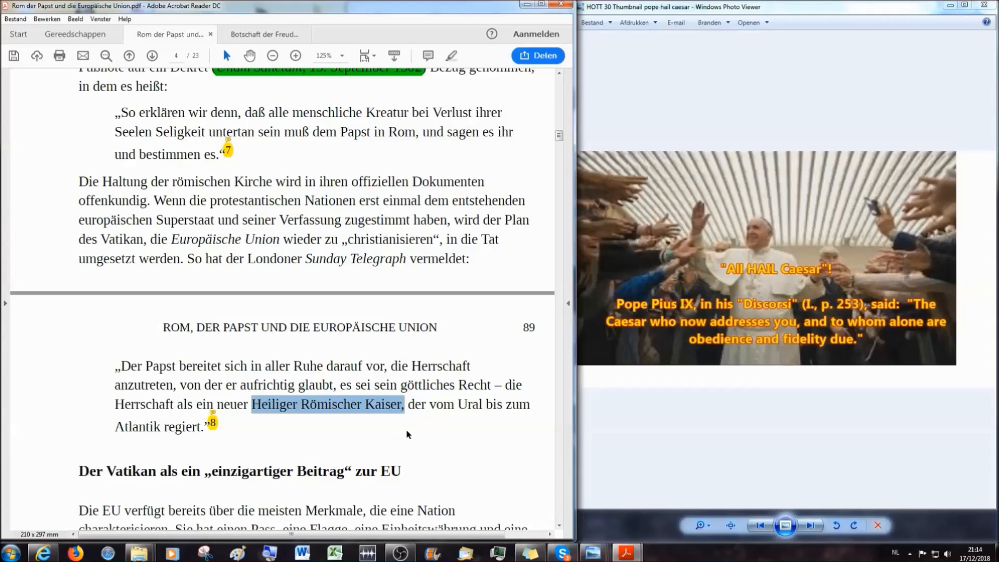
{"action": "mouse_move", "coordinate": [320, 435]}
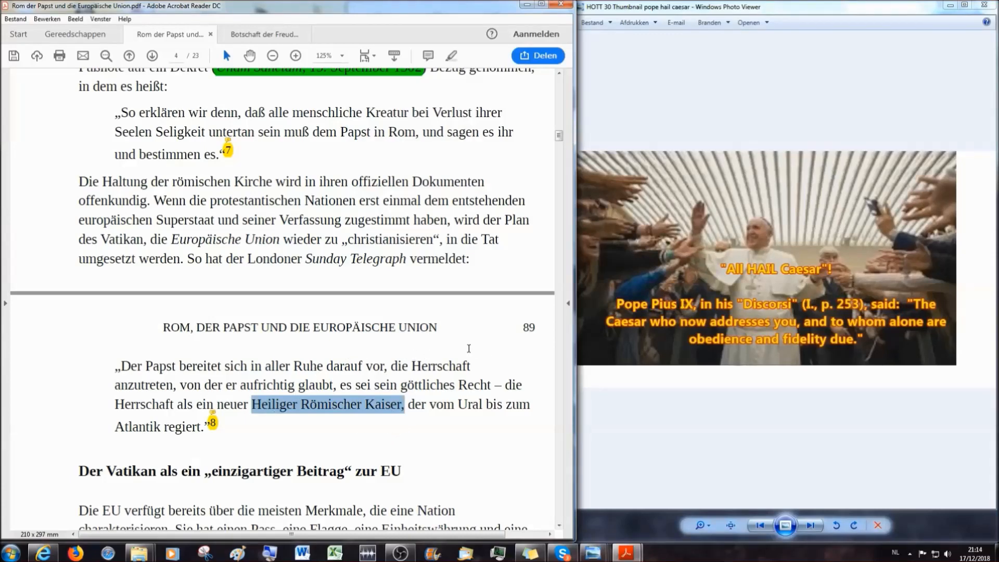
{"action": "mouse_move", "coordinate": [387, 384]}
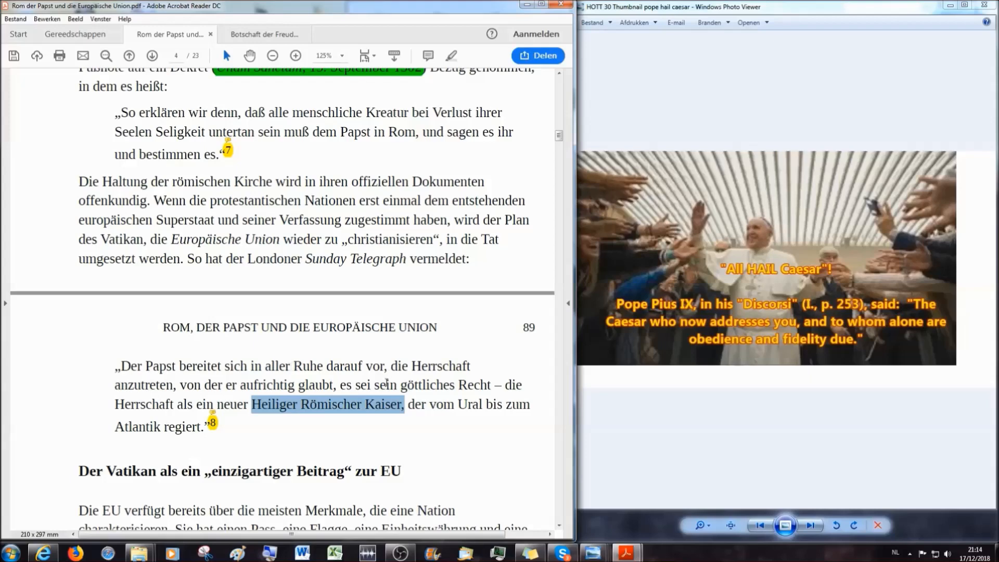
{"action": "mouse_move", "coordinate": [354, 439]}
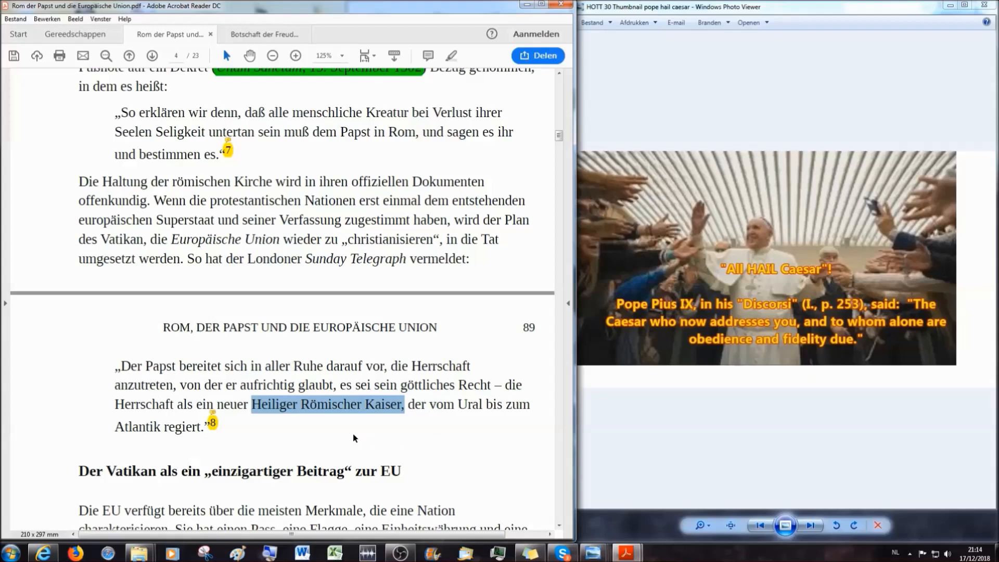
{"action": "mouse_move", "coordinate": [406, 392]}
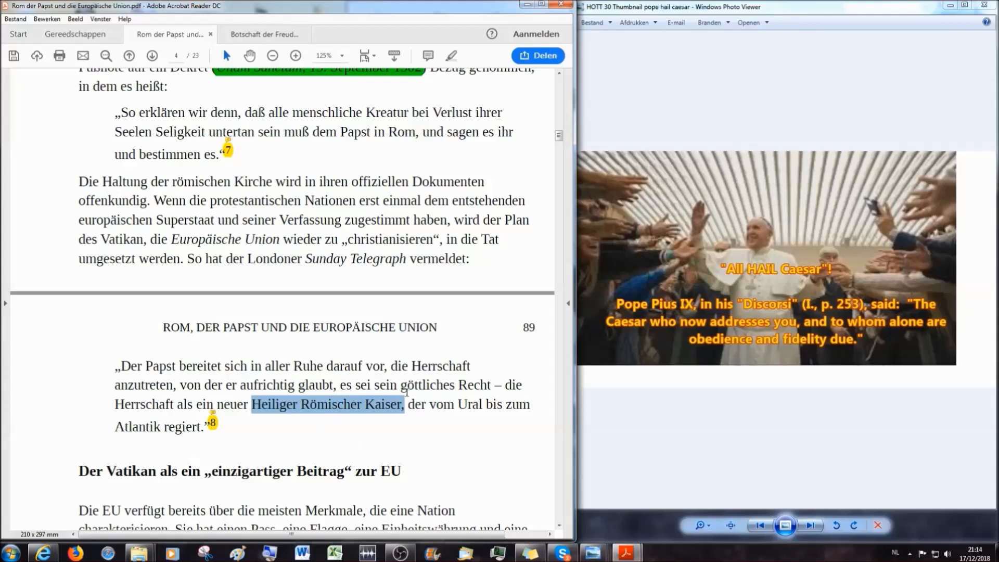
{"action": "mouse_move", "coordinate": [790, 337]}
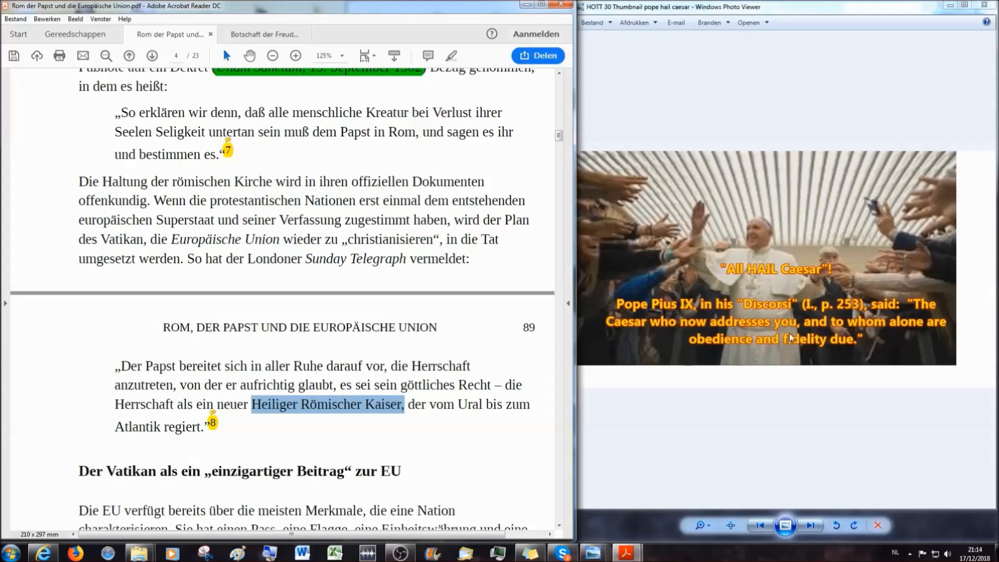
{"action": "mouse_move", "coordinate": [183, 237]}
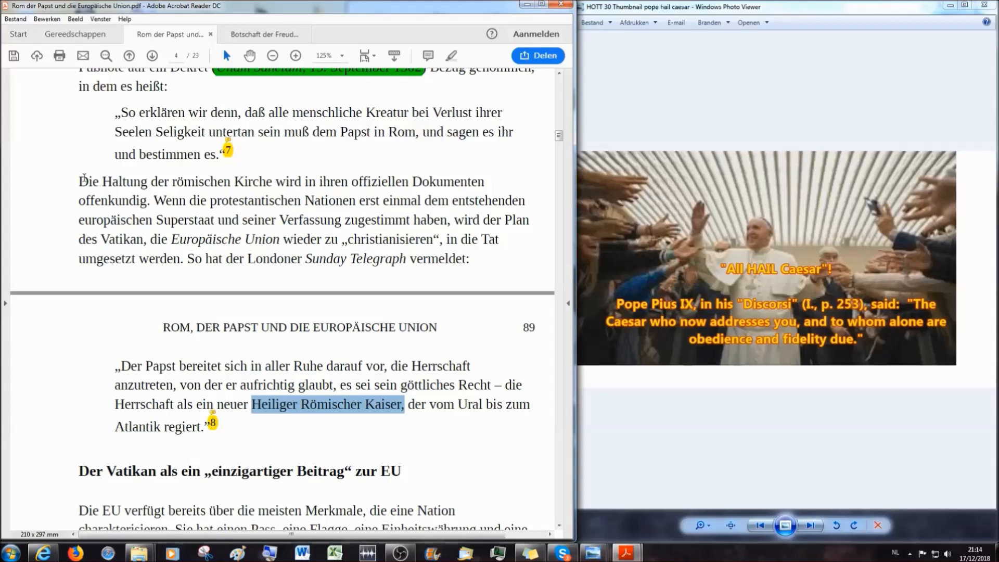
Step: Highlight 'Die Haltung der römischen Kirche wird in ihren offiziellen Dokumenten offenkundig.' in green
{"action": "left_click_drag", "start_coordinate": [79, 181], "coordinate": [206, 200]}
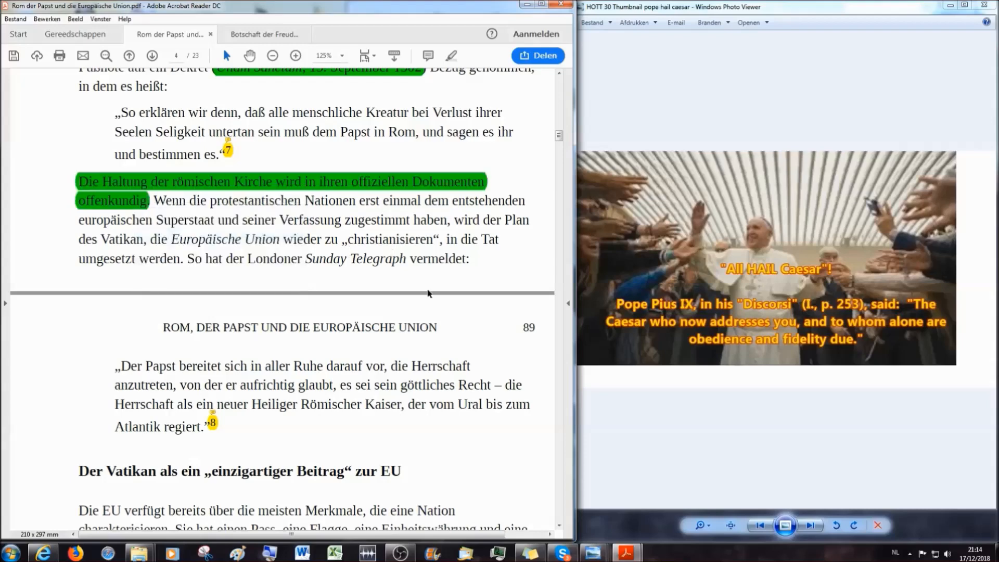
{"action": "mouse_move", "coordinate": [430, 298]}
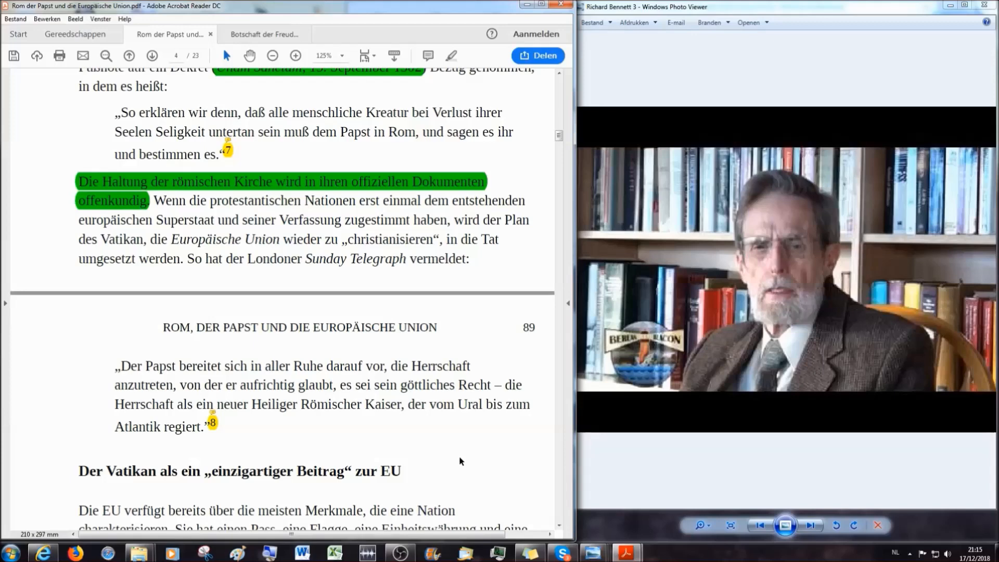
Step: Scroll down to page 89's section on the Vatican as a unique contribution to the EU
{"action": "scroll", "scroll_direction": "down", "scroll_amount": 3}
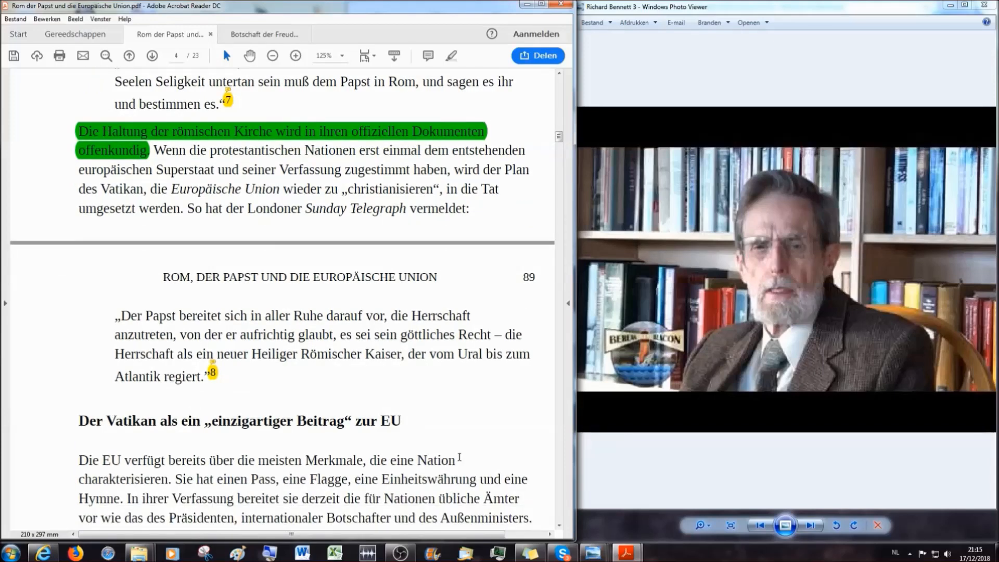
{"action": "scroll", "scroll_direction": "down", "scroll_amount": 3}
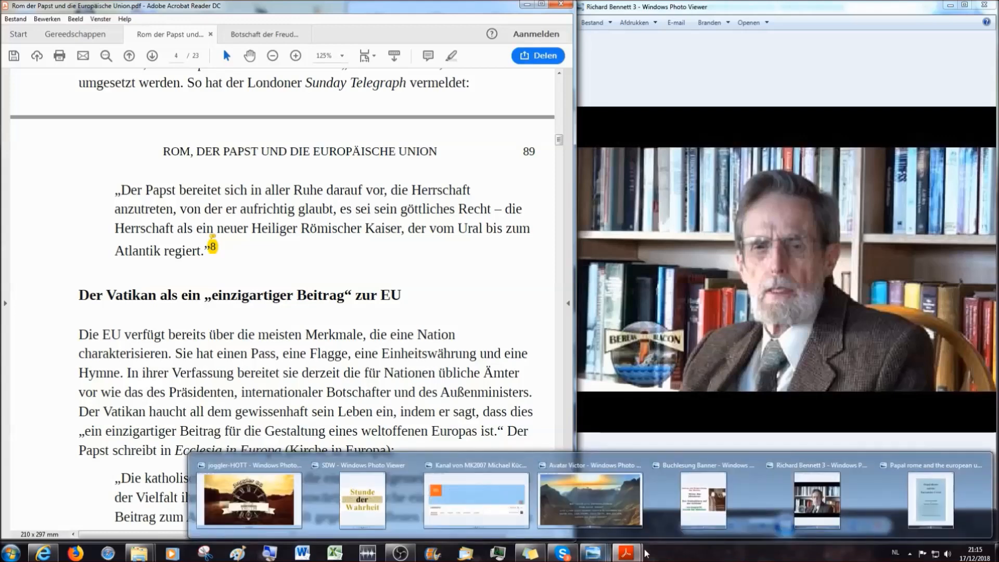
Step: Show the Papal Rome book cover image and mark the phrase 'vor wie das des Präsidenten'
{"action": "left_click", "coordinate": [930, 501]}
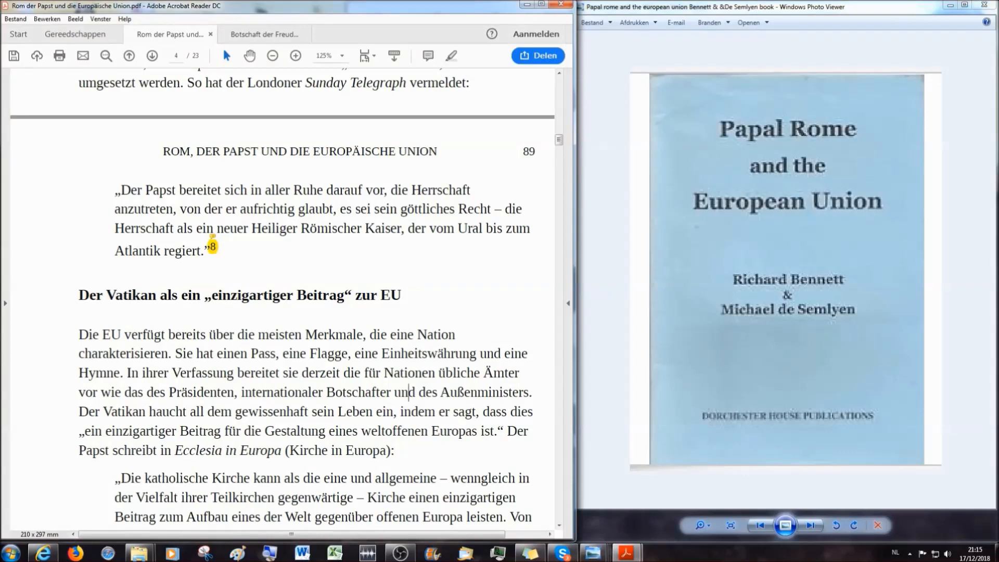
{"action": "scroll", "scroll_direction": "down", "scroll_amount": 3}
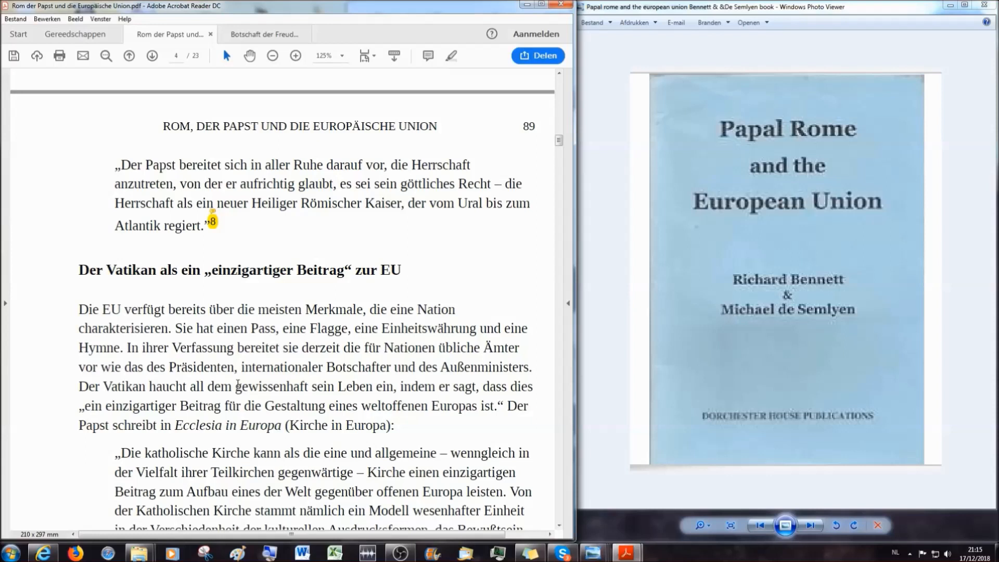
{"action": "left_click_drag", "start_coordinate": [79, 367], "coordinate": [238, 367]}
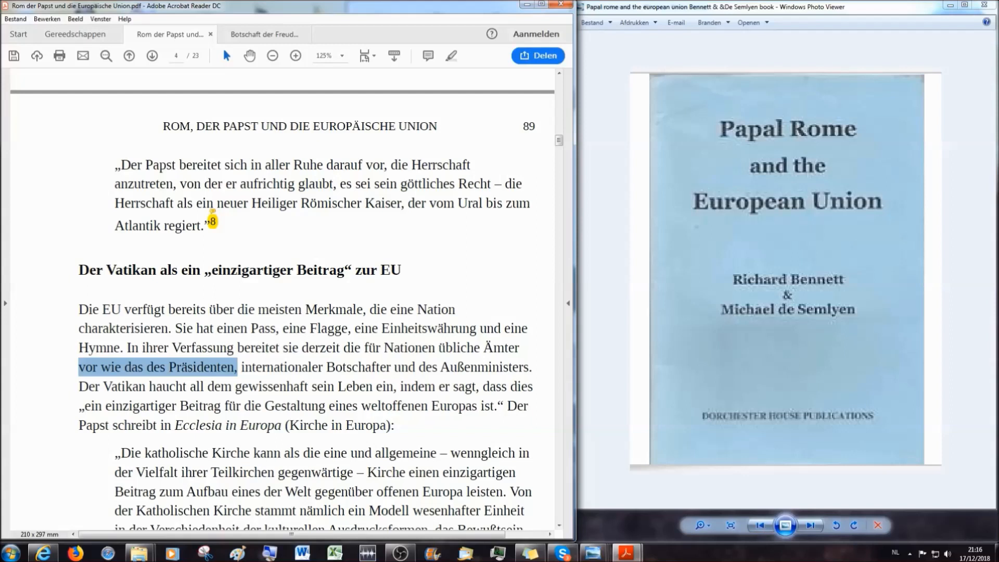
Step: Scroll down past the two Ecclesia in Europa quotes to the green-highlighted lines
{"action": "scroll", "scroll_direction": "down", "scroll_amount": 3}
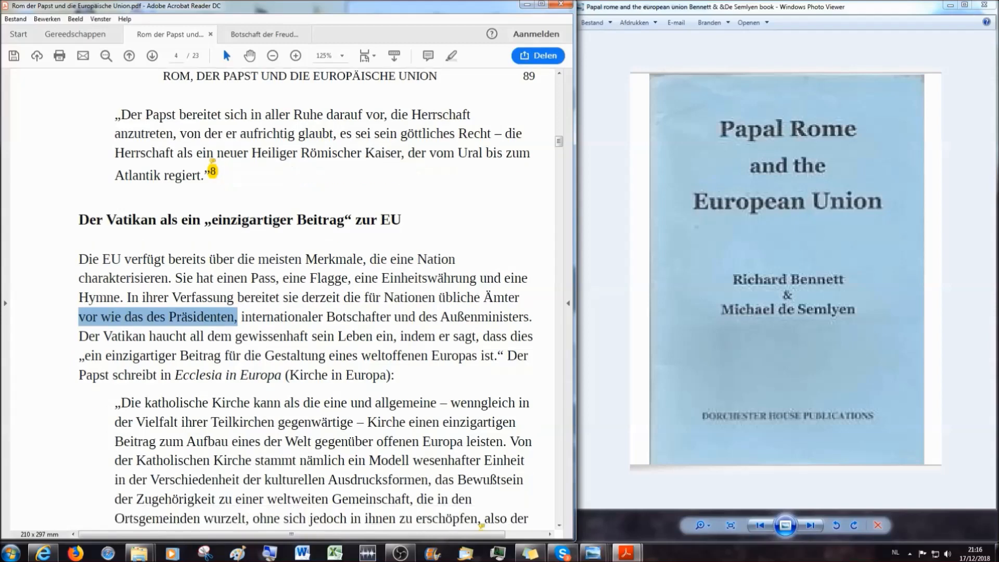
{"action": "scroll", "scroll_direction": "down", "scroll_amount": 3}
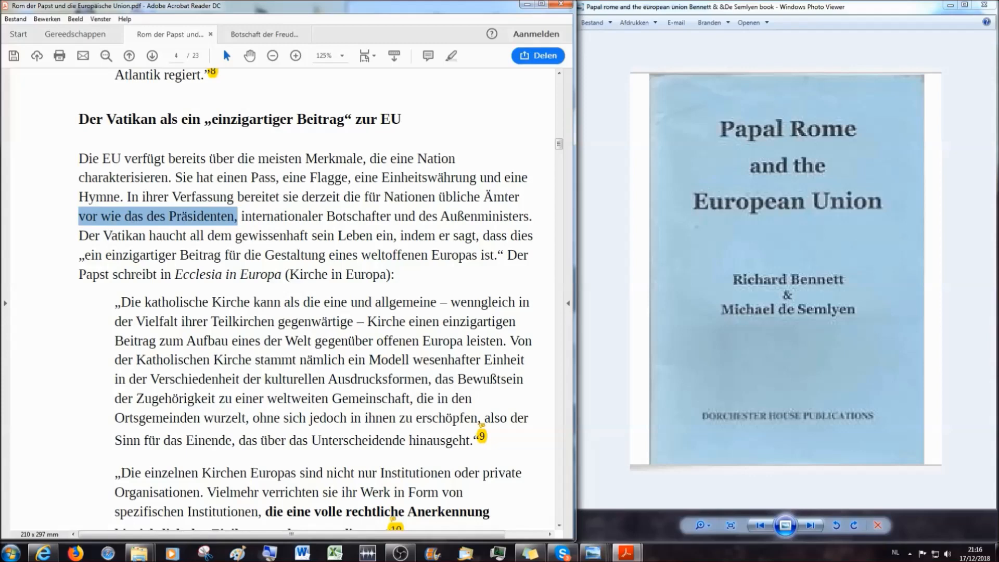
{"action": "scroll", "scroll_direction": "down", "scroll_amount": 3}
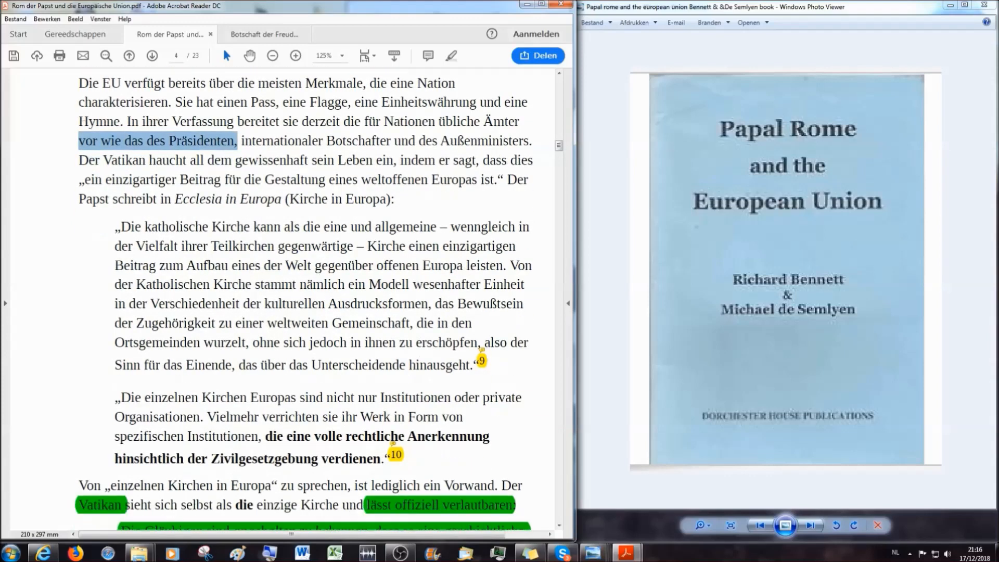
{"action": "scroll", "scroll_direction": "down", "scroll_amount": 3}
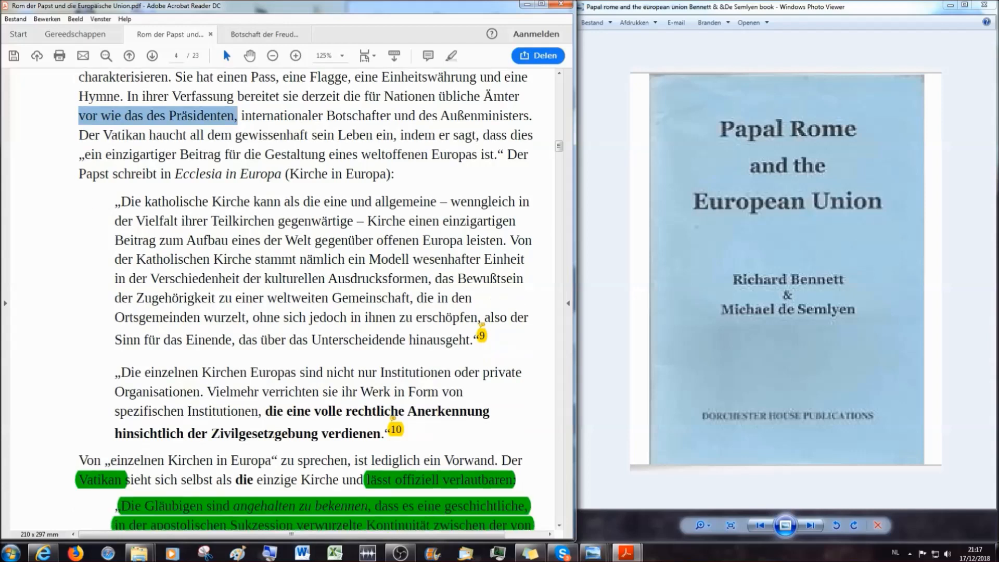
Step: Scroll until the highlighted quote ending at footnote 11 is fully visible
{"action": "scroll", "scroll_direction": "down", "scroll_amount": 3}
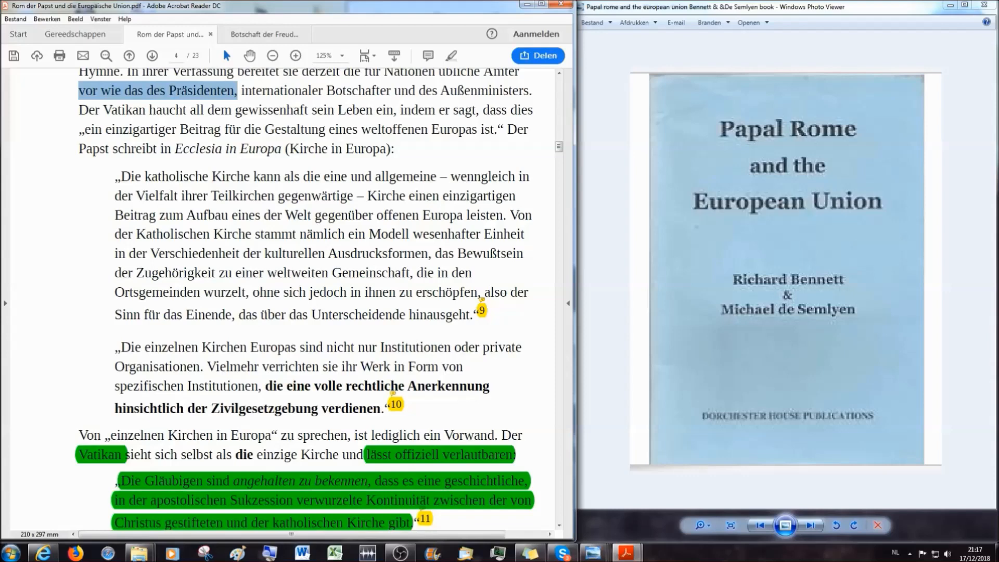
{"action": "scroll", "scroll_direction": "down", "scroll_amount": 3}
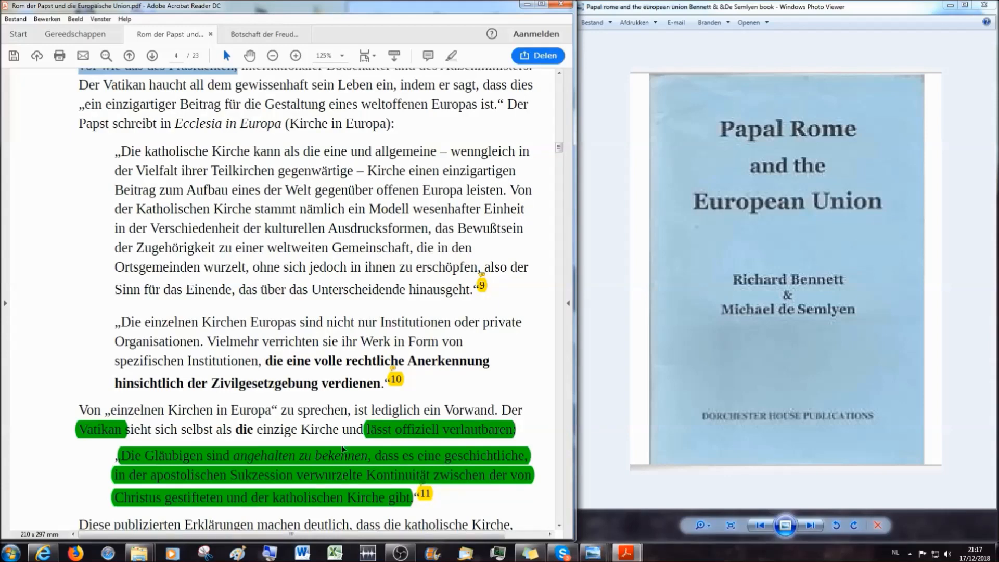
{"action": "mouse_move", "coordinate": [395, 379]}
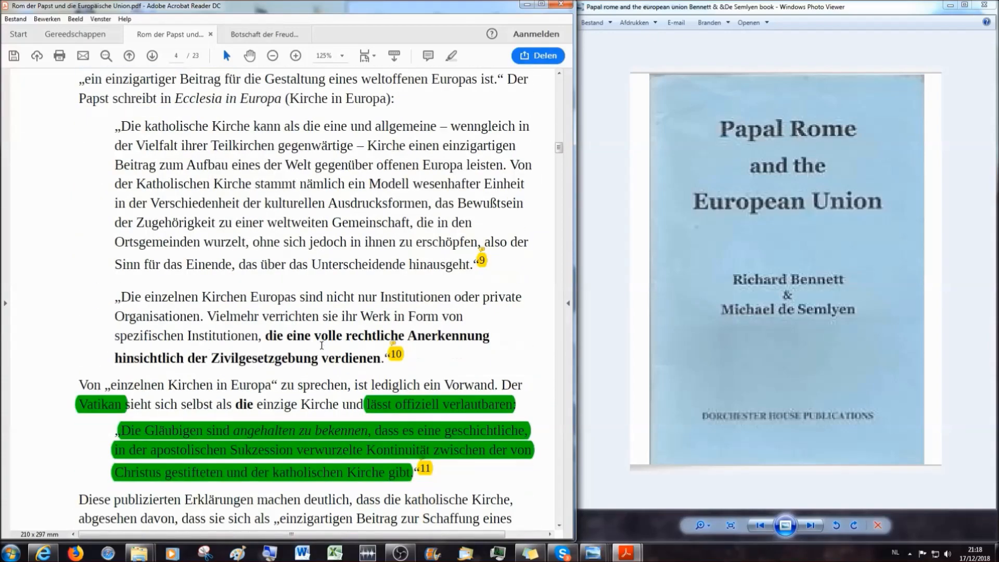
{"action": "mouse_move", "coordinate": [400, 361]}
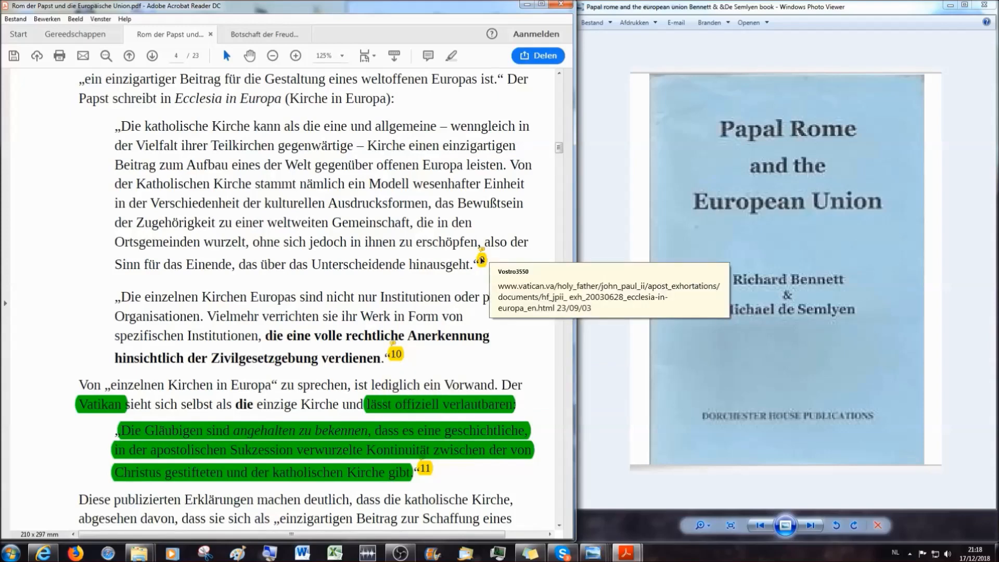
{"action": "mouse_move", "coordinate": [481, 260]}
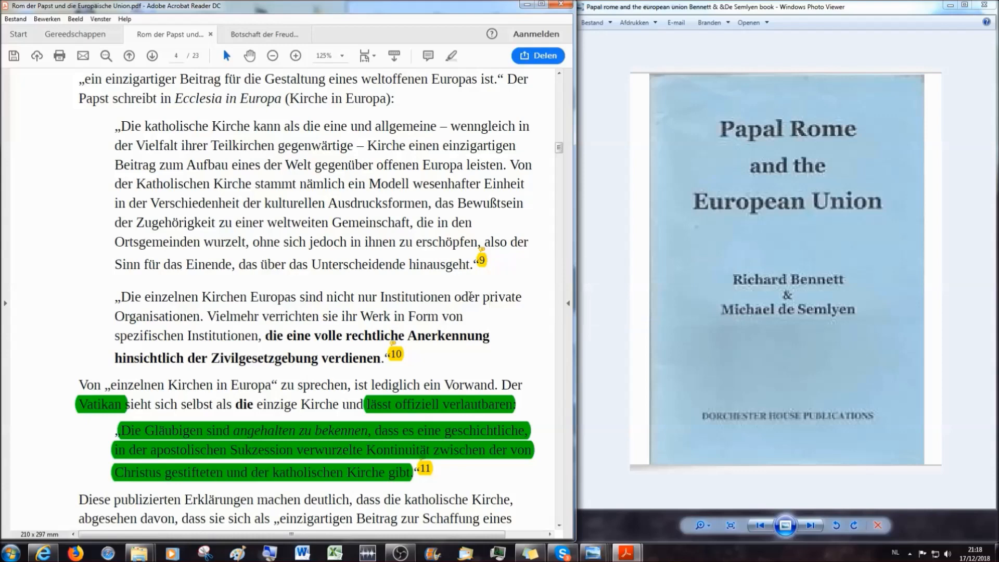
Step: Scroll to the bottom of page 4 showing the final paragraph and footer '90 Hinter den Diktatoren'
{"action": "scroll", "scroll_direction": "down", "scroll_amount": 3}
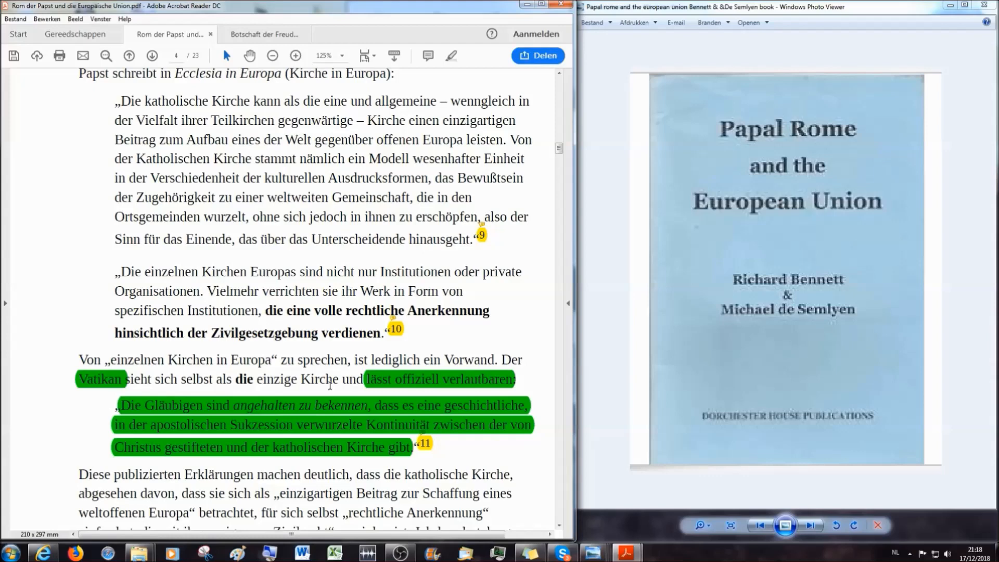
{"action": "scroll", "scroll_direction": "down", "scroll_amount": 3}
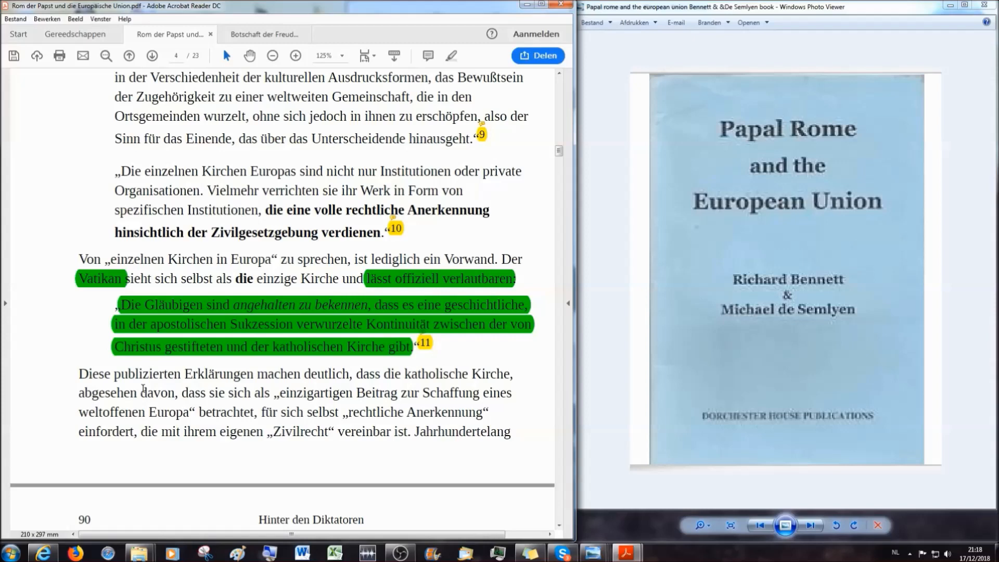
{"action": "mouse_move", "coordinate": [224, 414]}
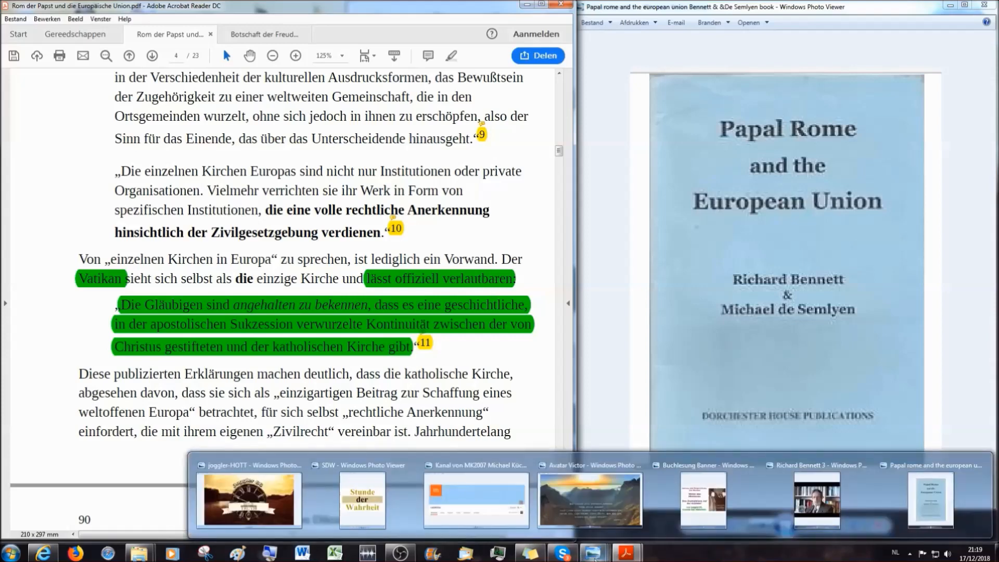
{"action": "left_click", "coordinate": [249, 498]}
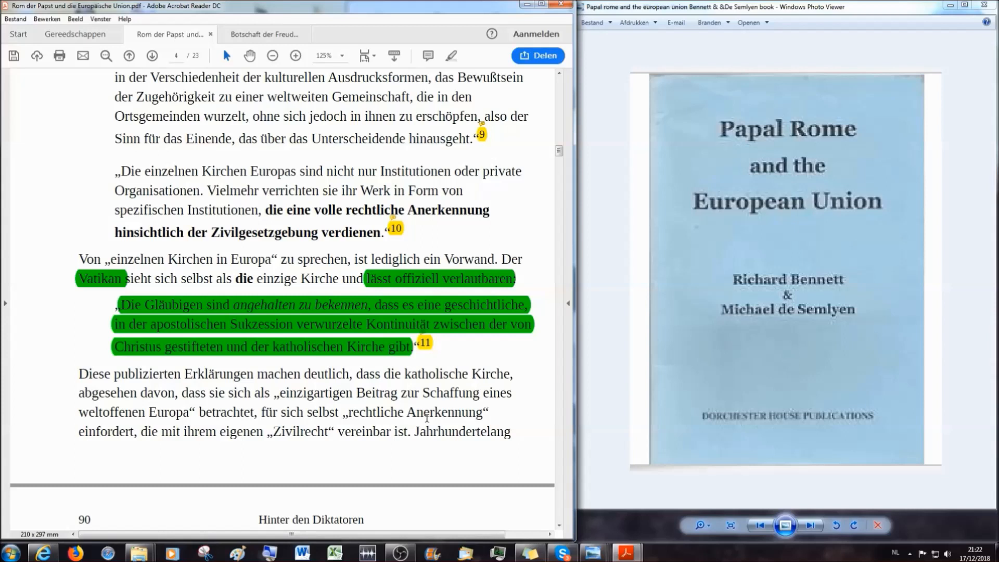
Step: Scroll to the next page and select the opening sentence of Adrian Hilton's Spectator quote on European unity
{"action": "scroll", "scroll_direction": "down", "scroll_amount": 3}
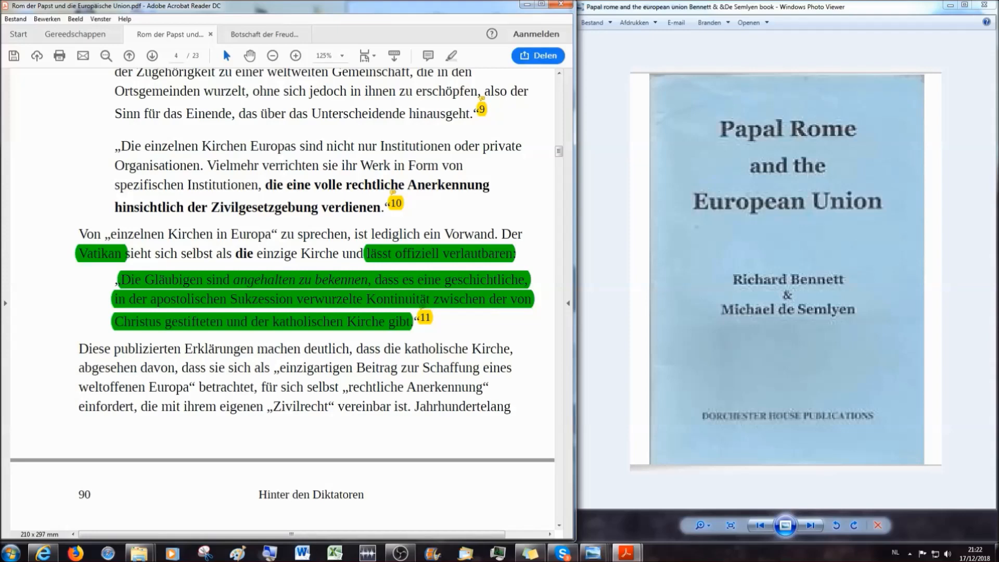
{"action": "scroll", "scroll_direction": "down", "scroll_amount": 3}
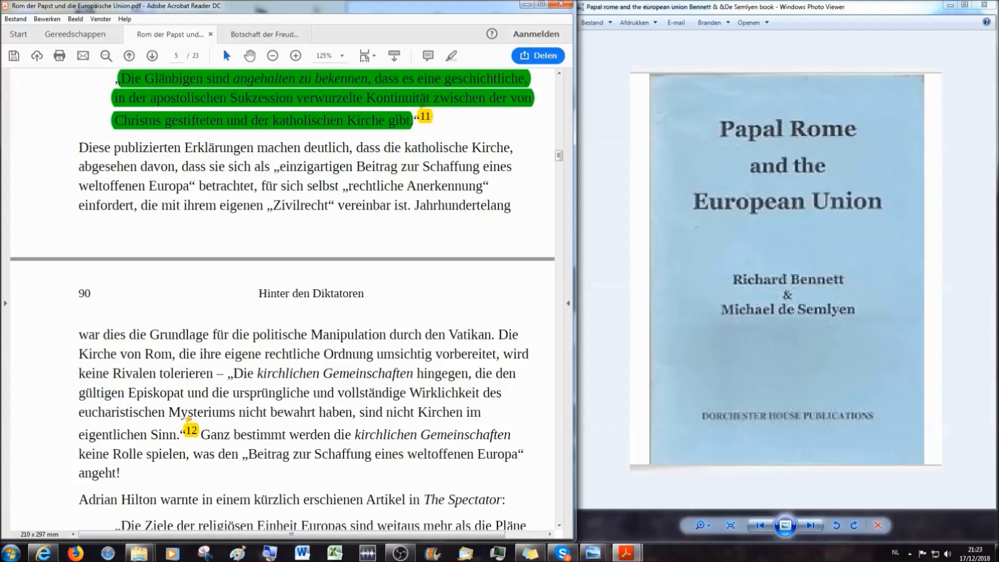
{"action": "scroll", "scroll_direction": "down", "scroll_amount": 3}
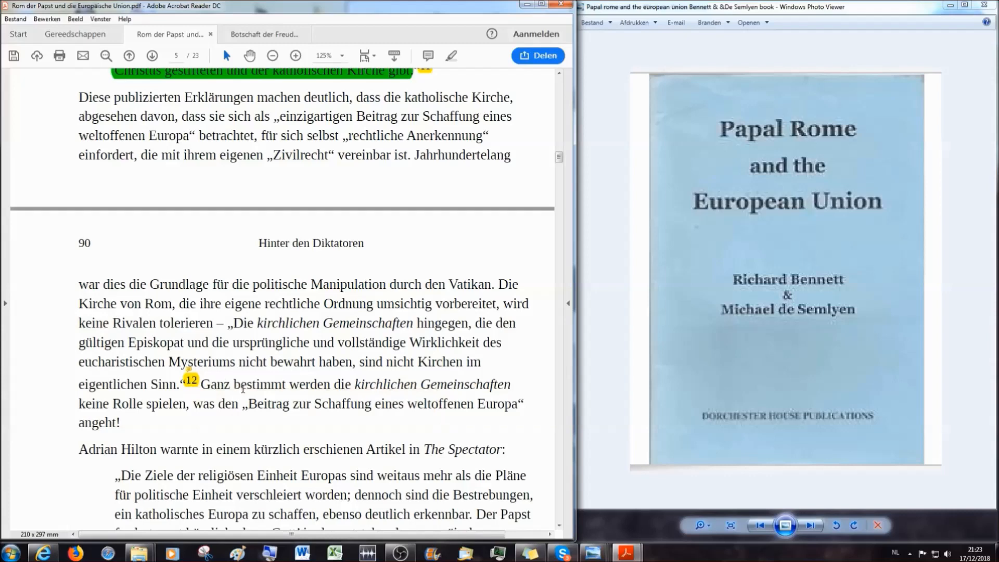
{"action": "scroll", "scroll_direction": "down", "scroll_amount": 3}
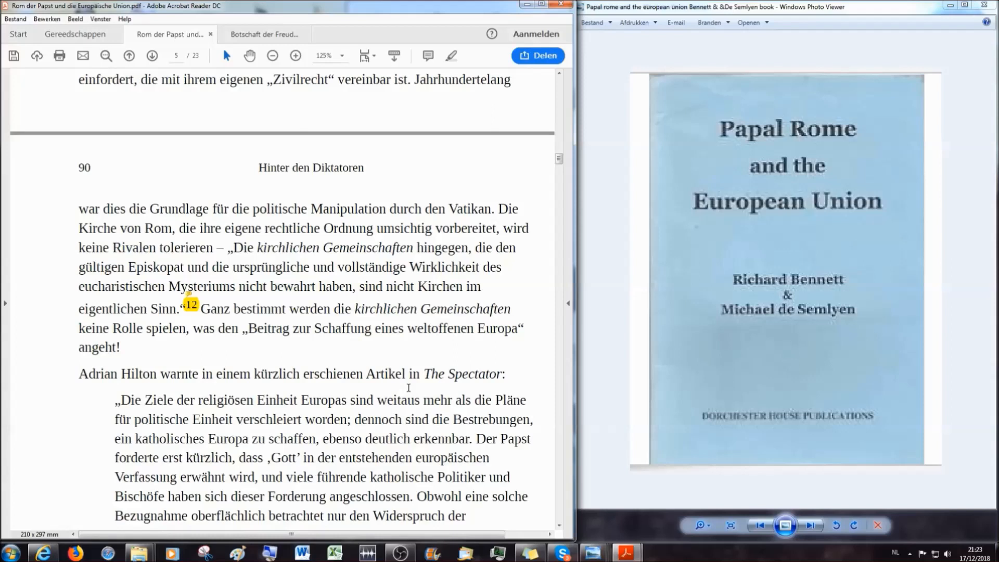
{"action": "mouse_move", "coordinate": [407, 423]}
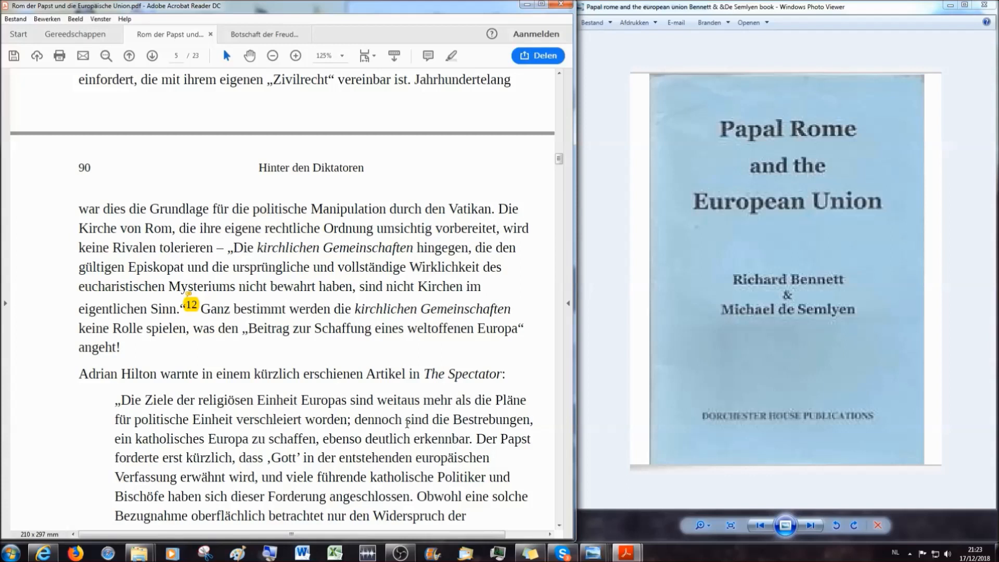
{"action": "scroll", "scroll_direction": "down", "scroll_amount": 3}
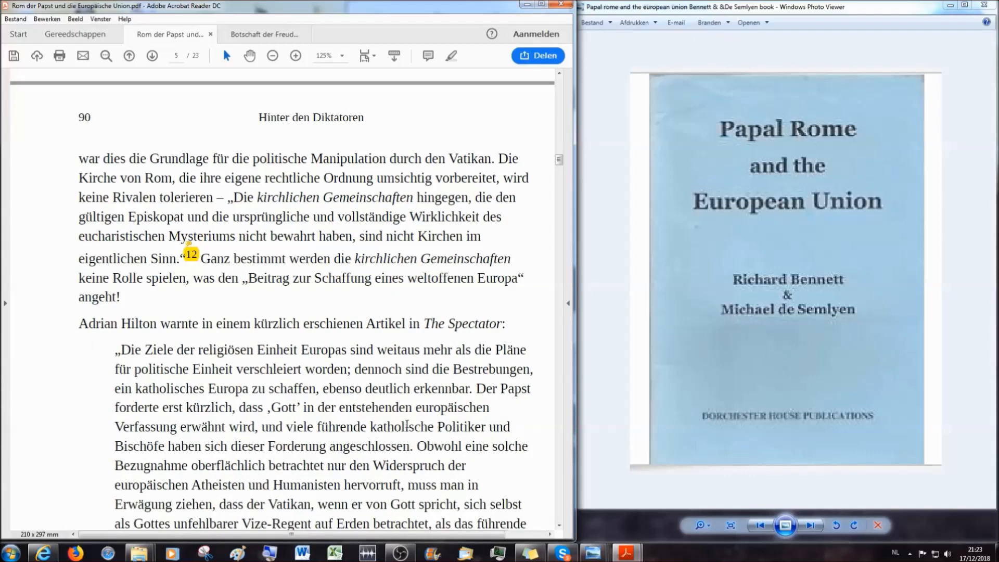
{"action": "scroll", "scroll_direction": "down", "scroll_amount": 3}
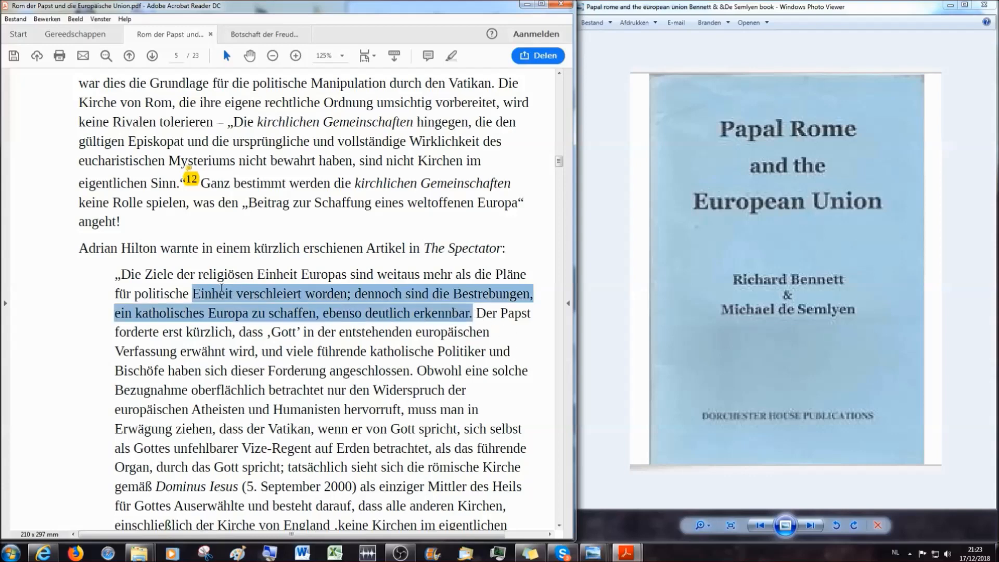
{"action": "left_click_drag", "start_coordinate": [207, 293], "coordinate": [114, 274]}
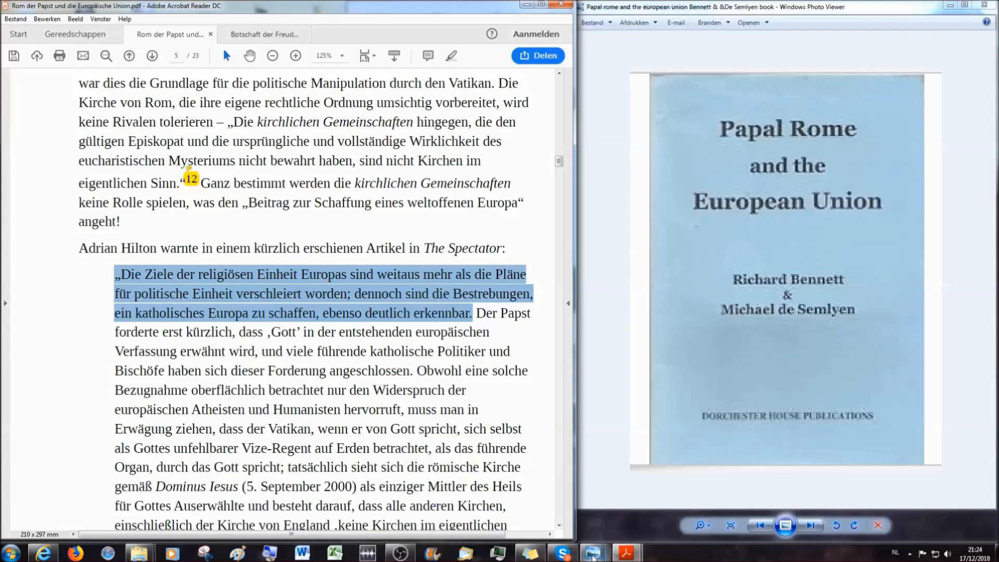
{"action": "mouse_move", "coordinate": [594, 551]}
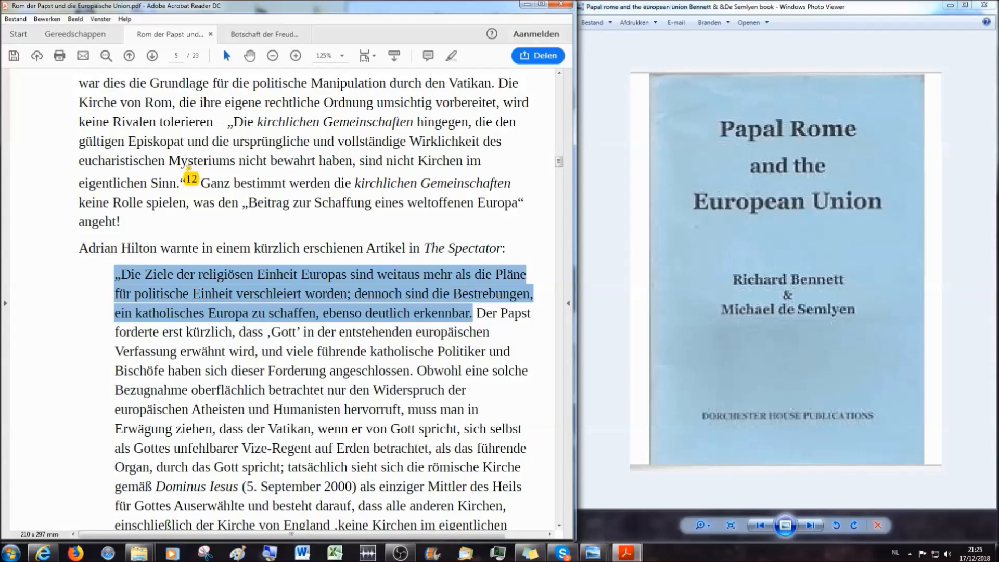
Step: Scroll down to the end of the Spectator quote at footnote 13 and the next heading
{"action": "scroll", "scroll_direction": "down", "scroll_amount": 3}
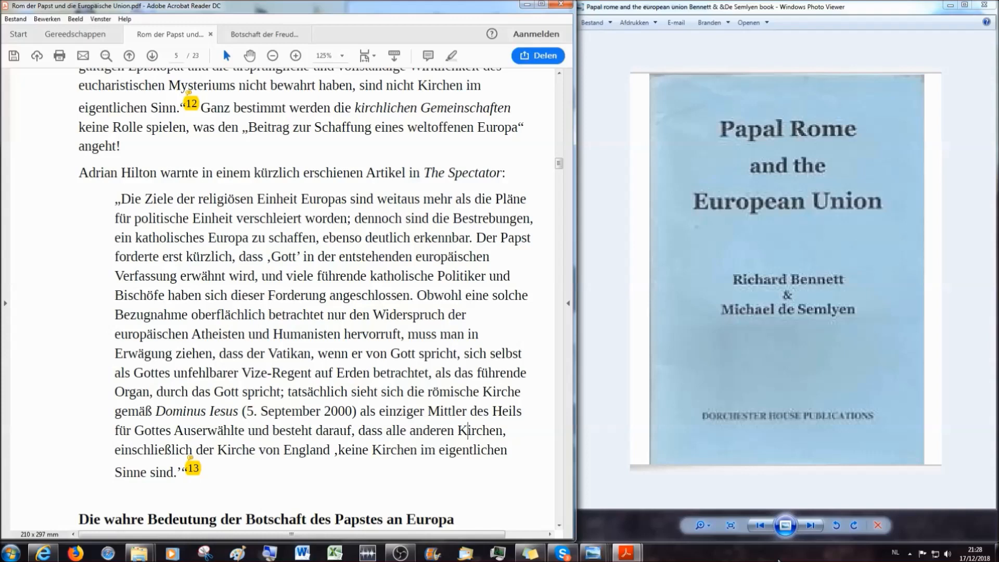
{"action": "mouse_move", "coordinate": [786, 552]}
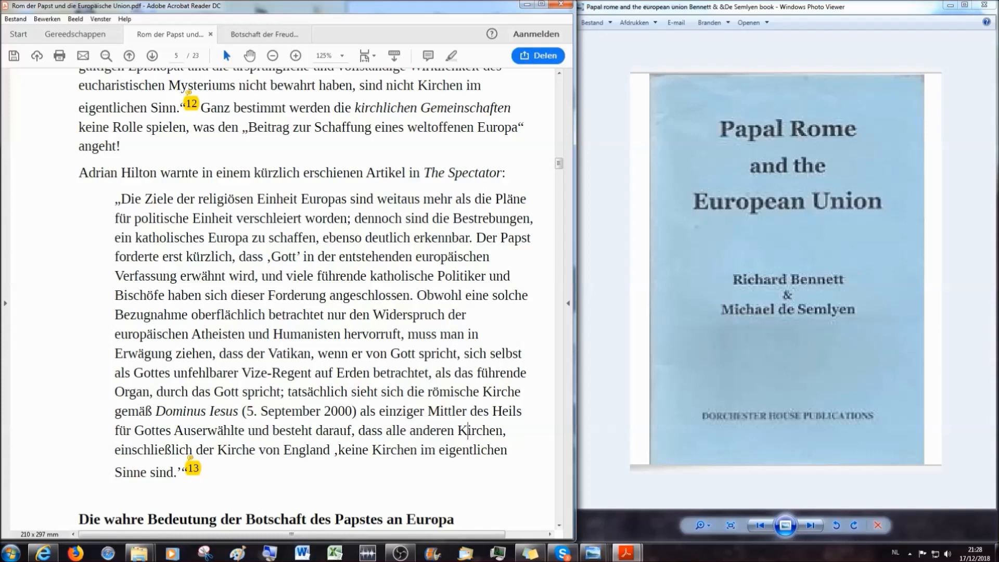
{"action": "mouse_move", "coordinate": [685, 556]}
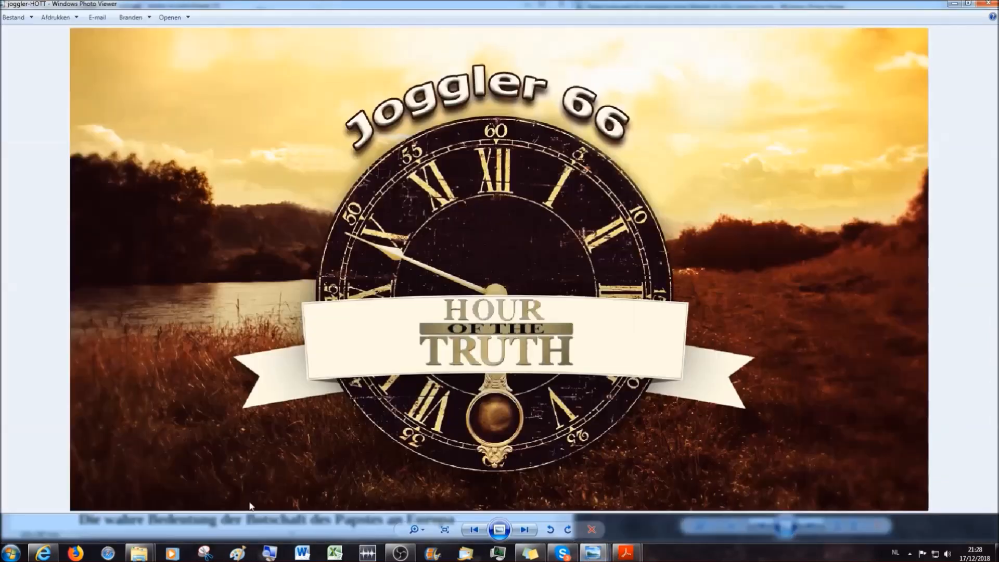
{"action": "mouse_move", "coordinate": [738, 555]}
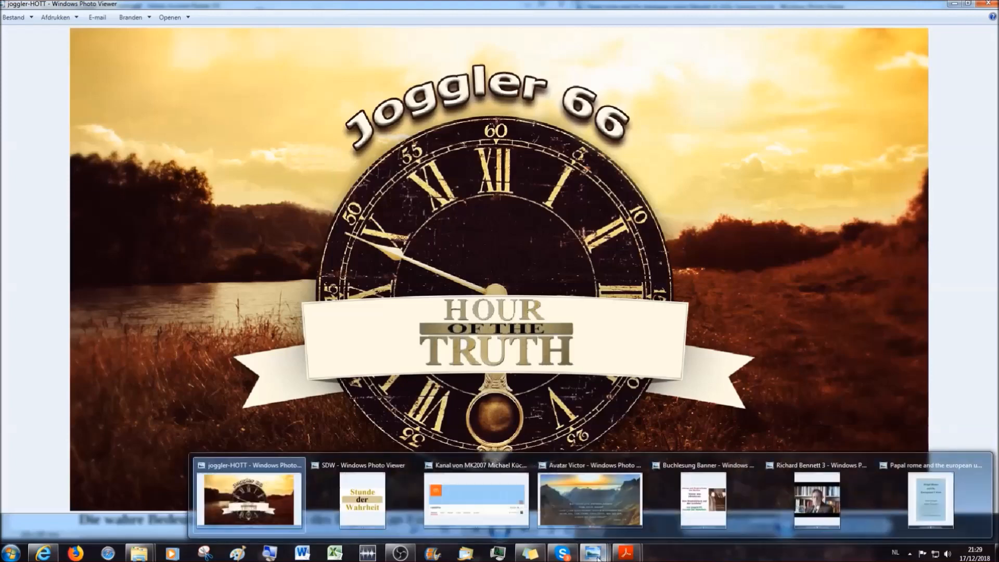
Step: Switch from the Joggler 66 banner to the Avatar Victor mountain image via the taskbar previews
{"action": "left_click", "coordinate": [589, 499]}
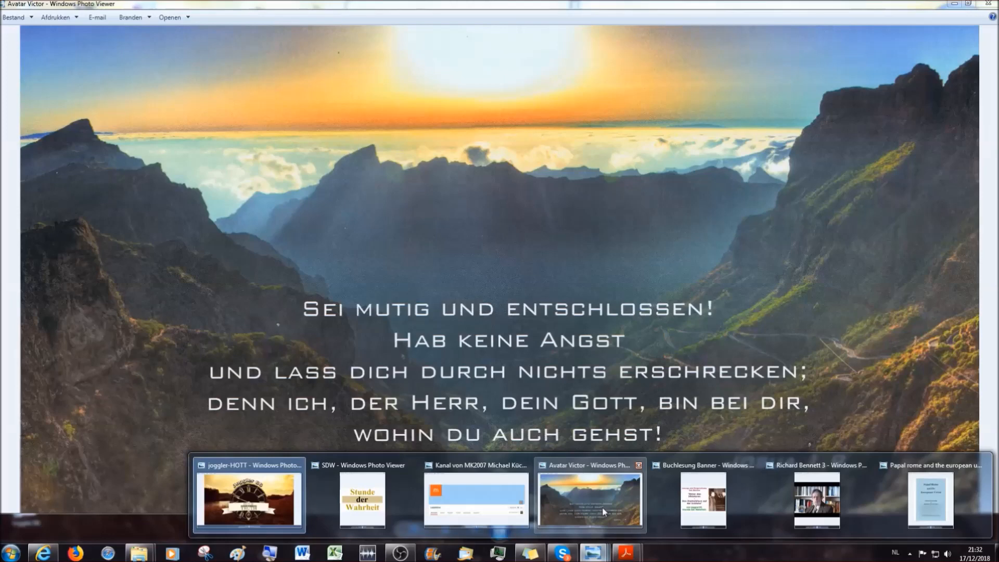
{"action": "mouse_move", "coordinate": [598, 493]}
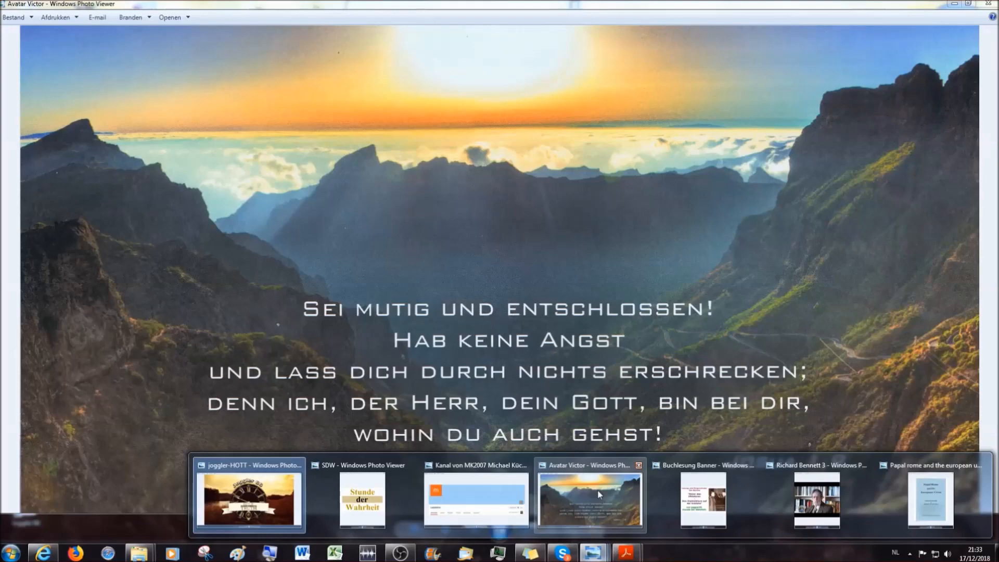
{"action": "mouse_move", "coordinate": [517, 494]}
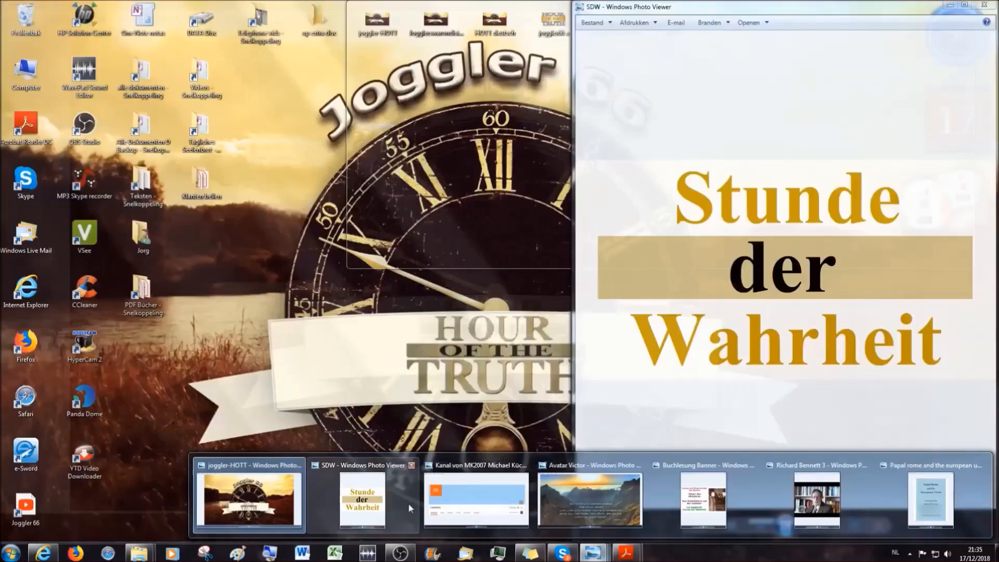
Step: Switch from the mountain quote image to the mk2007al channel-page screenshot via the previews
{"action": "left_click", "coordinate": [588, 499]}
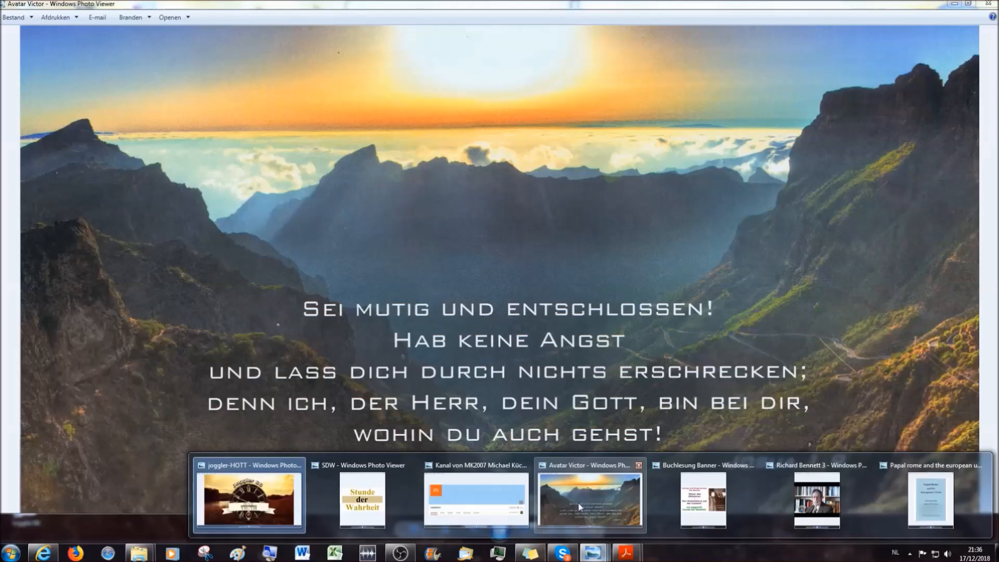
{"action": "left_click", "coordinate": [475, 501]}
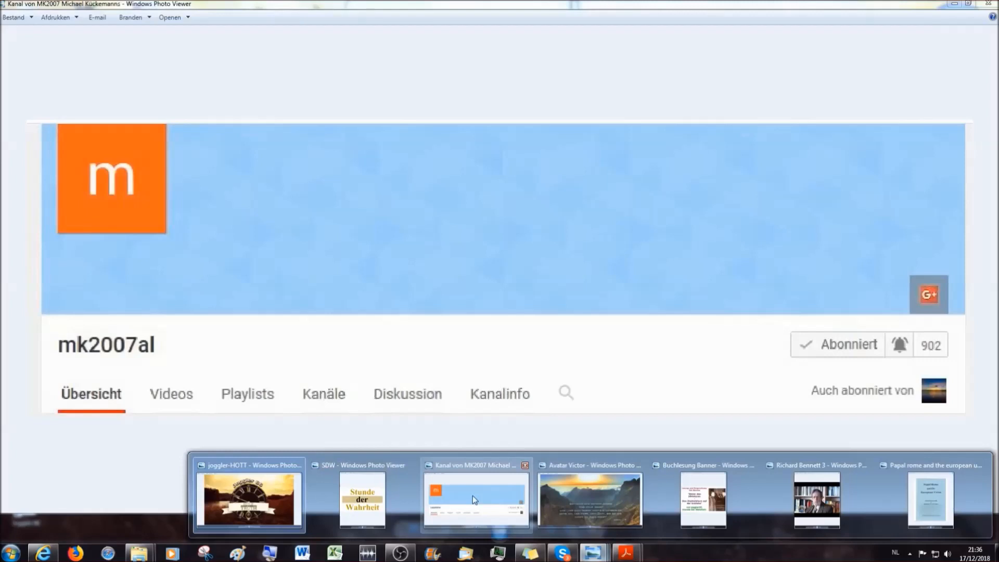
{"action": "mouse_move", "coordinate": [475, 498]}
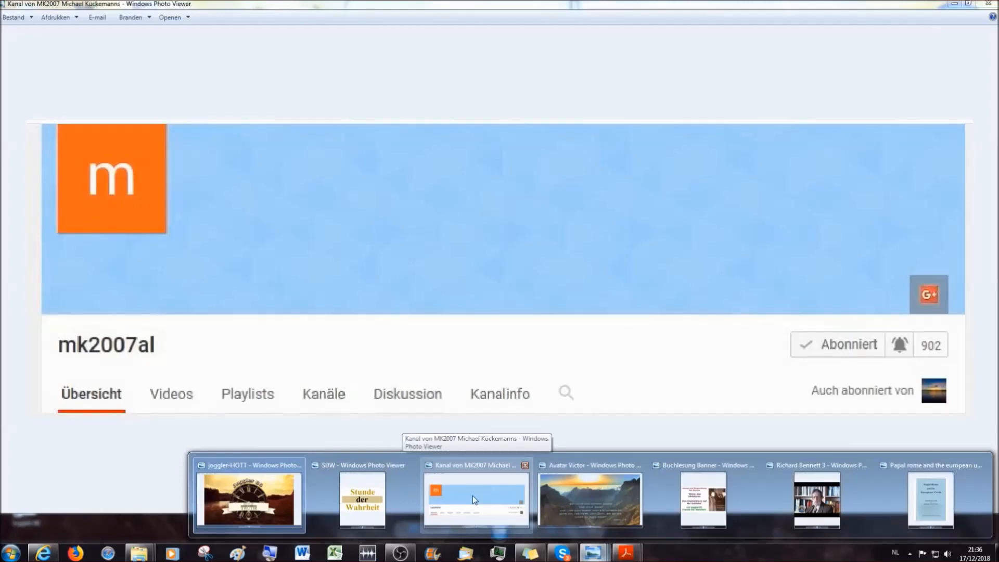